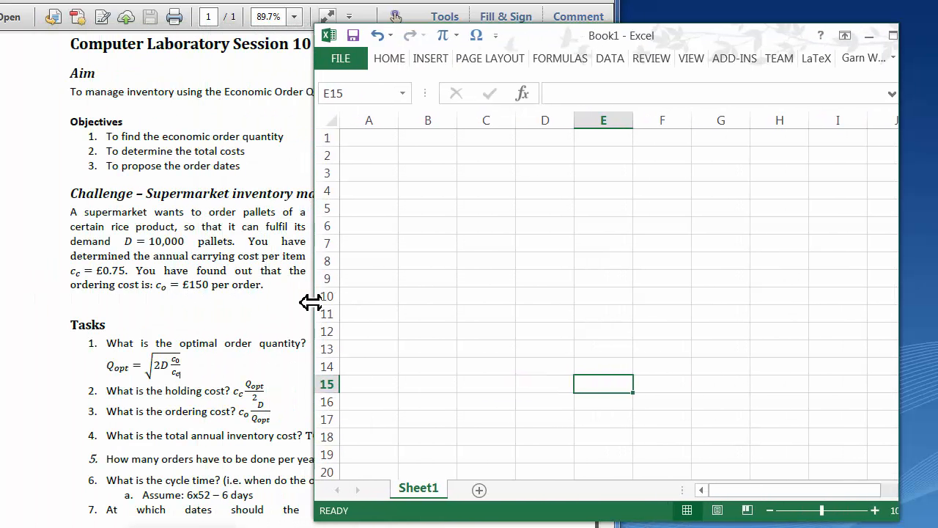
- Enter the demand row: label D =, value 10000, and its description
{"action": "left_click", "coordinate": [428, 191]}
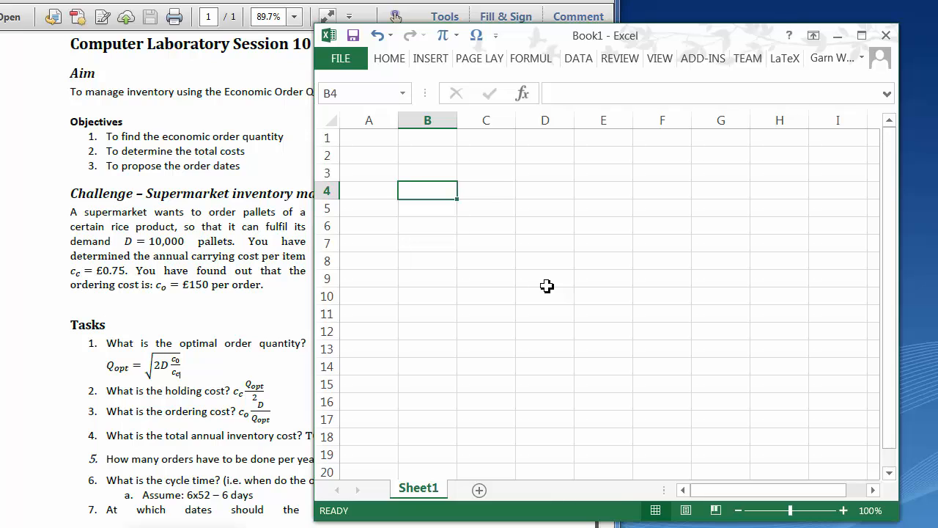
{"action": "type", "text": "D ="}
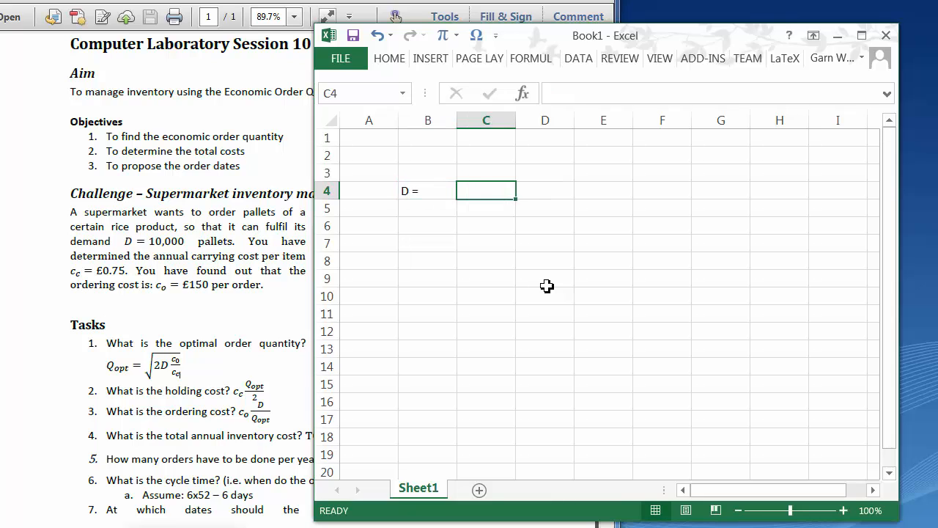
{"action": "type", "text": "10000"}
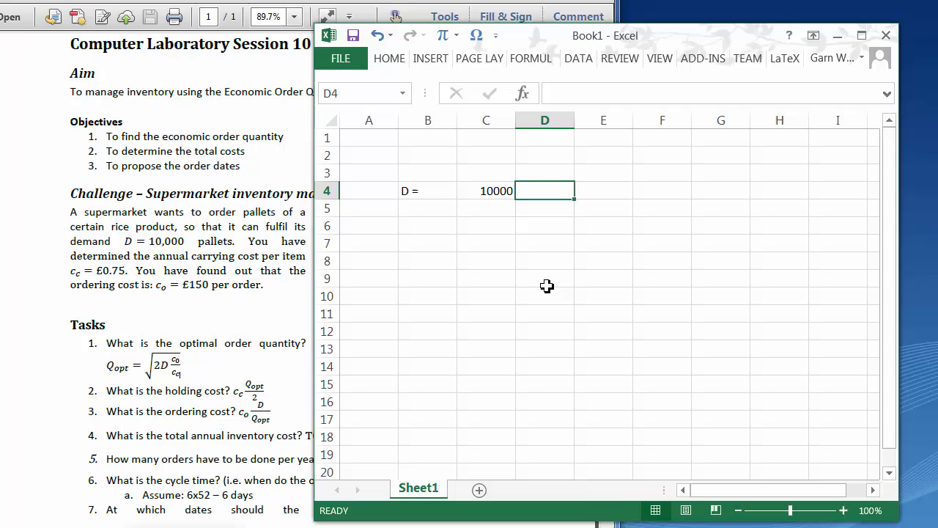
{"action": "type", "text": "demand per year"}
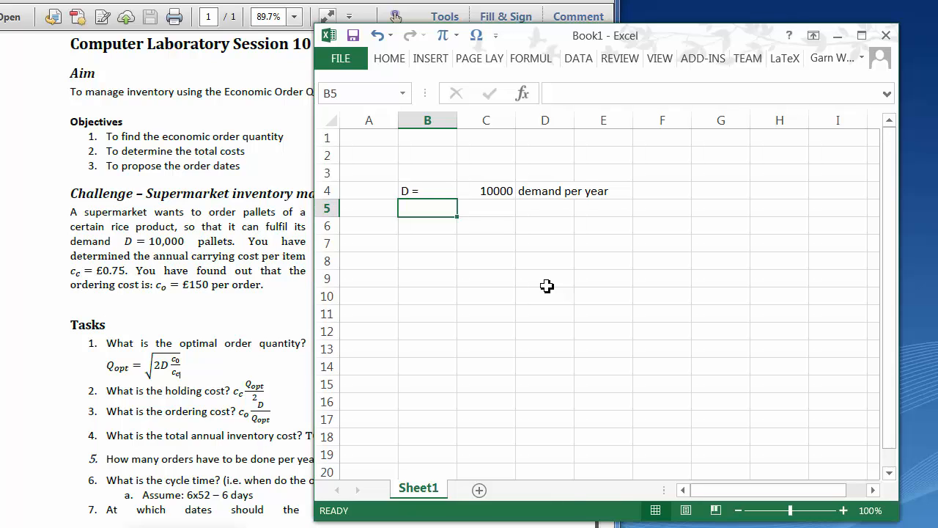
- Add ch = 0.75 holding cost per pallet per year and co = 150
{"action": "type", "text": "ch ="}
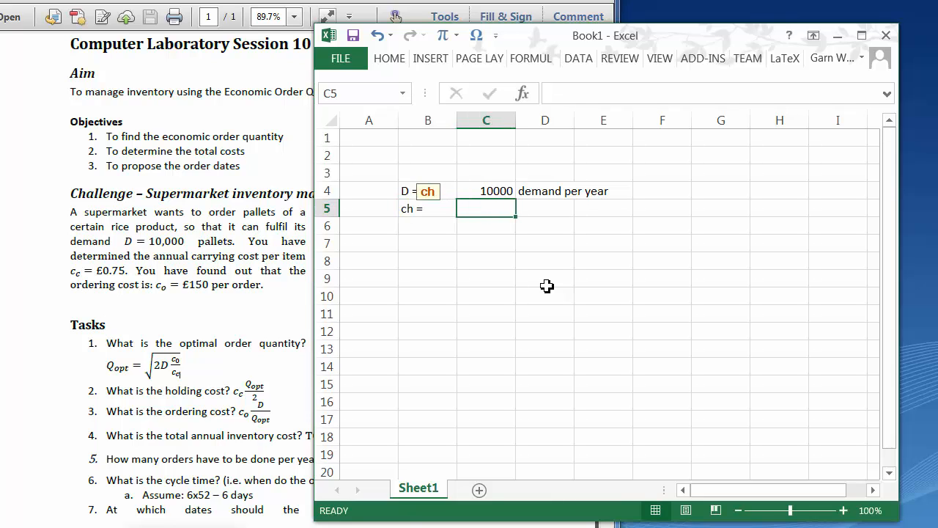
{"action": "type", "text": ".75"}
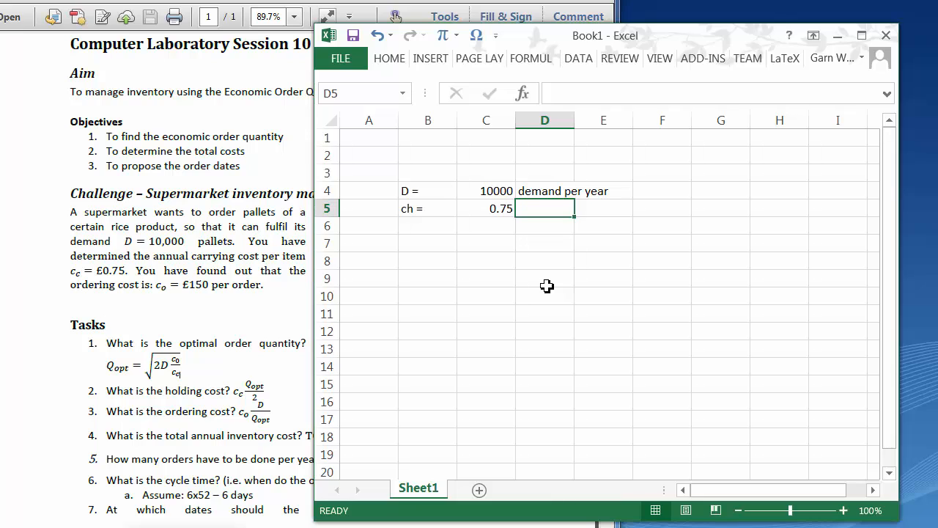
{"action": "type", "text": "holding cost per pa"}
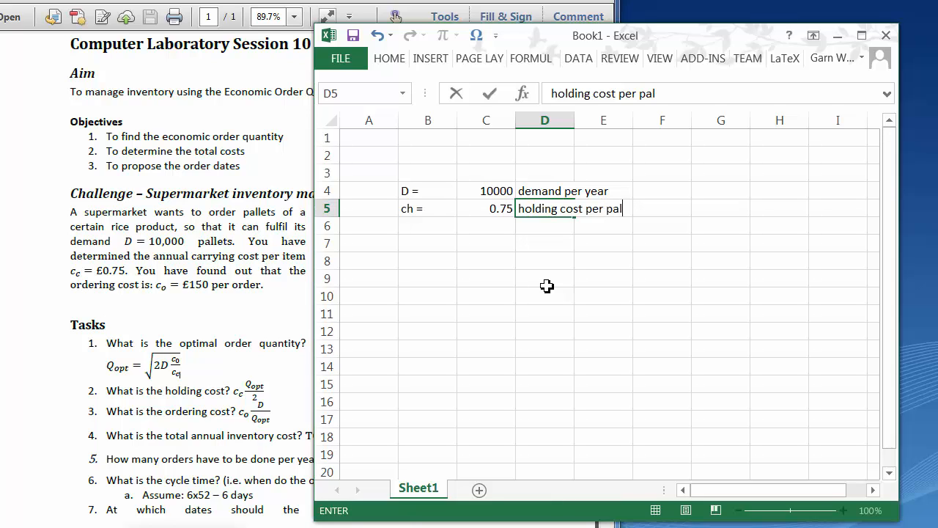
{"action": "type", "text": "let per year"}
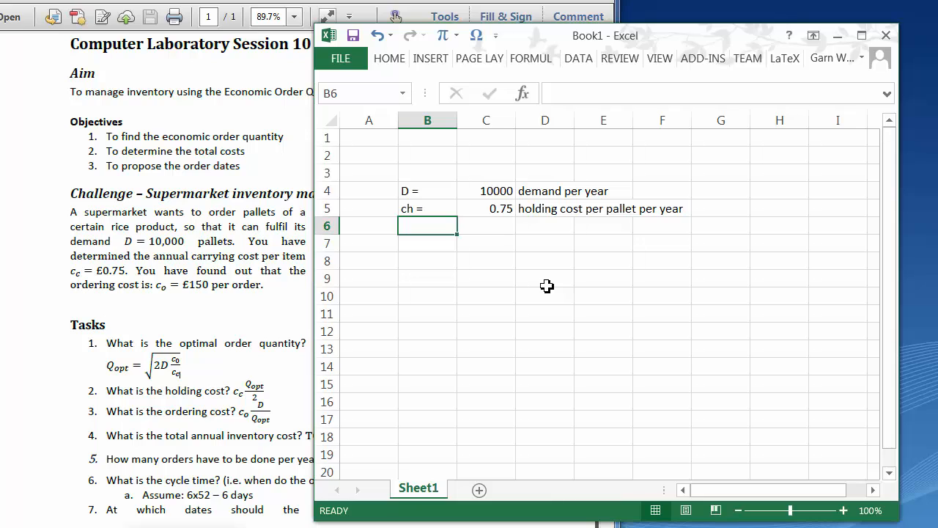
{"action": "type", "text": "co ="}
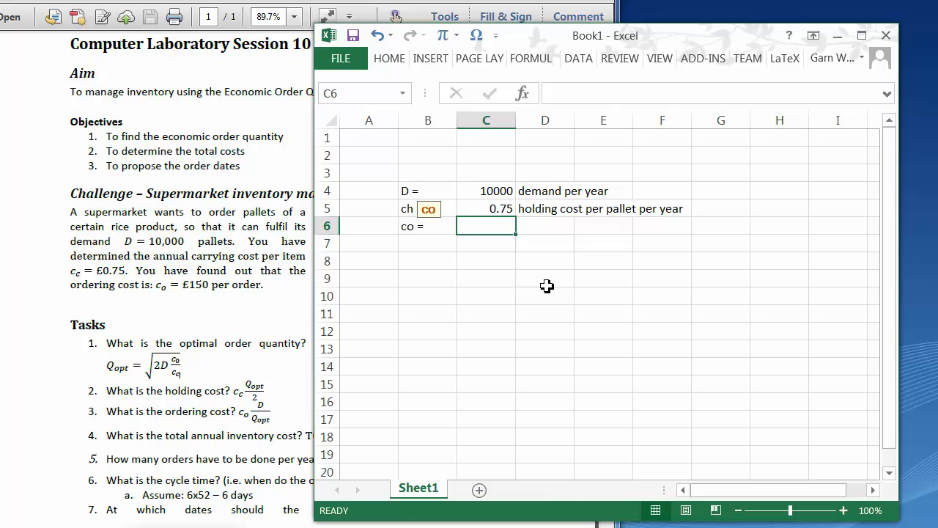
{"action": "type", "text": "150"}
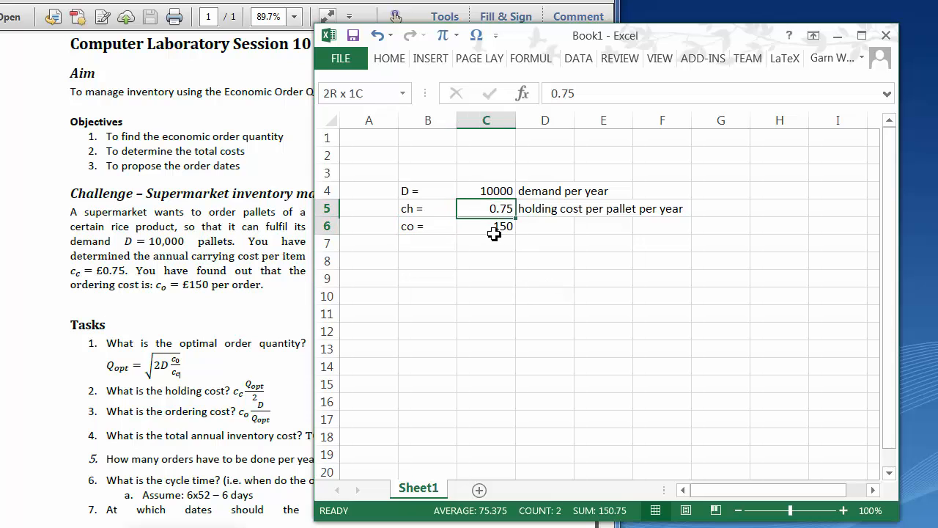
{"action": "left_click", "coordinate": [389, 58]}
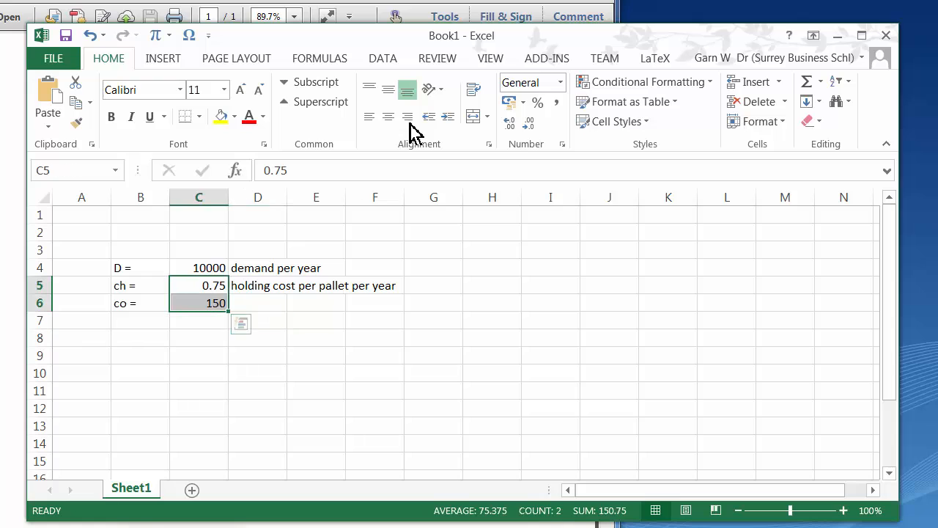
- Give the costs Accounting pound format and demand the custom format 0,000 "p"
{"action": "left_click", "coordinate": [522, 102]}
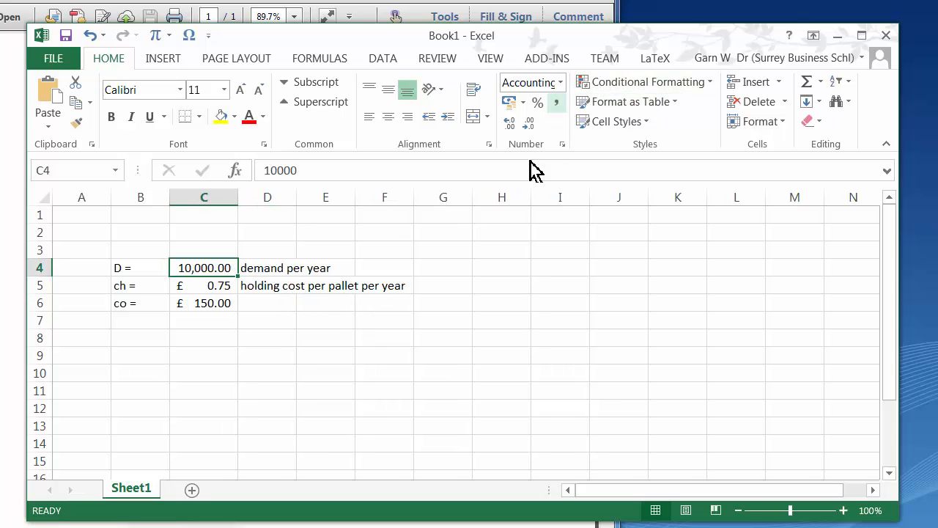
{"action": "right_click", "coordinate": [204, 267]}
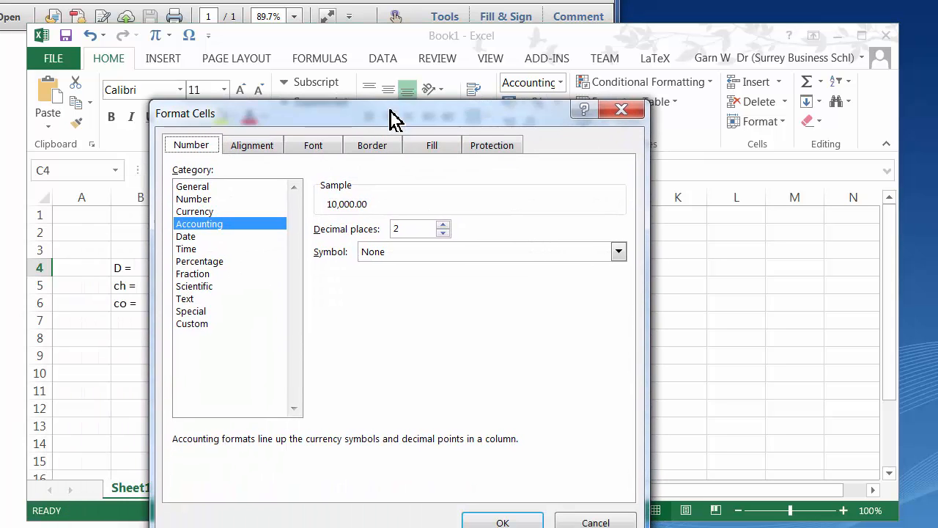
{"action": "left_click", "coordinate": [193, 323]}
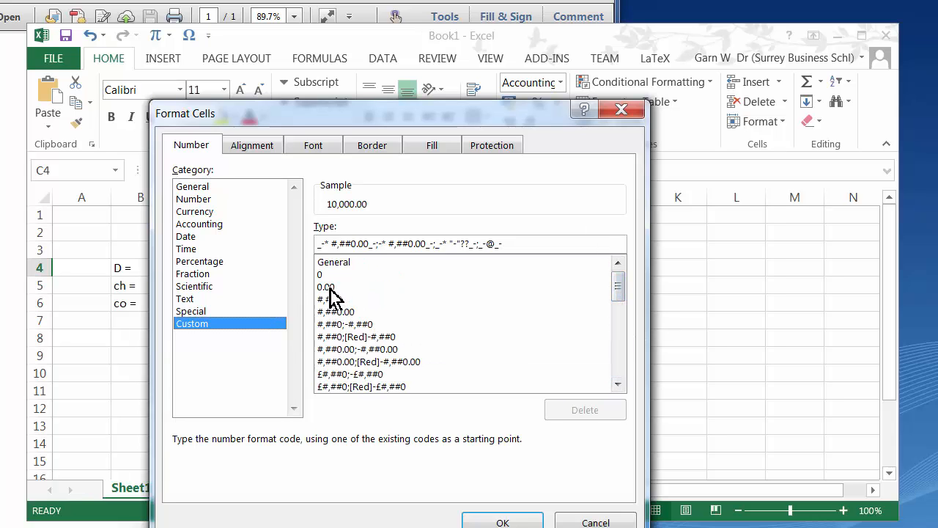
{"action": "type", "text": "0.0"}
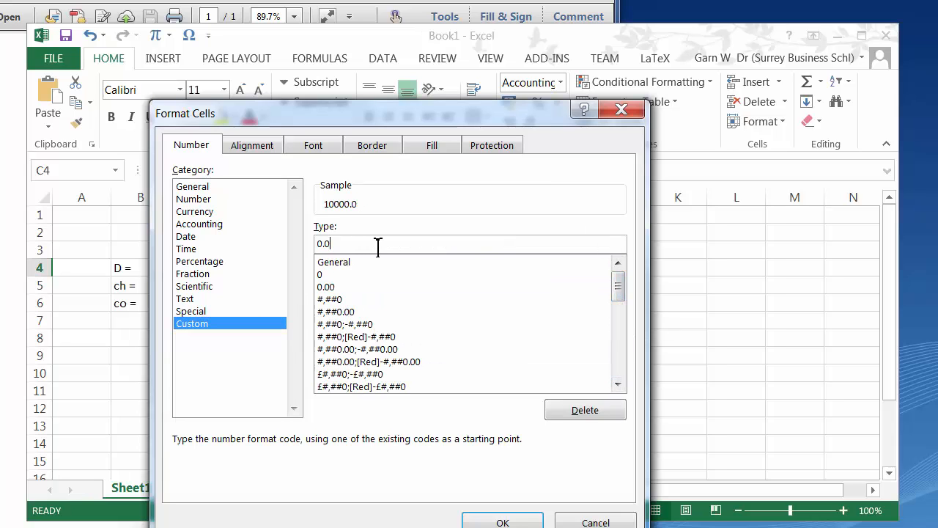
{"action": "type", "text": ",000 \""}
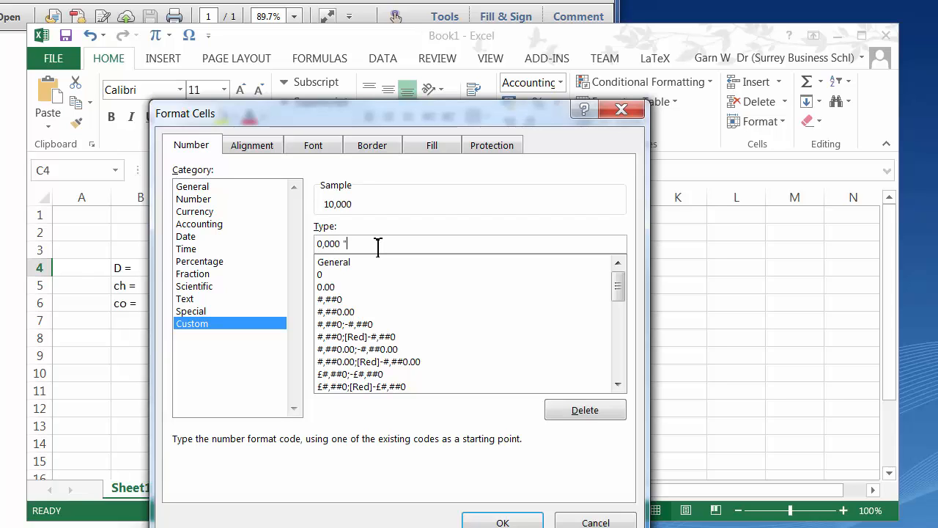
{"action": "type", "text": "p\""}
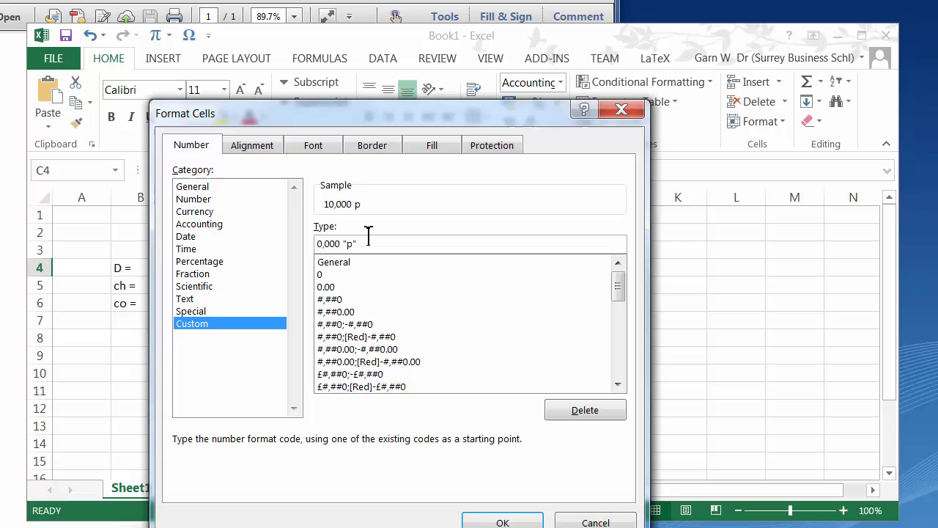
{"action": "left_click", "coordinate": [502, 522]}
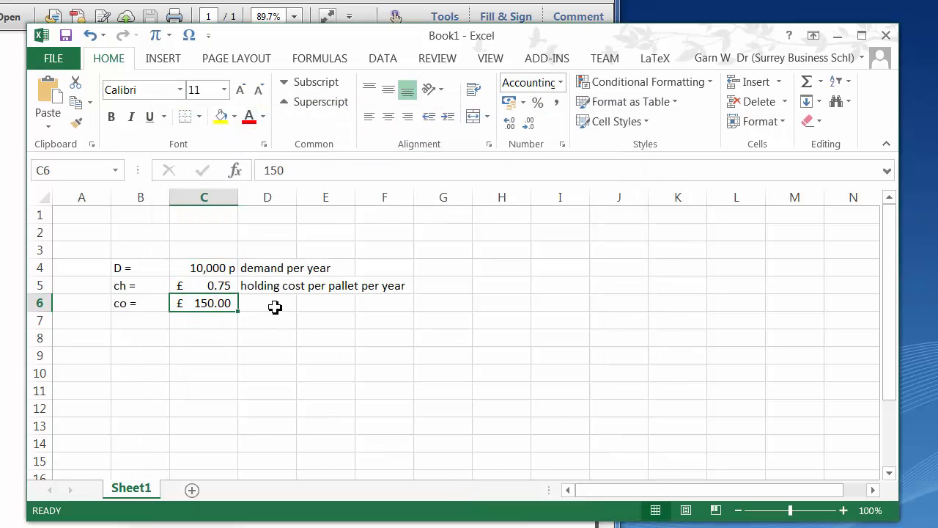
- Describe co as 'cost per order' and start editing the ch label
{"action": "type", "text": "o"}
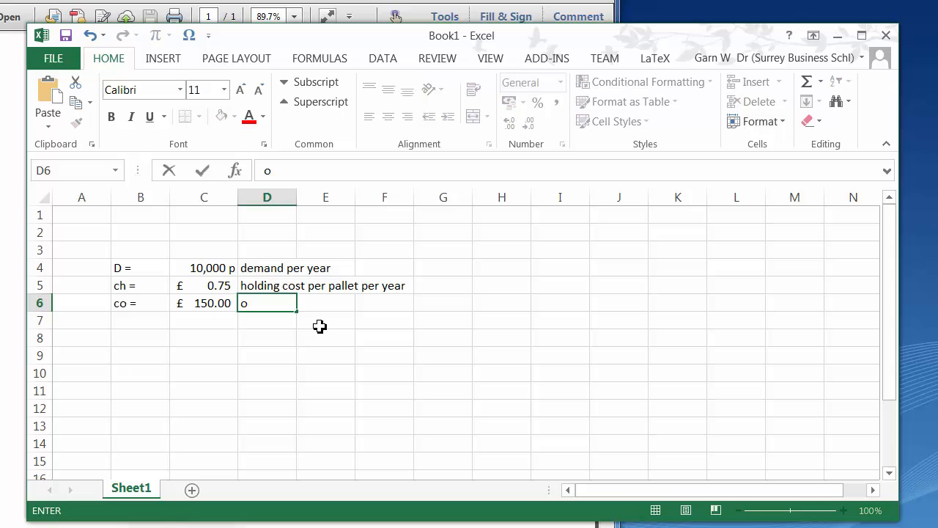
{"action": "type", "text": "c"}
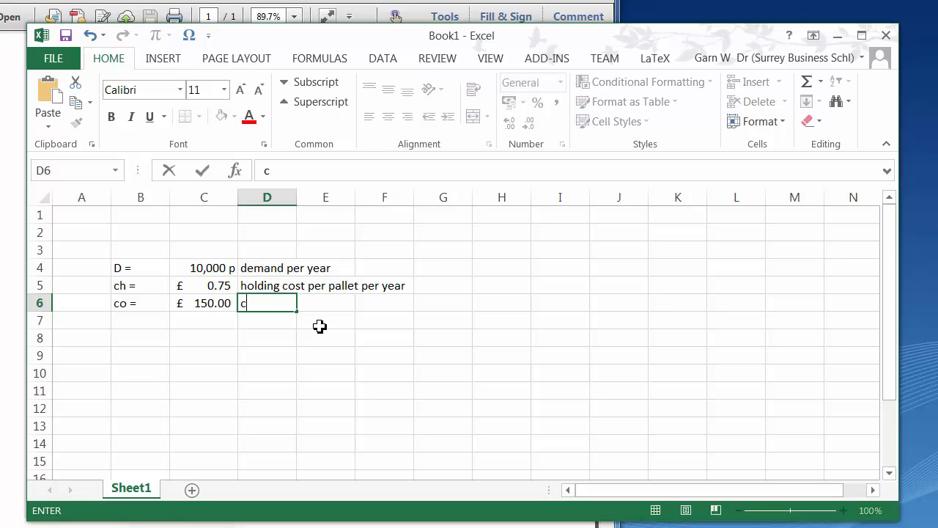
{"action": "type", "text": "ost per o"}
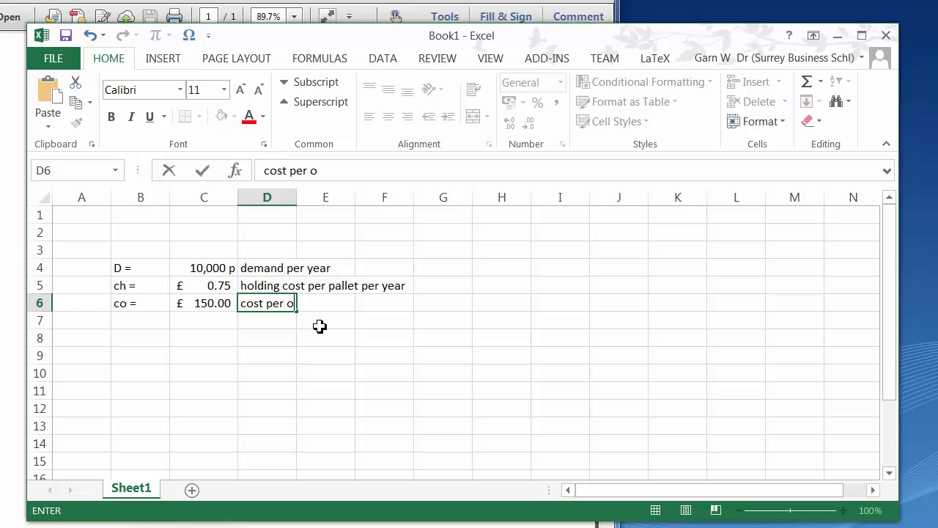
{"action": "key", "text": "enter"}
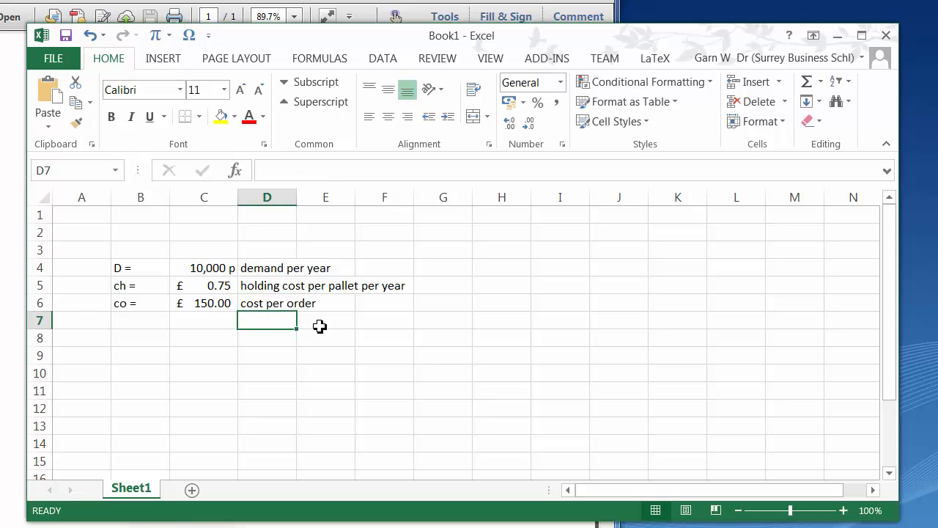
{"action": "left_click", "coordinate": [140, 285]}
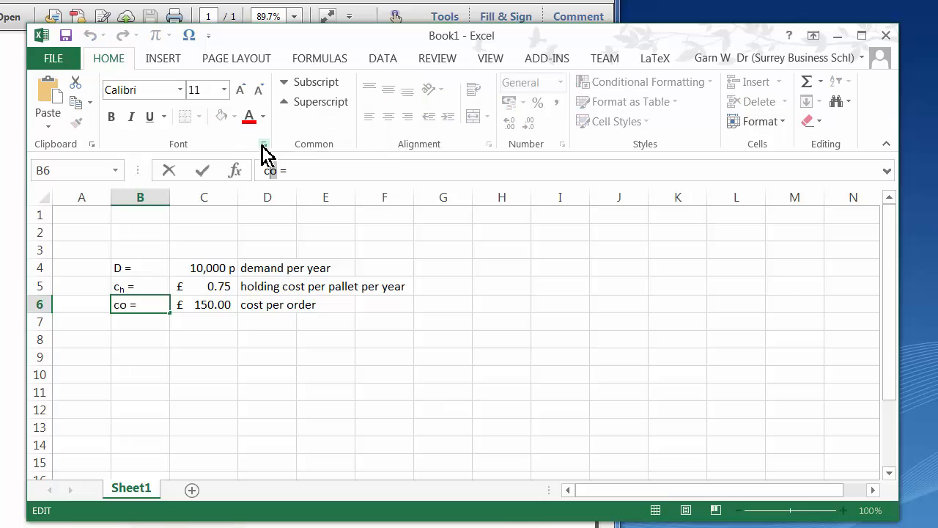
- Subscript the o in co and right-align the symbol labels
{"action": "left_click", "coordinate": [264, 144]}
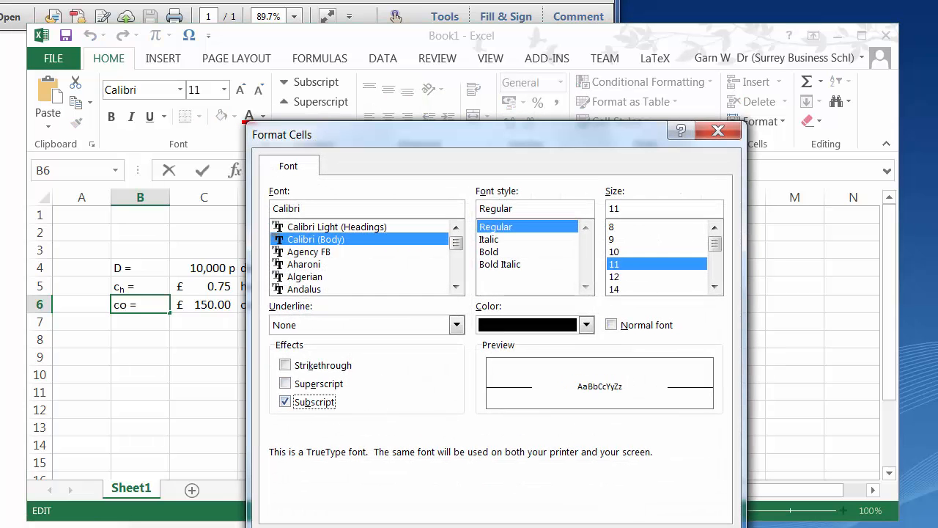
{"action": "left_click", "coordinate": [718, 130]}
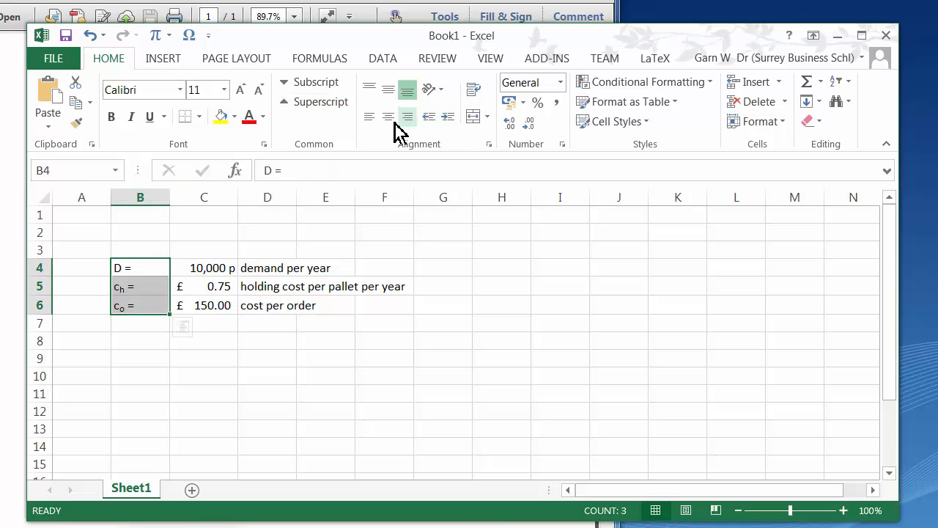
{"action": "left_click", "coordinate": [131, 116]}
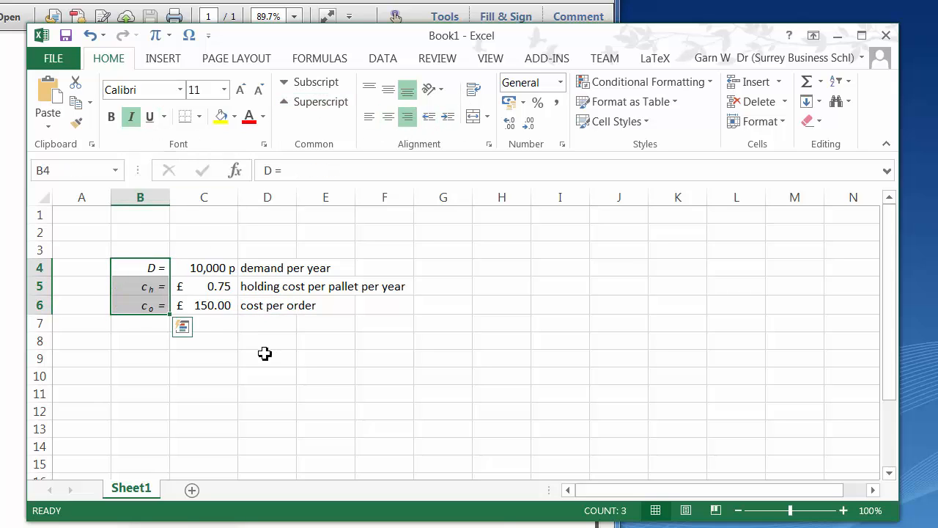
{"action": "left_click", "coordinate": [204, 358]}
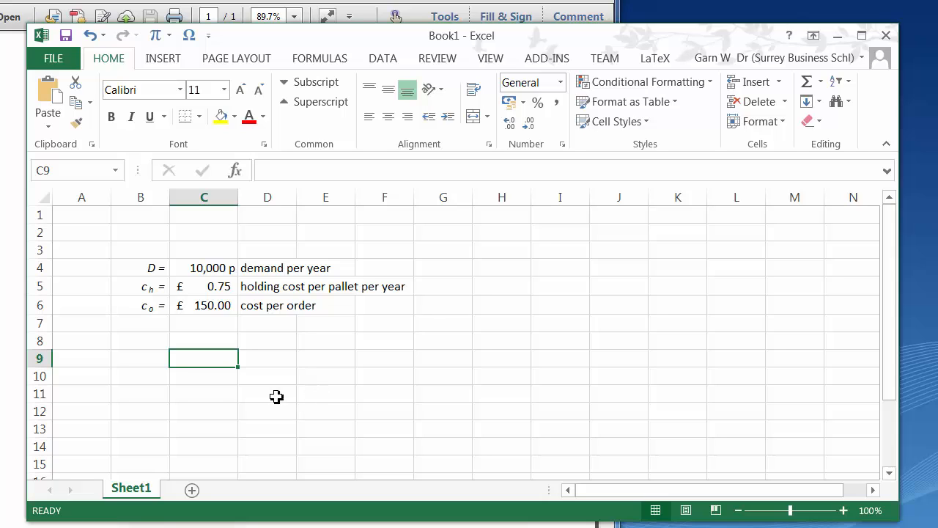
- Type the column headings 'symbol' and 'value' in row 3
{"action": "left_click", "coordinate": [140, 249]}
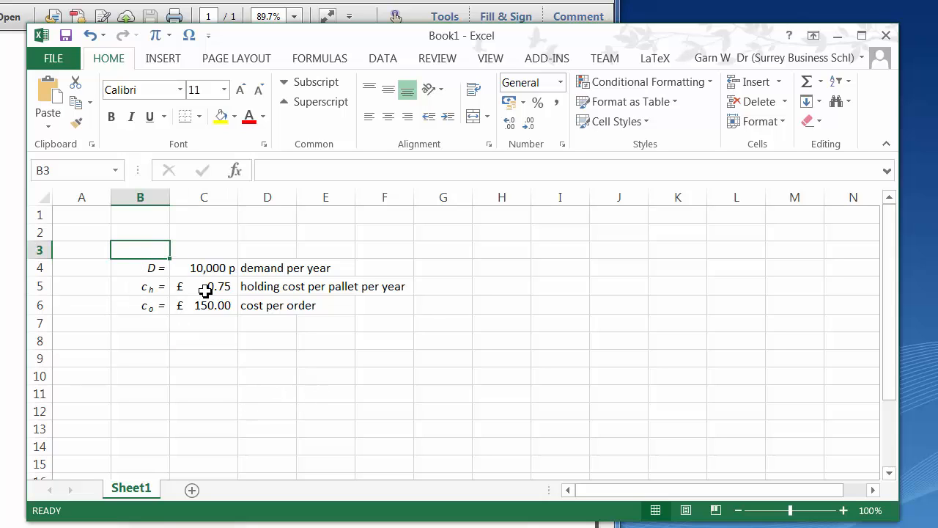
{"action": "type", "text": "symbol"}
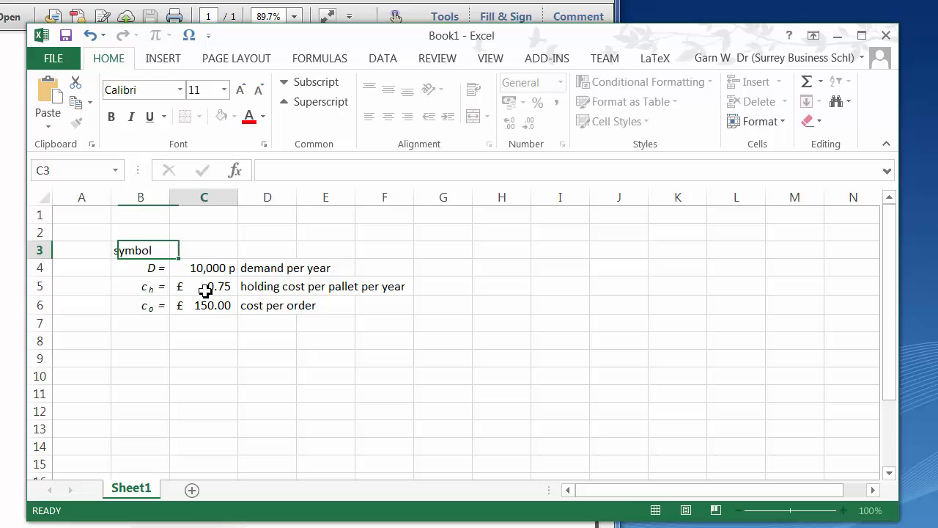
{"action": "type", "text": "value"}
{"action": "left_click", "coordinate": [267, 250]}
{"action": "type", "text": "description"}
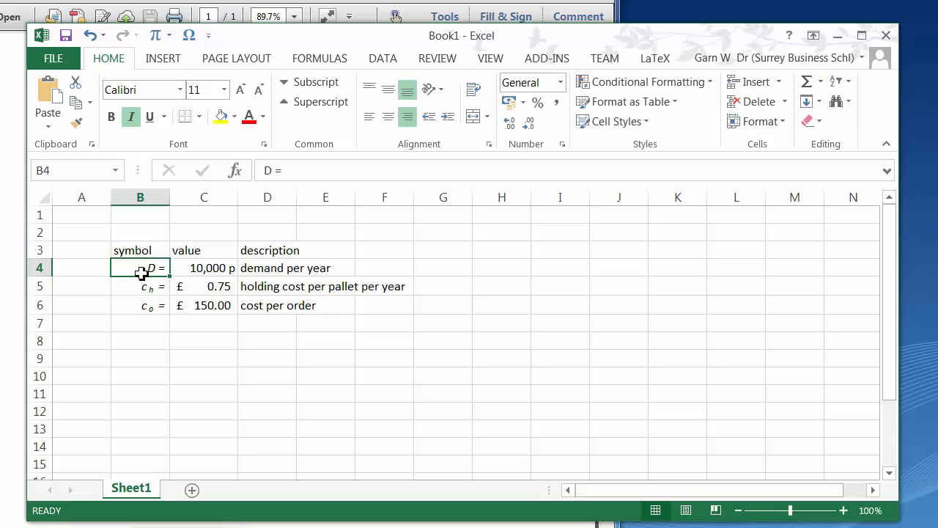
{"action": "left_click", "coordinate": [140, 340]}
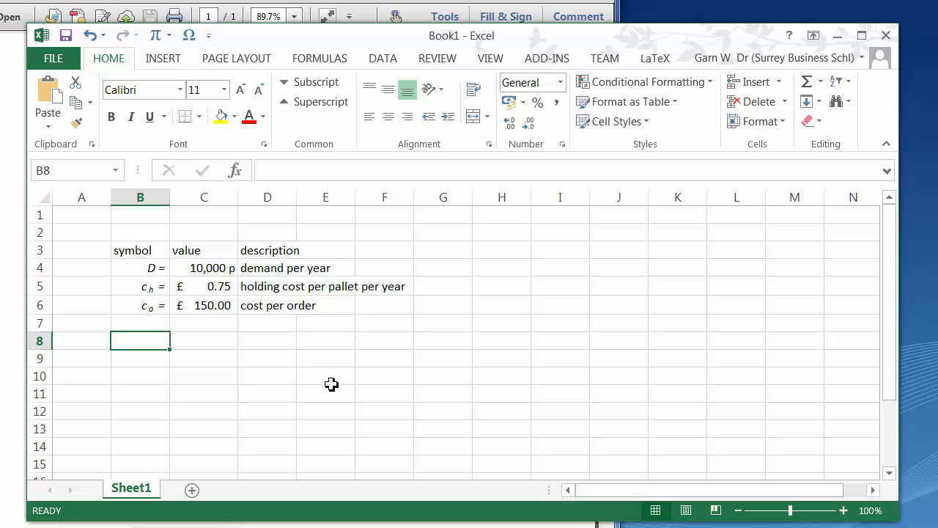
- Add the Q = label in B8 and insert an empty equation box
{"action": "type", "text": "Q ="}
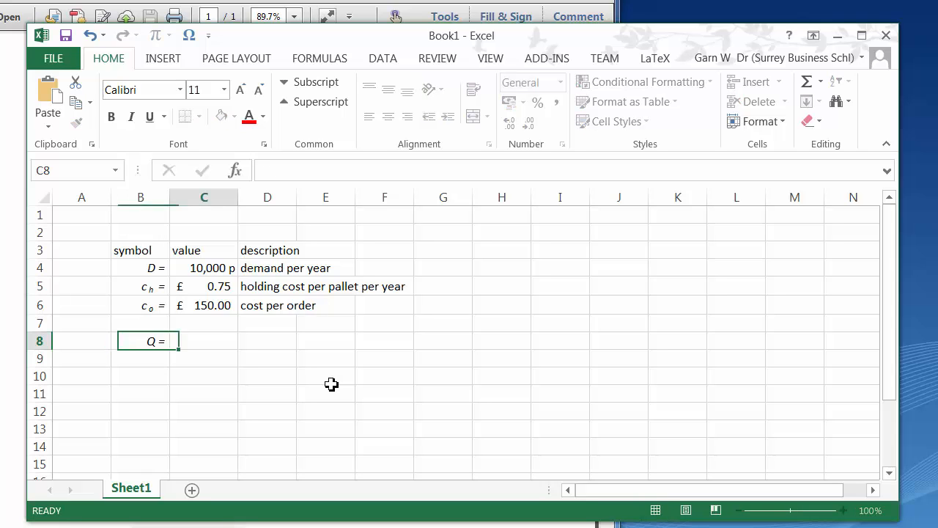
{"action": "left_click", "coordinate": [325, 359]}
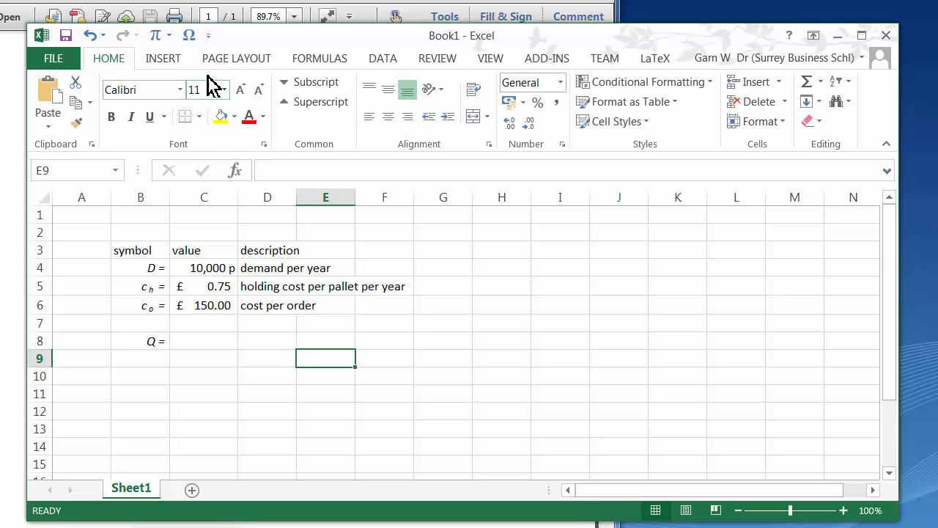
{"action": "left_click", "coordinate": [155, 34]}
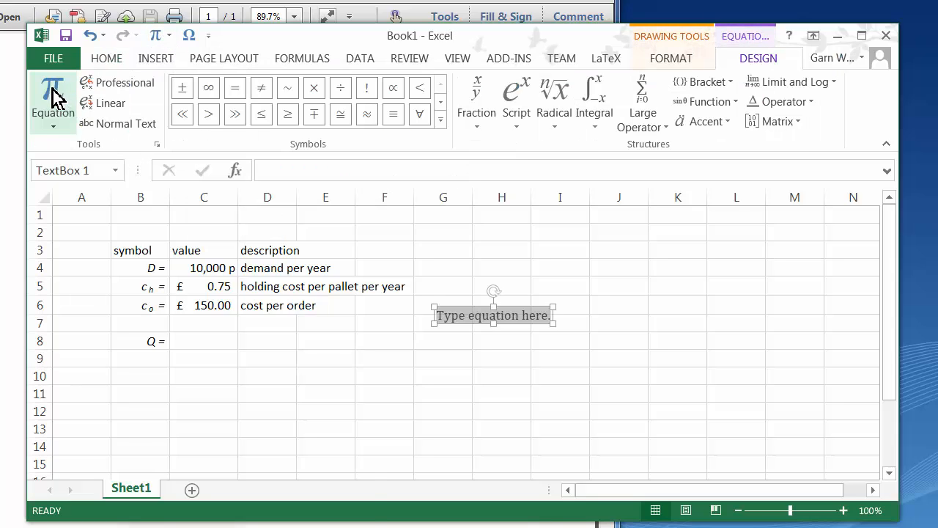
{"action": "mouse_move", "coordinate": [706, 167]}
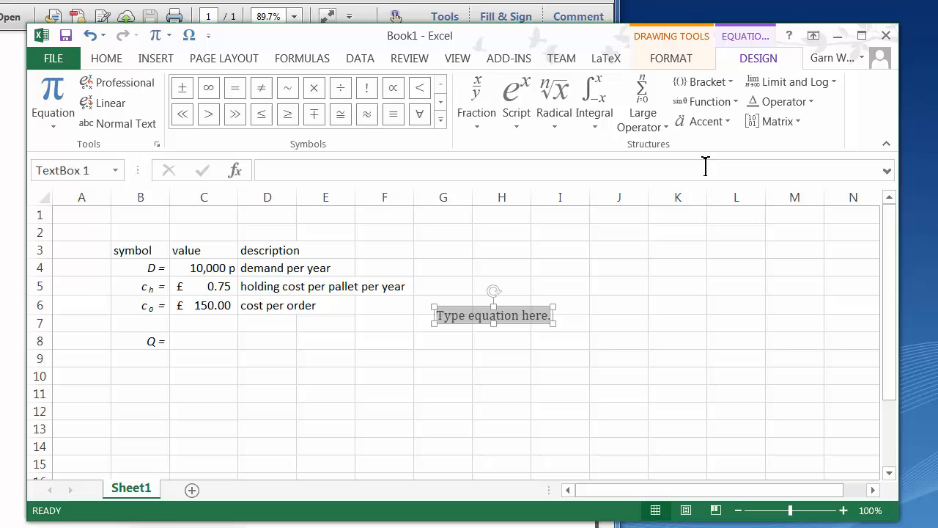
{"action": "mouse_move", "coordinate": [507, 326]}
{"action": "type", "text": "Q ="}
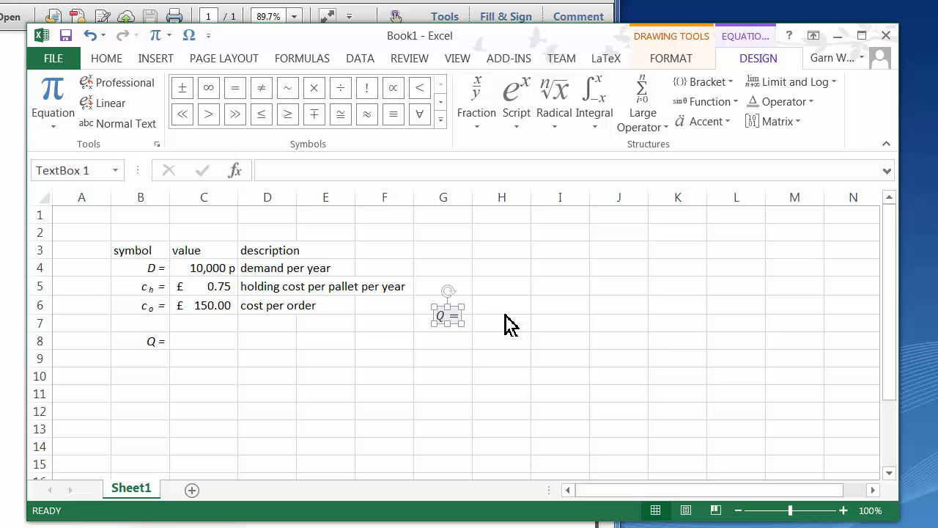
- Build the radical containing 2D and a stacked fraction co over ch
{"action": "left_click", "coordinate": [554, 99]}
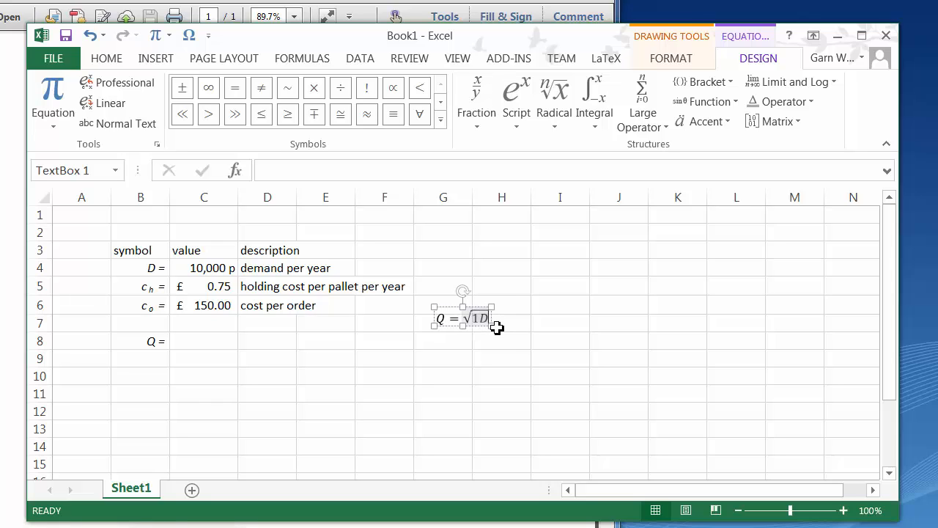
{"action": "type", "text": "2"}
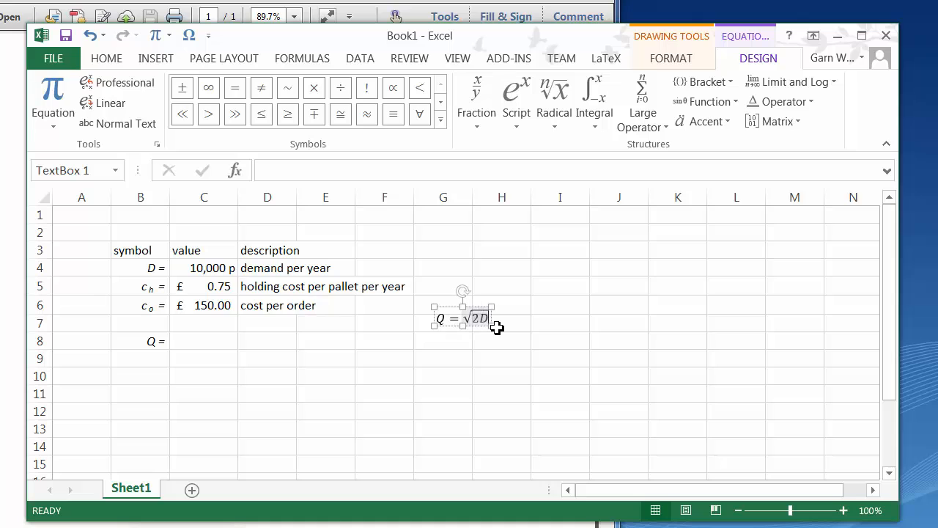
{"action": "left_click", "coordinate": [476, 99]}
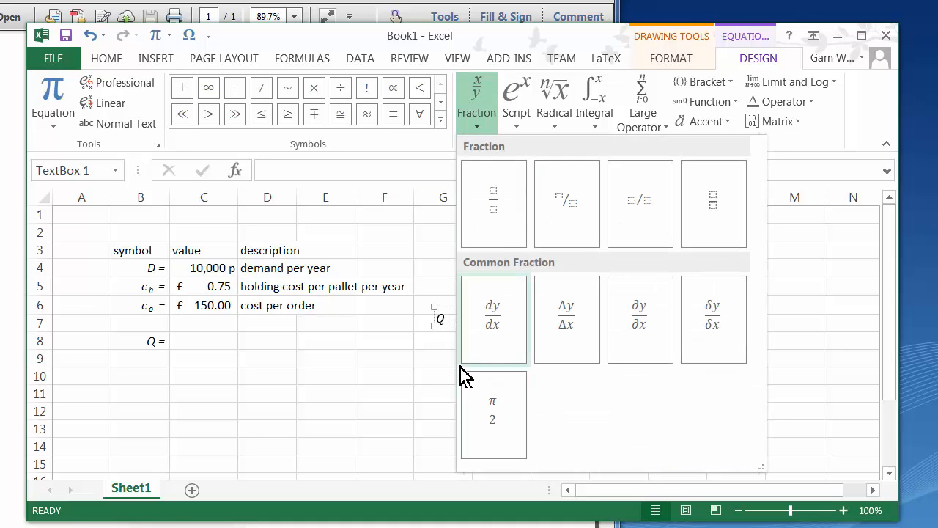
{"action": "left_click", "coordinate": [494, 315]}
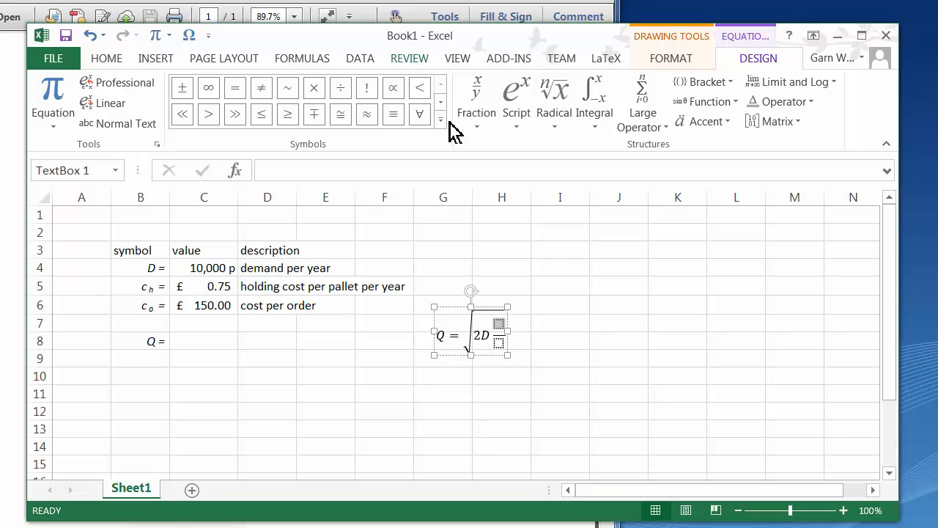
{"action": "left_click", "coordinate": [517, 99]}
{"action": "type", "text": "c_o"}
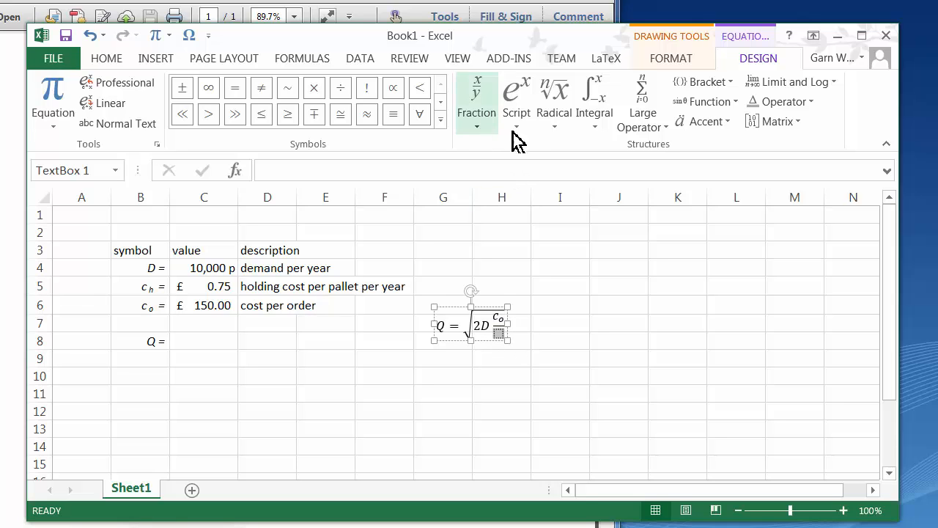
{"action": "left_click", "coordinate": [503, 341]}
{"action": "type", "text": "c"}
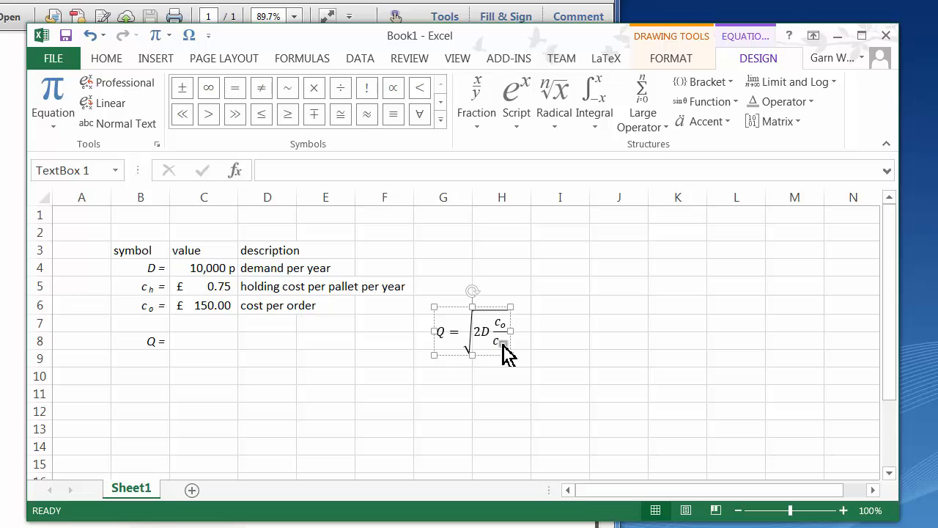
- Finish the equation and move it beside the input table
{"action": "left_click", "coordinate": [502, 394]}
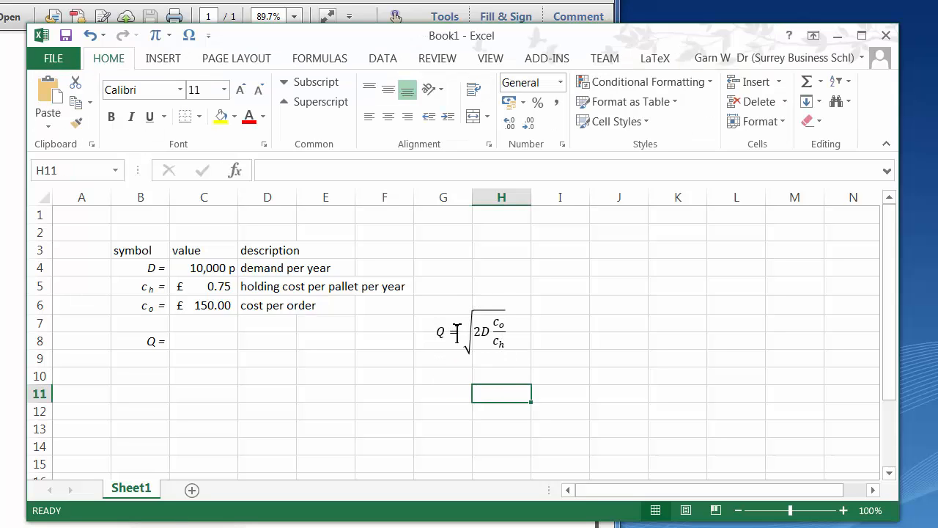
{"action": "left_click", "coordinate": [477, 331]}
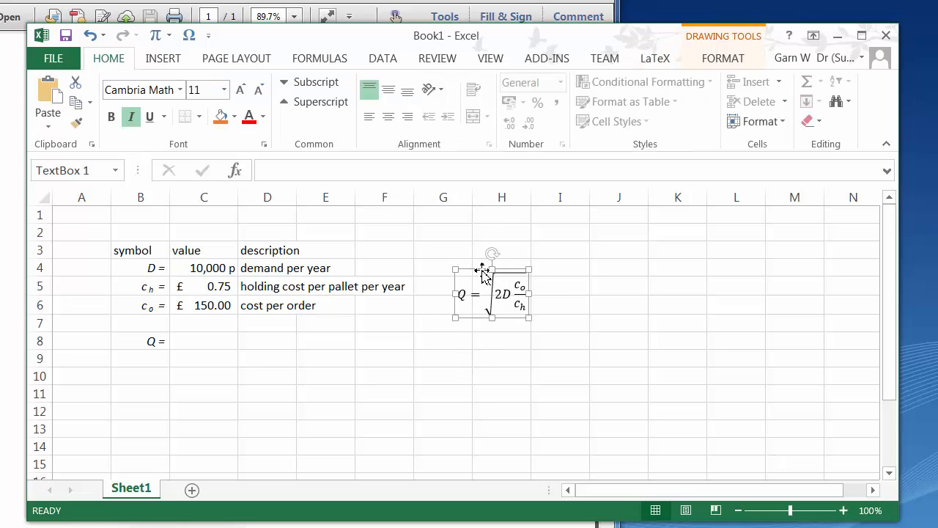
{"action": "left_click", "coordinate": [204, 341]}
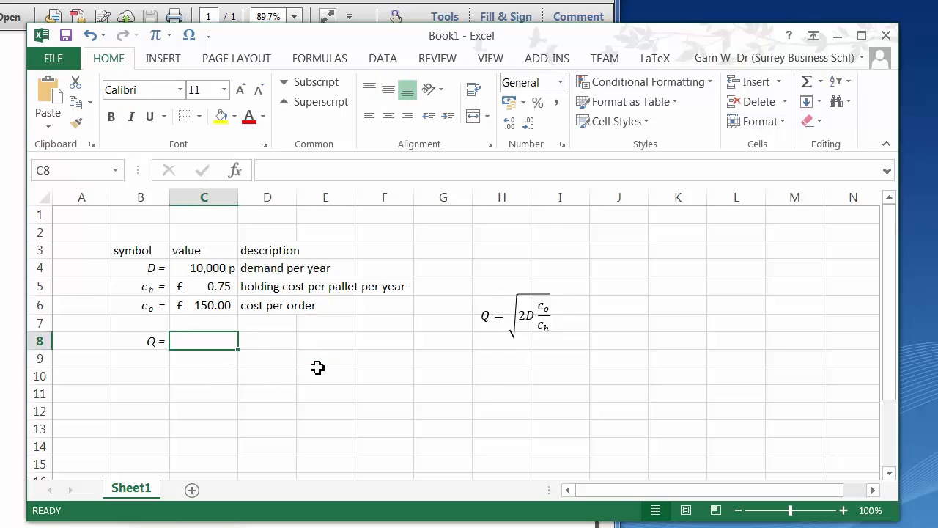
- Enter =SQRT(2*C4*C6/C5) in C8, giving Q = 2000
{"action": "type", "text": "=2"}
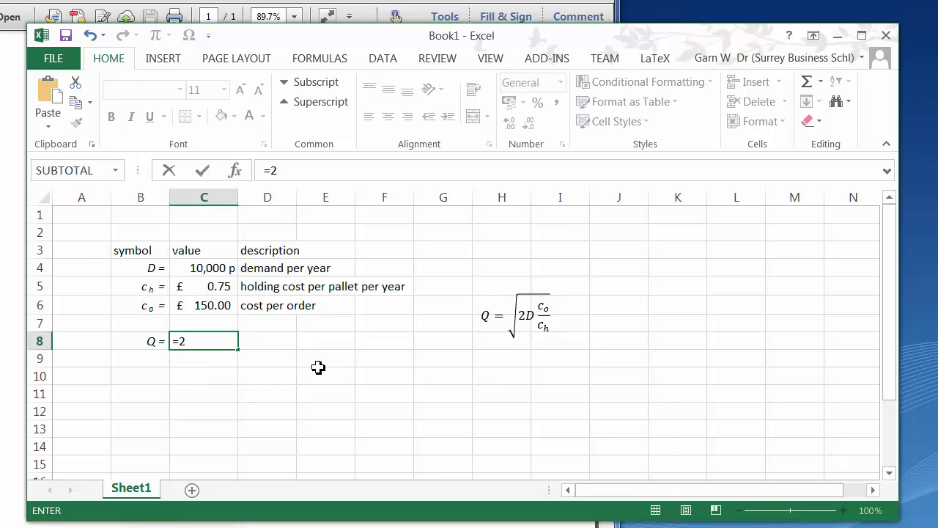
{"action": "type", "text": "s"}
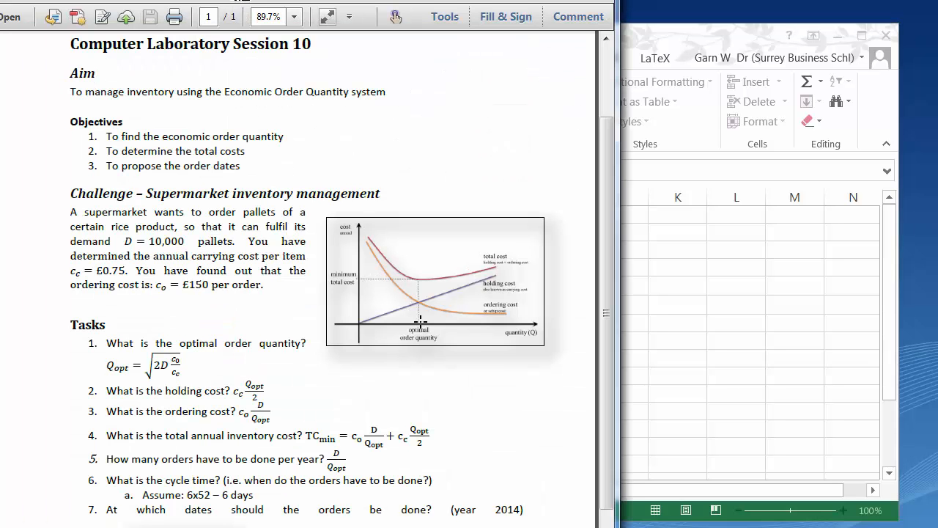
{"action": "mouse_move", "coordinate": [382, 323]}
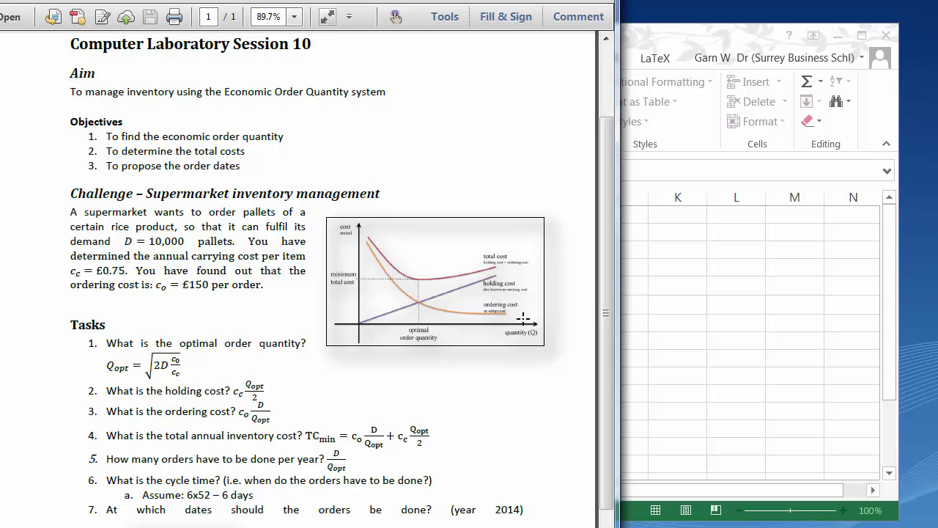
{"action": "mouse_move", "coordinate": [634, 332]}
{"action": "type", "text": "=sqrt"}
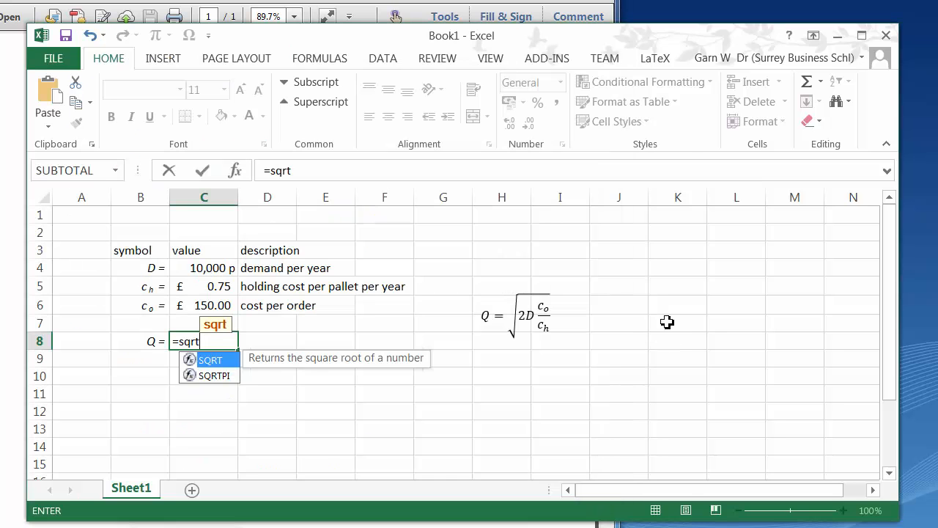
{"action": "mouse_move", "coordinate": [481, 408]}
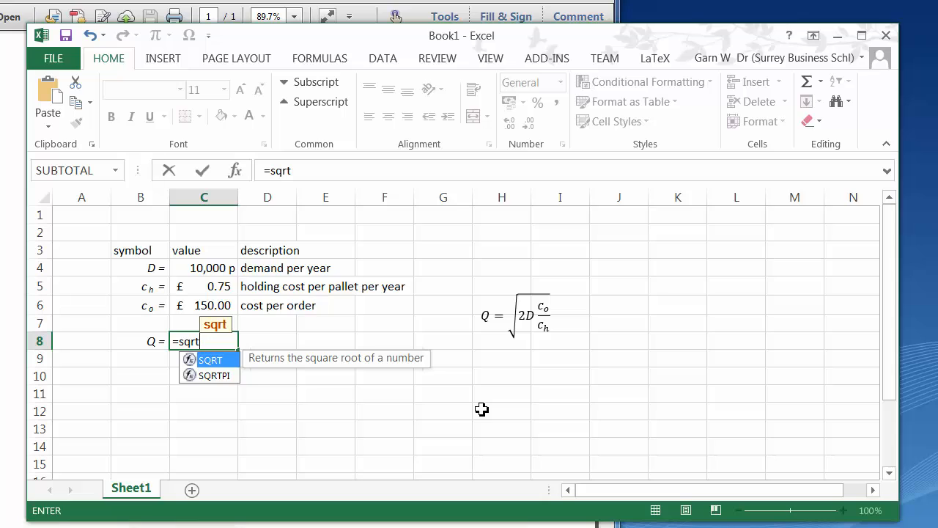
{"action": "type", "text": "(2"}
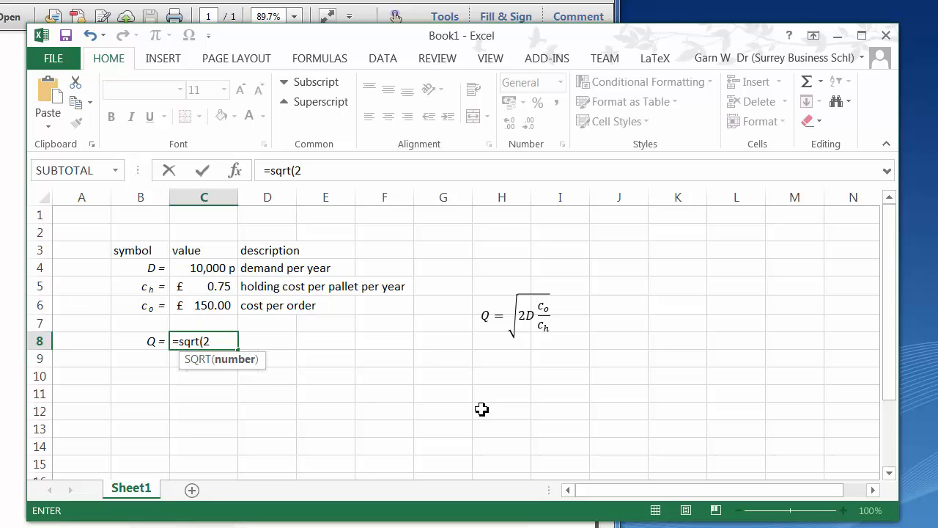
{"action": "left_click", "coordinate": [204, 268]}
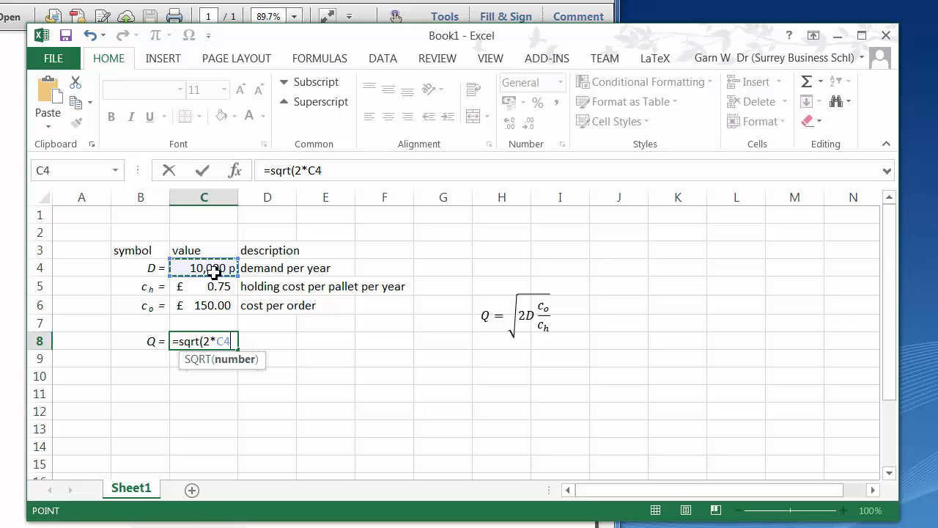
{"action": "left_click", "coordinate": [204, 305]}
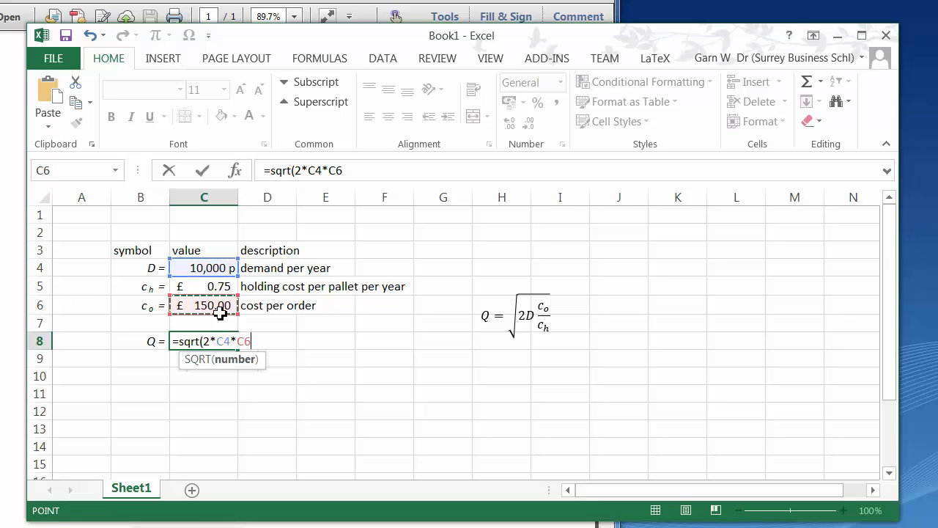
{"action": "type", "text": "/"}
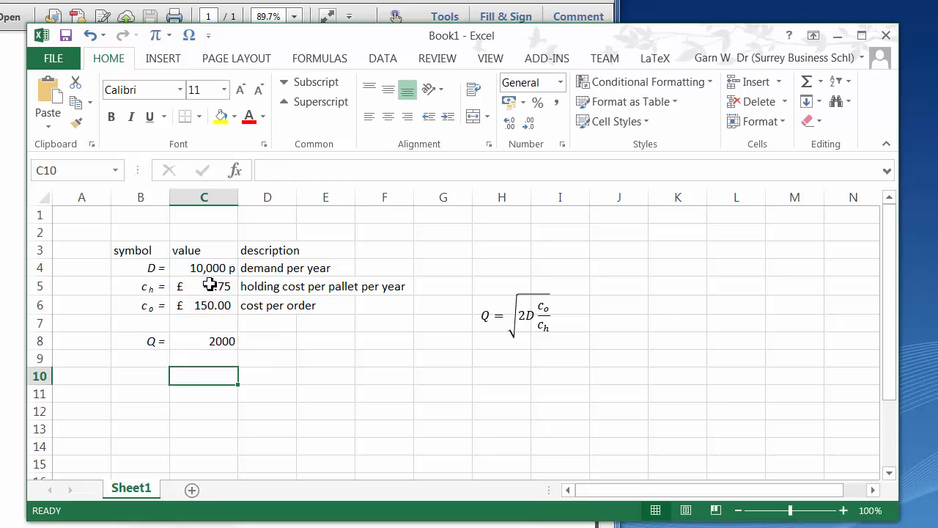
- Describe Q as 'optimal order quantity', correcting the typo
{"action": "left_click", "coordinate": [204, 341]}
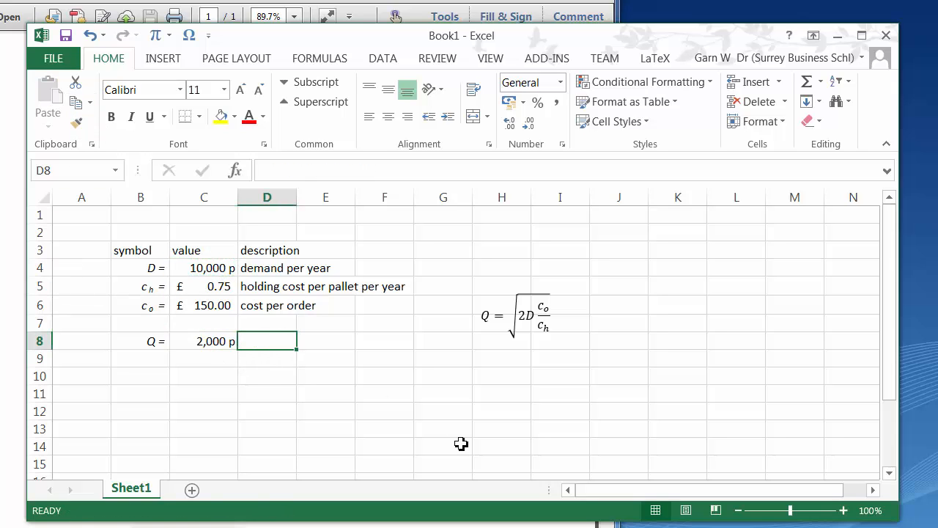
{"action": "type", "text": "optimal"}
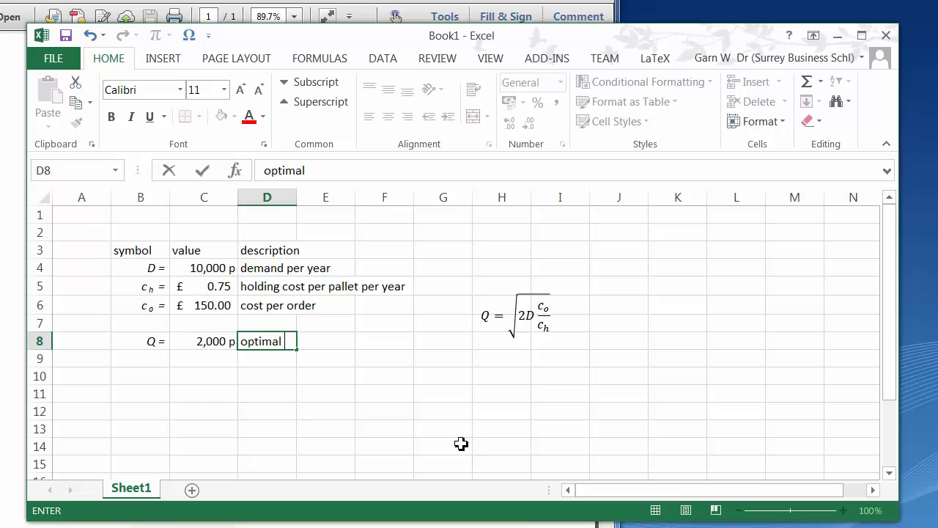
{"action": "type", "text": "order quanity"}
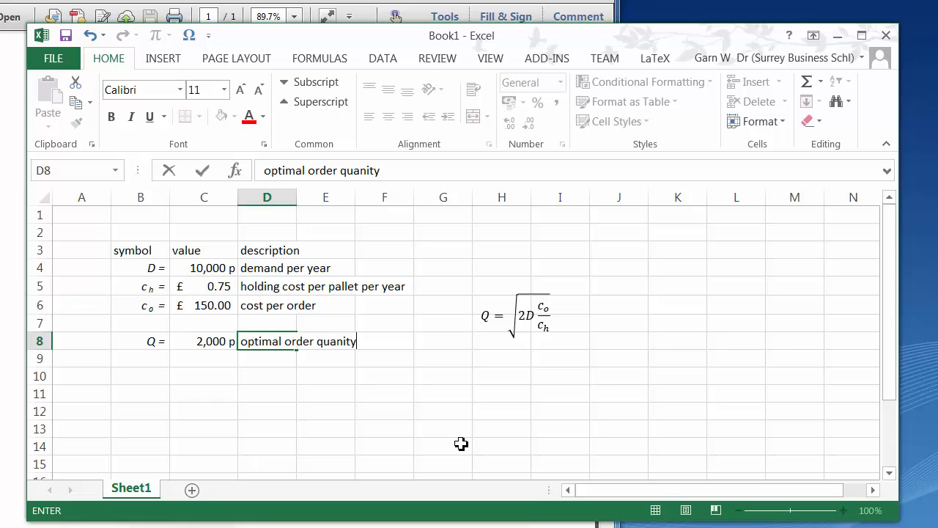
{"action": "key", "text": "Backspace"}
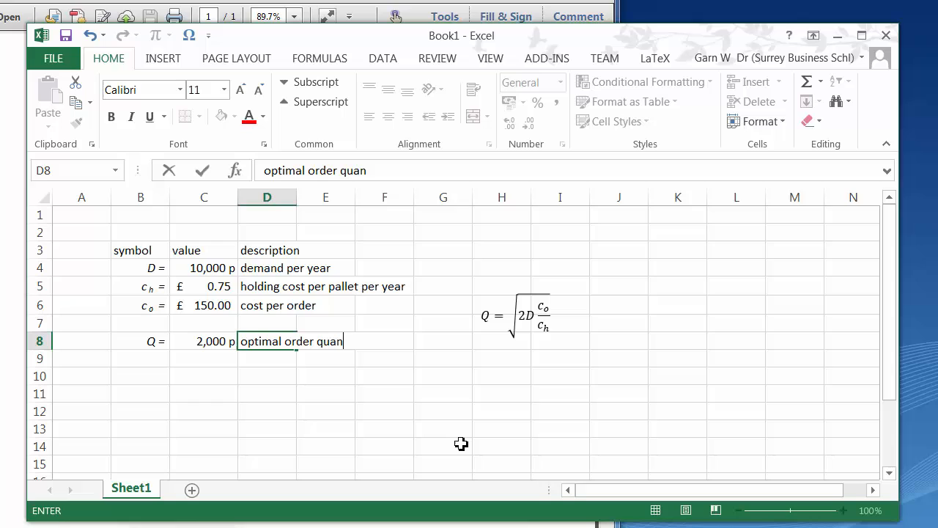
{"action": "type", "text": "tity"}
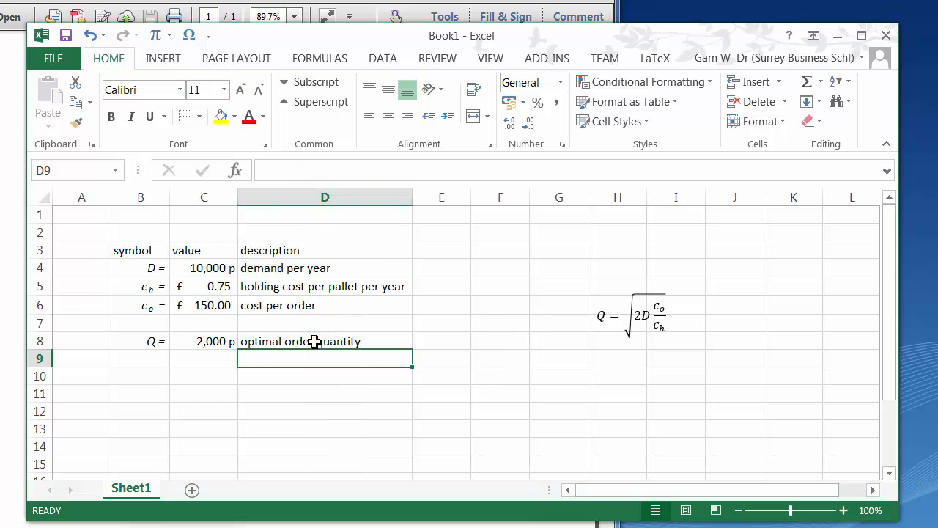
- Widen the description column so the text fits
{"action": "left_click", "coordinate": [140, 357]}
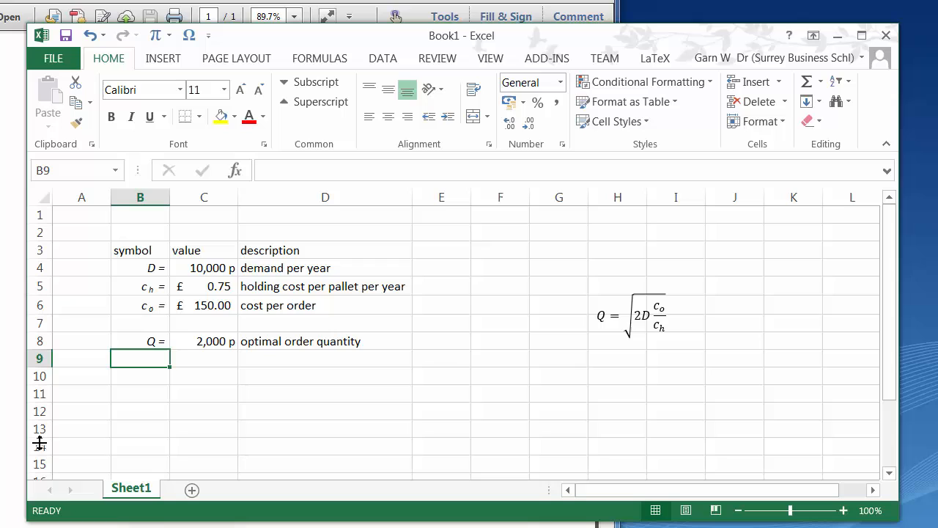
{"action": "mouse_move", "coordinate": [164, 387]}
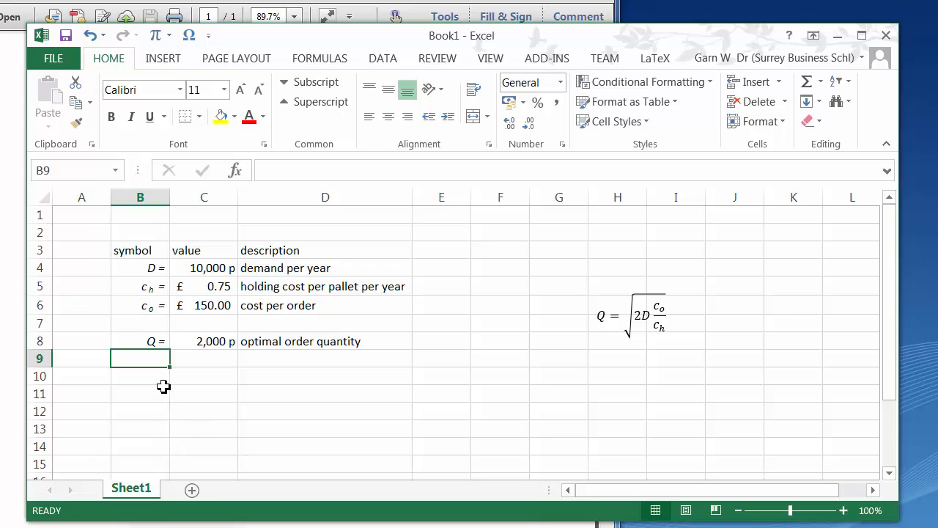
{"action": "mouse_move", "coordinate": [164, 408]}
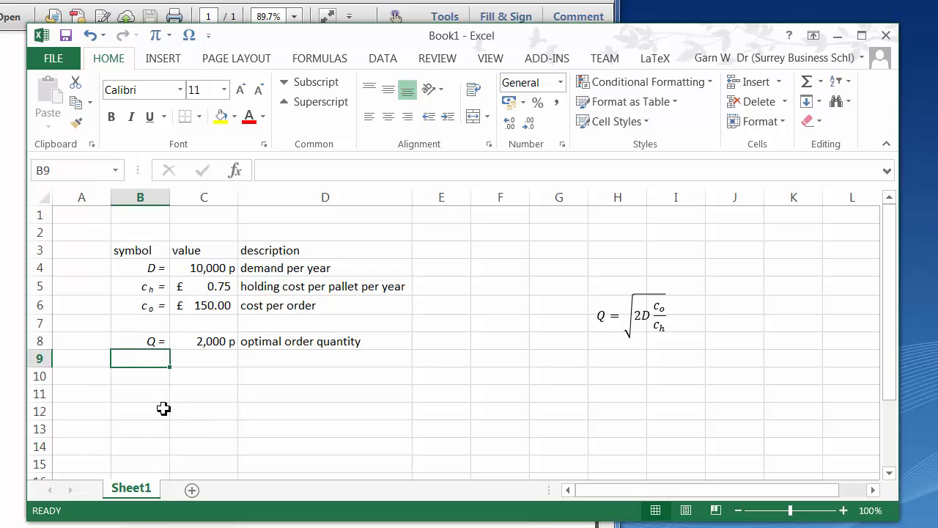
{"action": "mouse_move", "coordinate": [63, 448]}
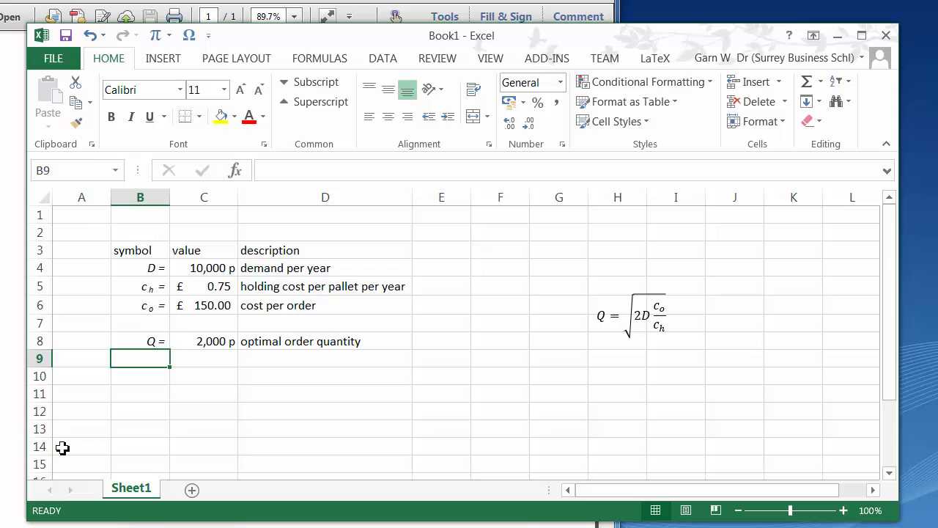
{"action": "left_click", "coordinate": [140, 375]}
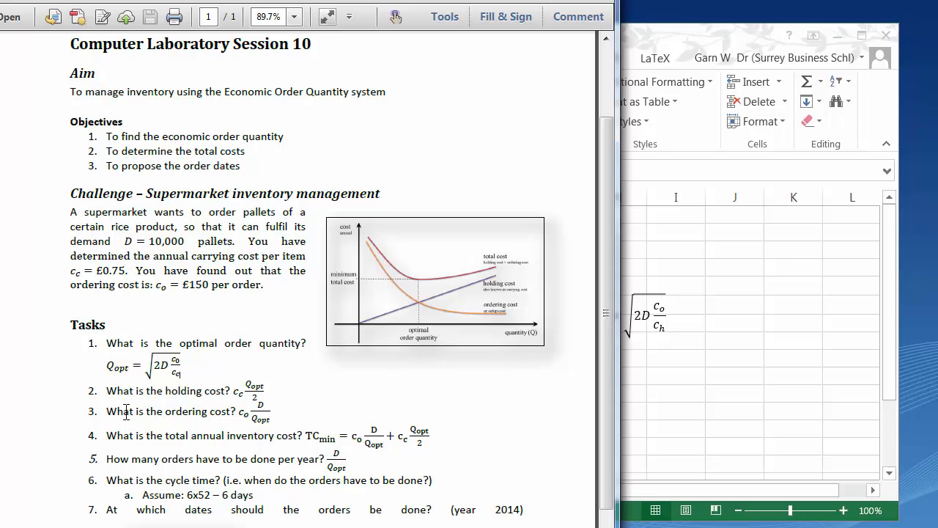
{"action": "left_click_drag", "start_coordinate": [106, 390], "coordinate": [298, 436]}
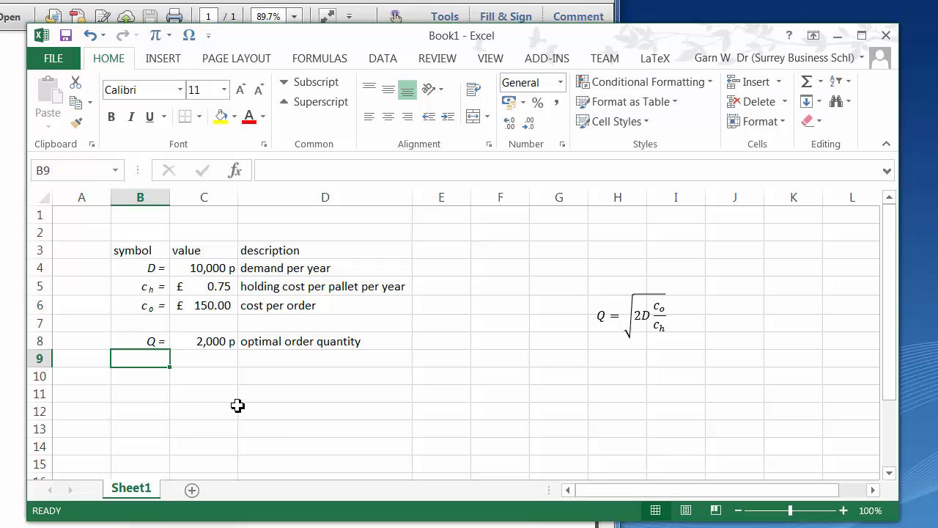
{"action": "mouse_move", "coordinate": [295, 427]}
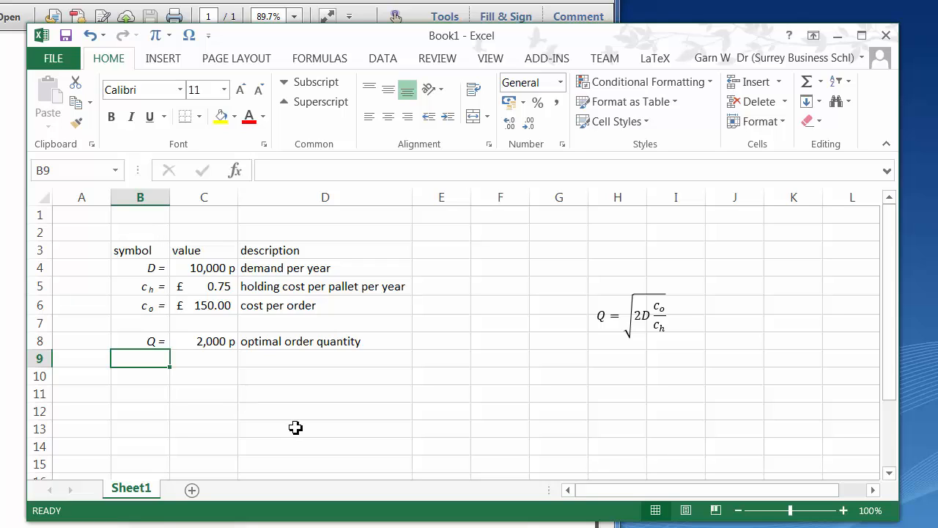
- Label row 9 f and enter =C4/C8 in C9, giving 5
{"action": "type", "text": "f ="}
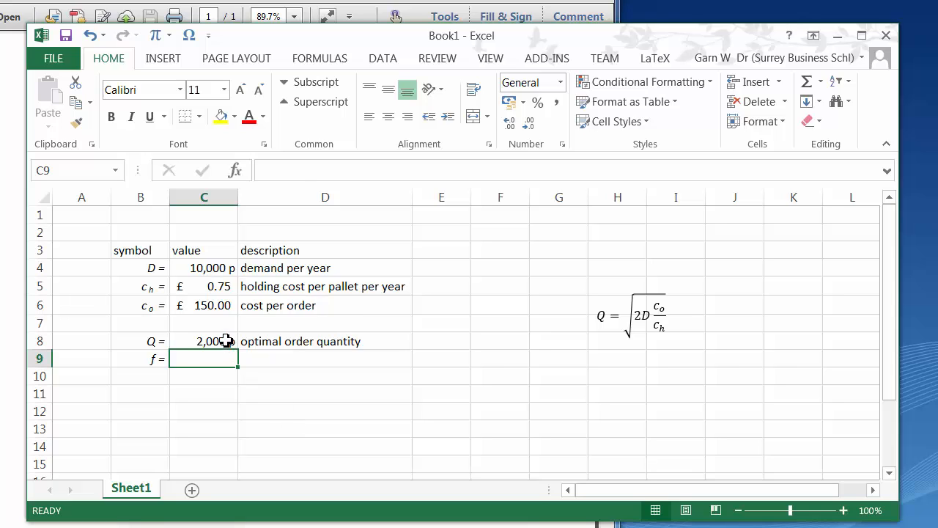
{"action": "left_click", "coordinate": [204, 341]}
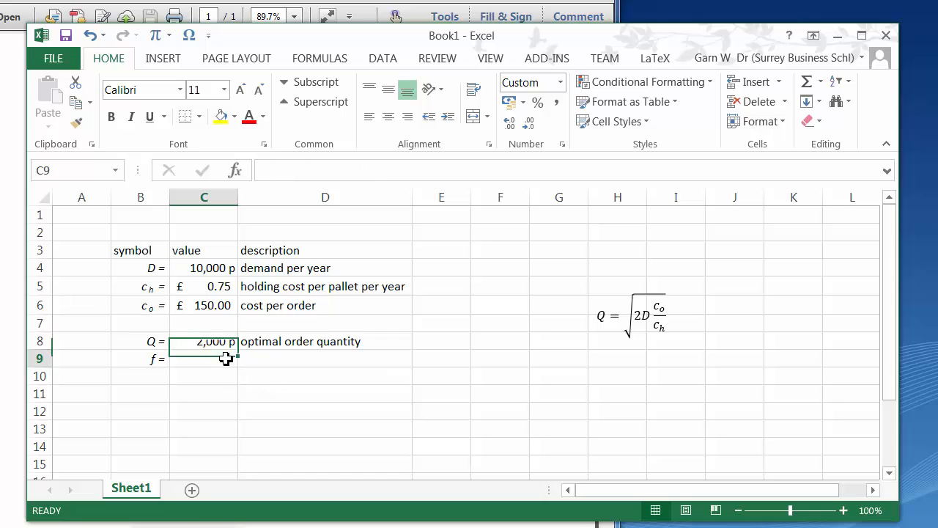
{"action": "left_click", "coordinate": [204, 267]}
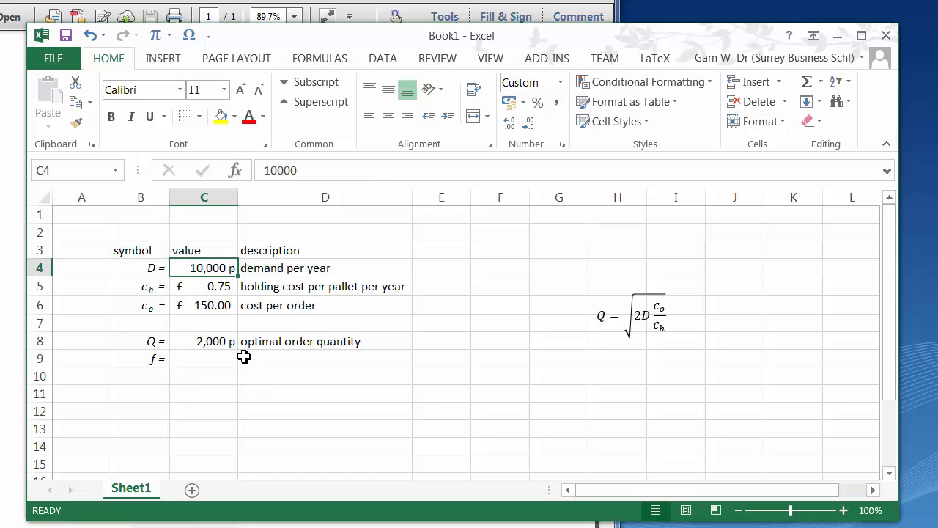
{"action": "left_click", "coordinate": [204, 341]}
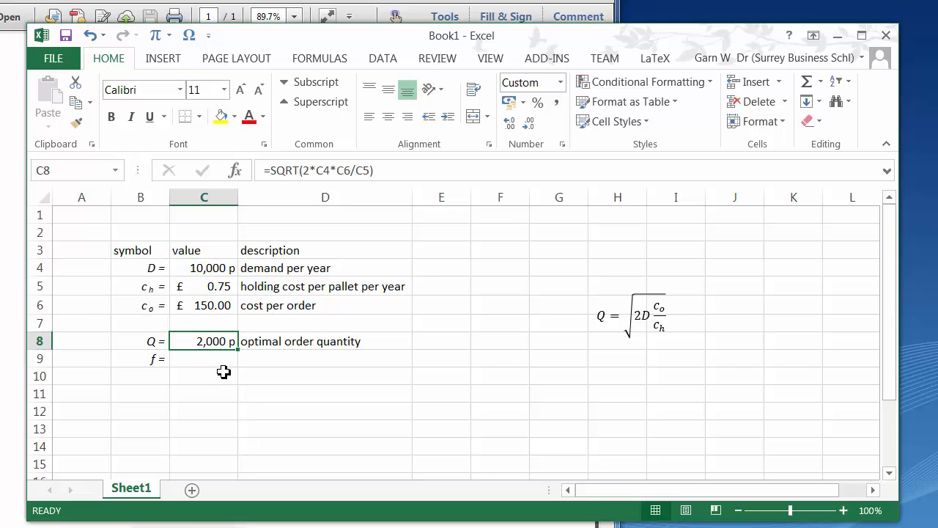
{"action": "left_click", "coordinate": [203, 359]}
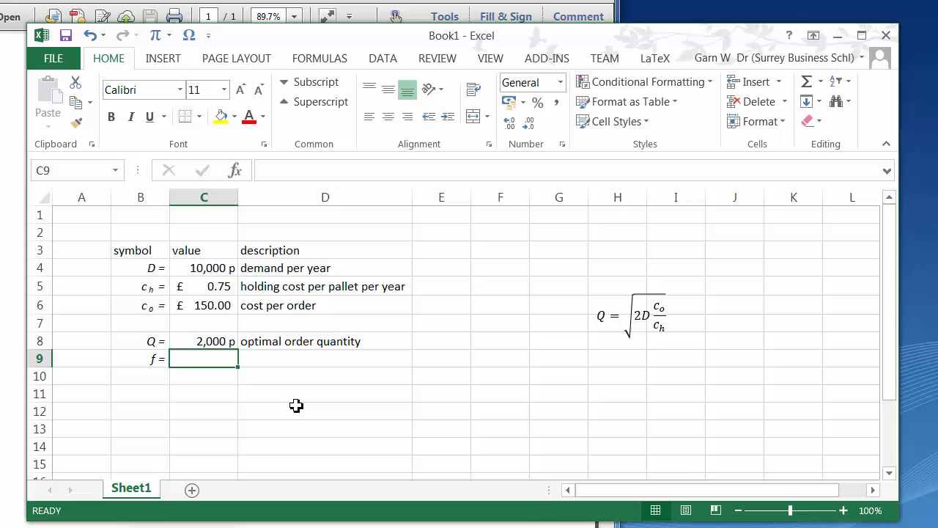
{"action": "type", "text": "="}
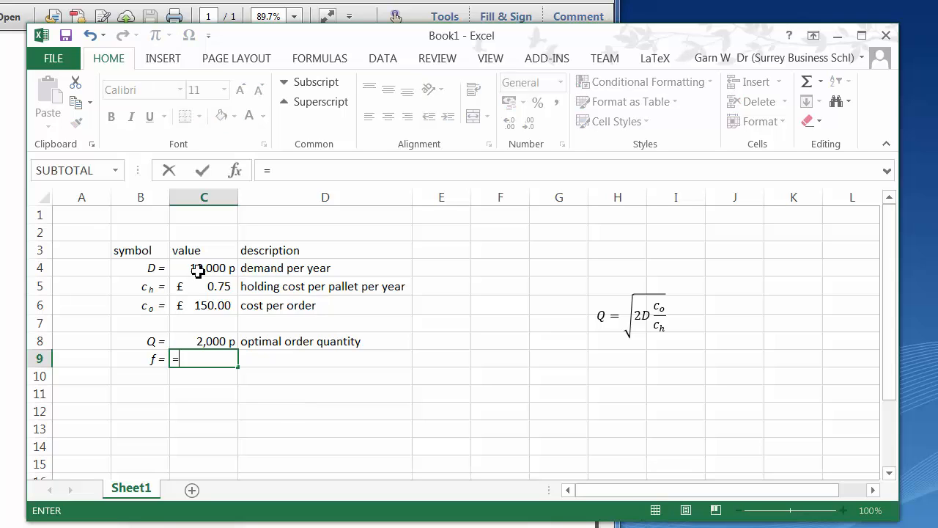
{"action": "left_click", "coordinate": [204, 267]}
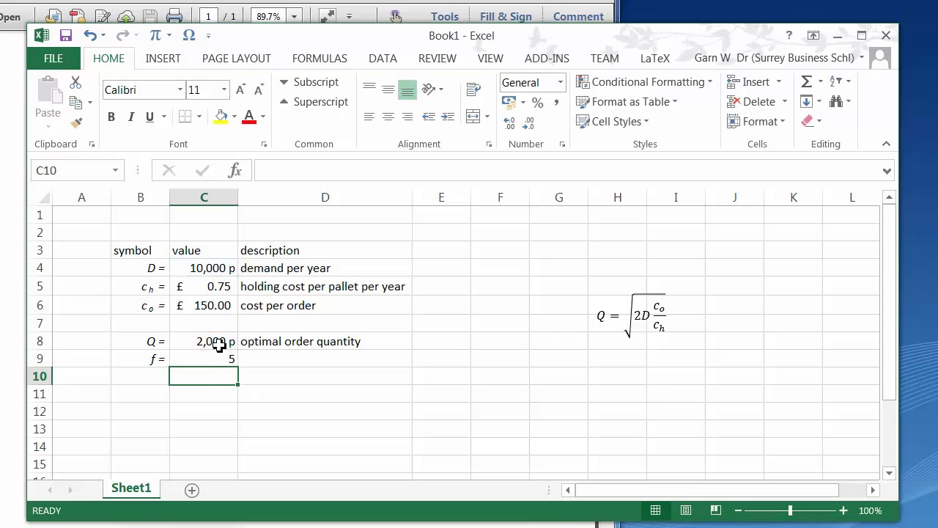
{"action": "left_click", "coordinate": [204, 358]}
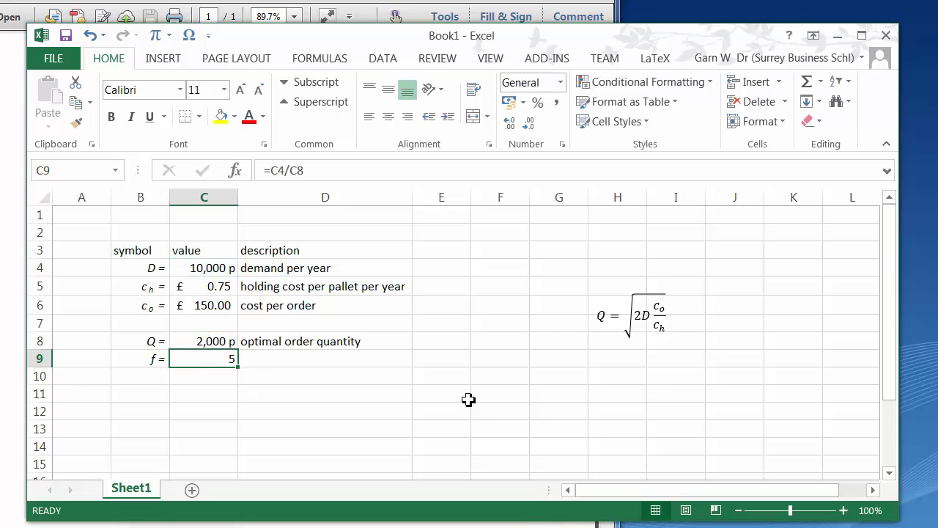
{"action": "mouse_move", "coordinate": [444, 424]}
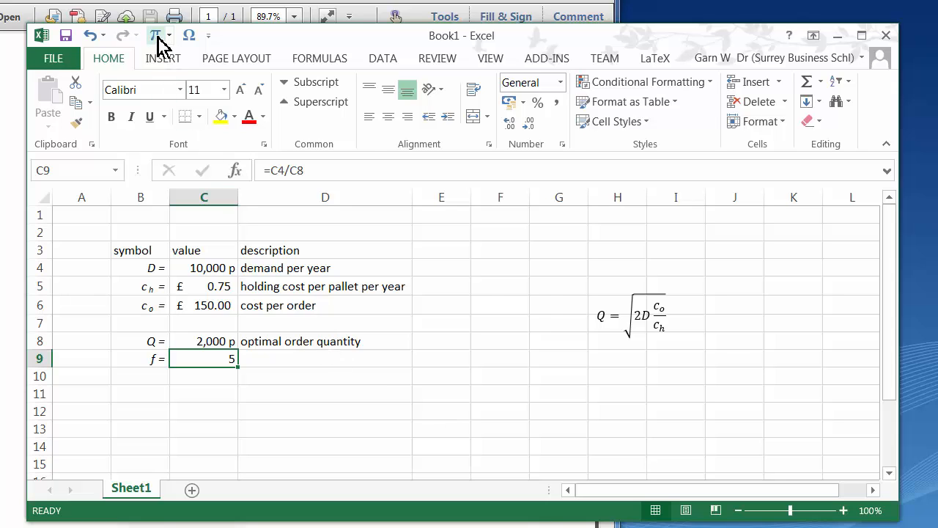
- Insert the f = D/Q equation beneath the Q formula
{"action": "left_click", "coordinate": [156, 35]}
{"action": "type", "text": "f = D/"}
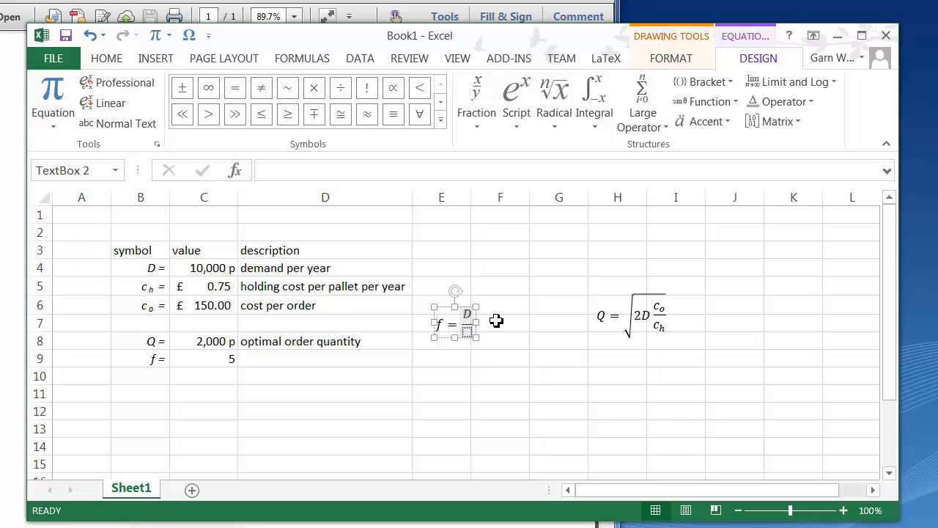
{"action": "mouse_move", "coordinate": [475, 340]}
{"action": "type", "text": "Q"}
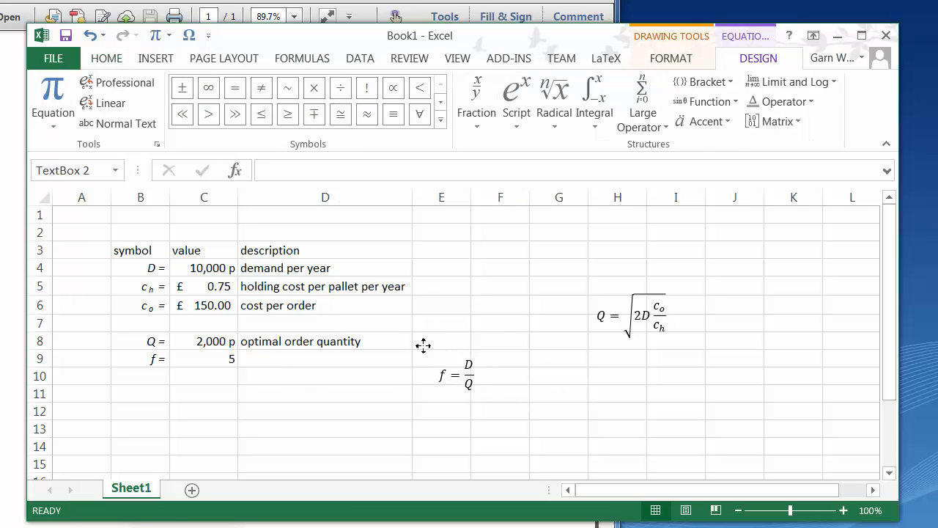
{"action": "left_click", "coordinate": [630, 316]}
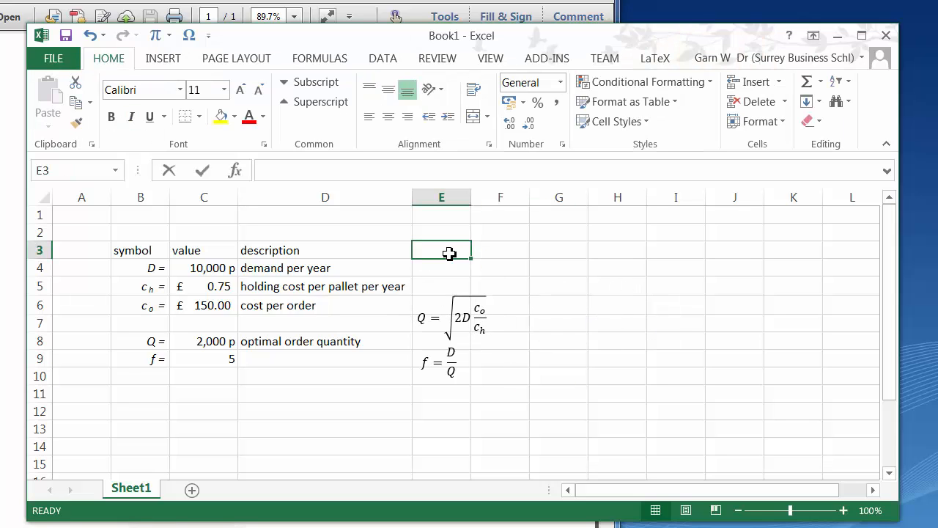
- Enter 'equation' as the E3 heading and 'number of orders per year' in D9
{"action": "type", "text": "equation"}
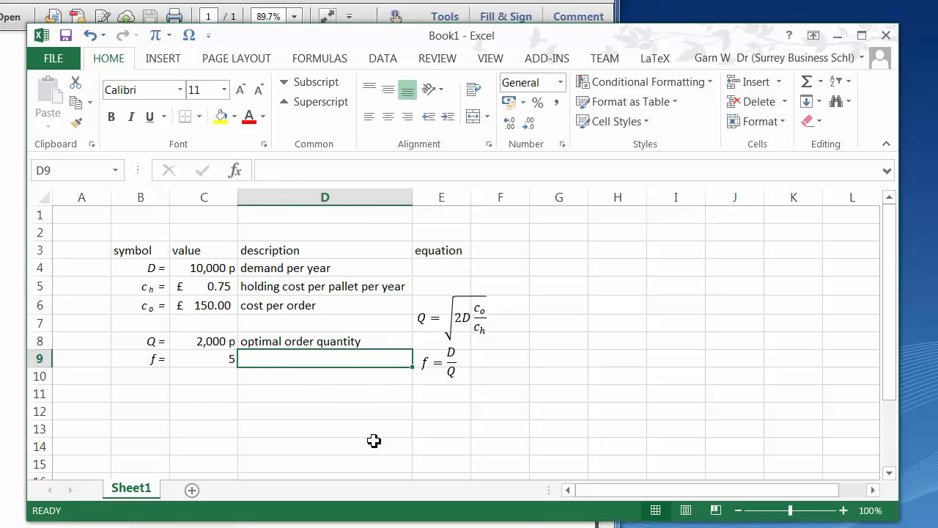
{"action": "type", "text": "n"}
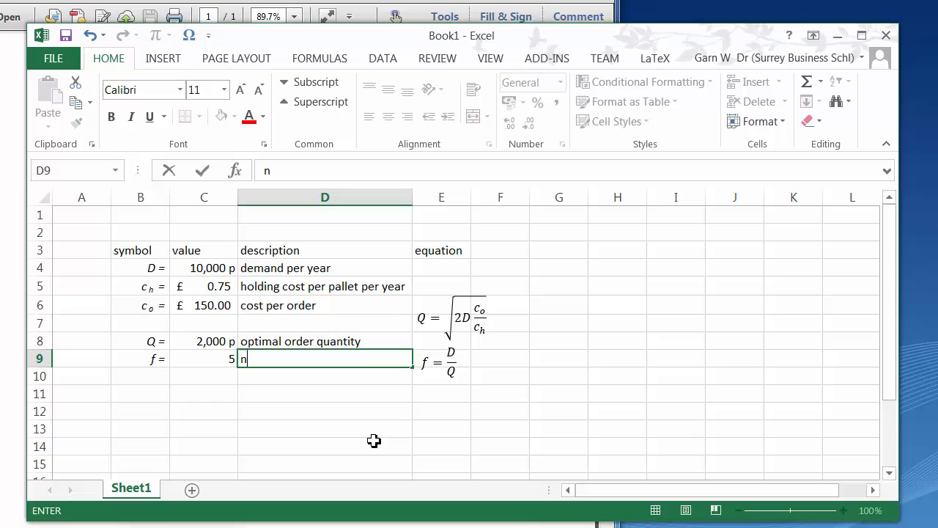
{"action": "type", "text": "umber of orde"}
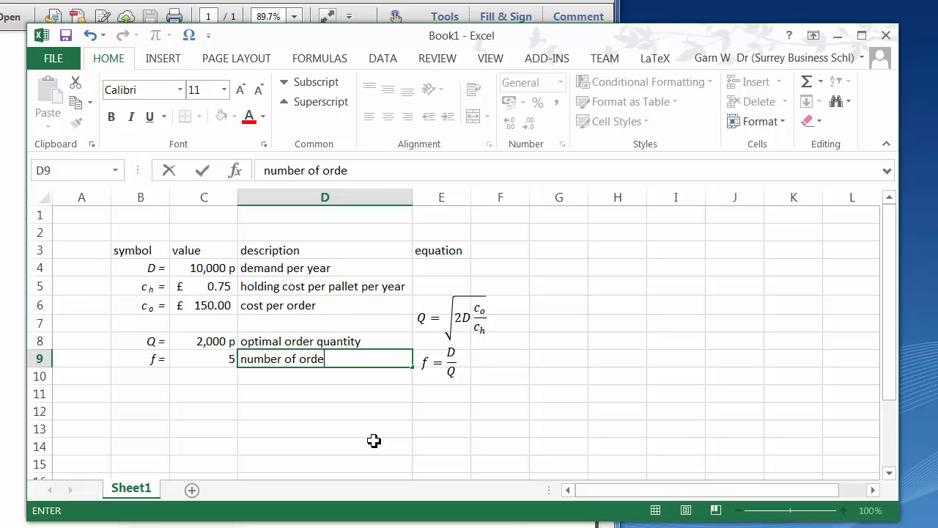
{"action": "type", "text": "rs per year"}
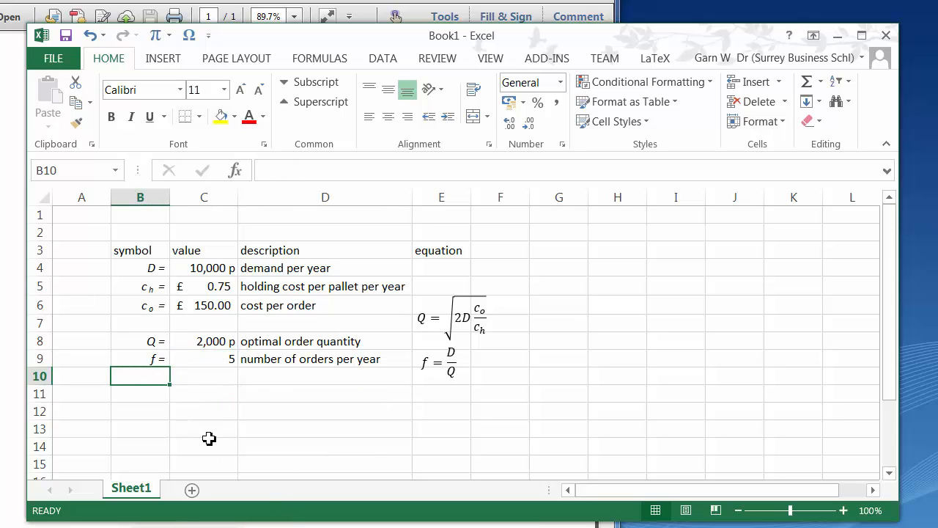
{"action": "left_click", "coordinate": [140, 410]}
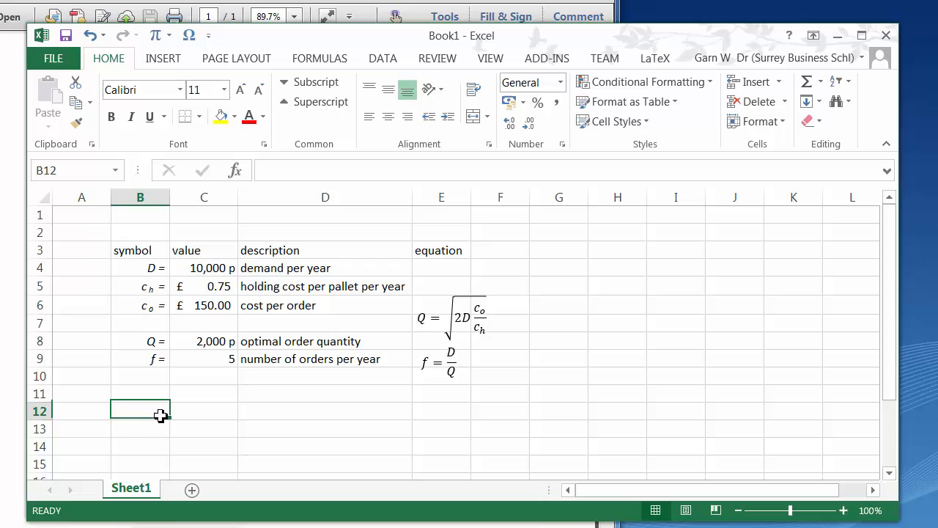
{"action": "mouse_move", "coordinate": [205, 433]}
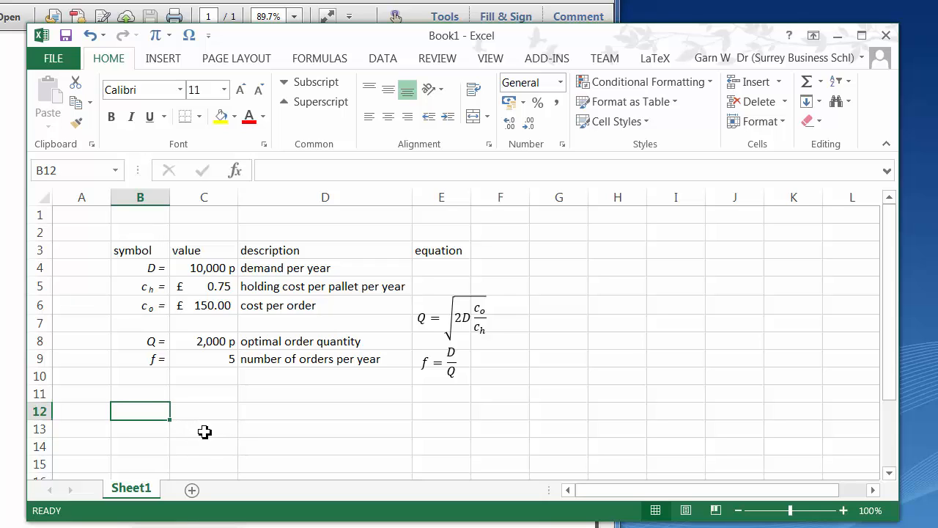
{"action": "mouse_move", "coordinate": [256, 428]}
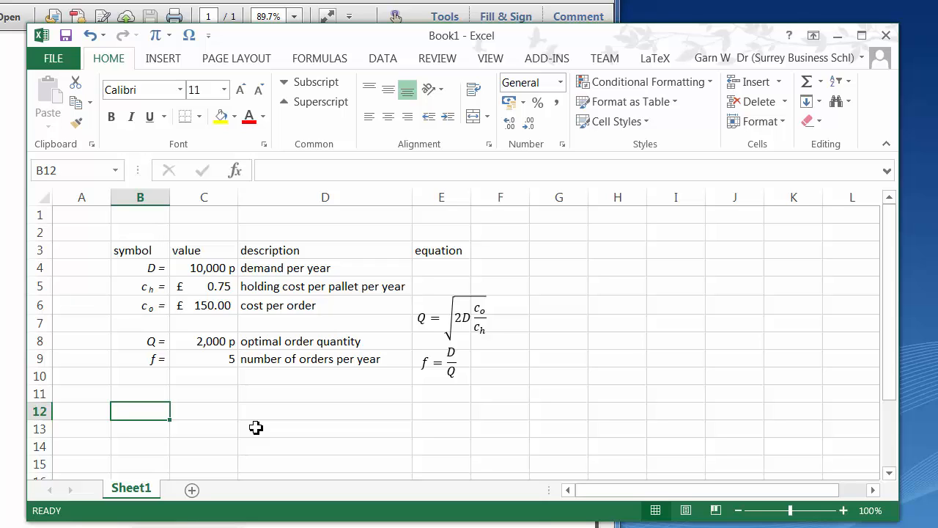
- Type the Ch = and Co = labels in B11:B12 and copy the italic subscript formatting onto them
{"action": "type", "text": "Ch"}
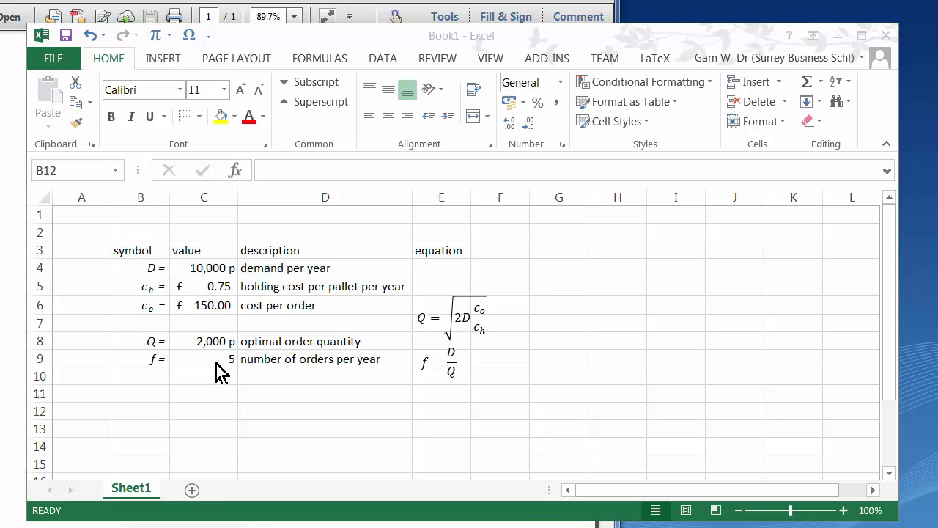
{"action": "mouse_move", "coordinate": [159, 306]}
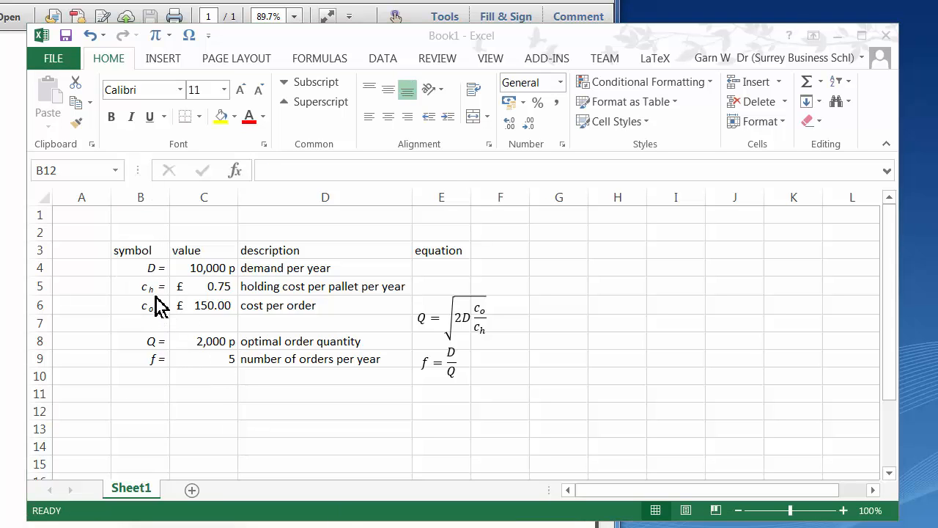
{"action": "left_click_drag", "start_coordinate": [141, 286], "coordinate": [140, 305]}
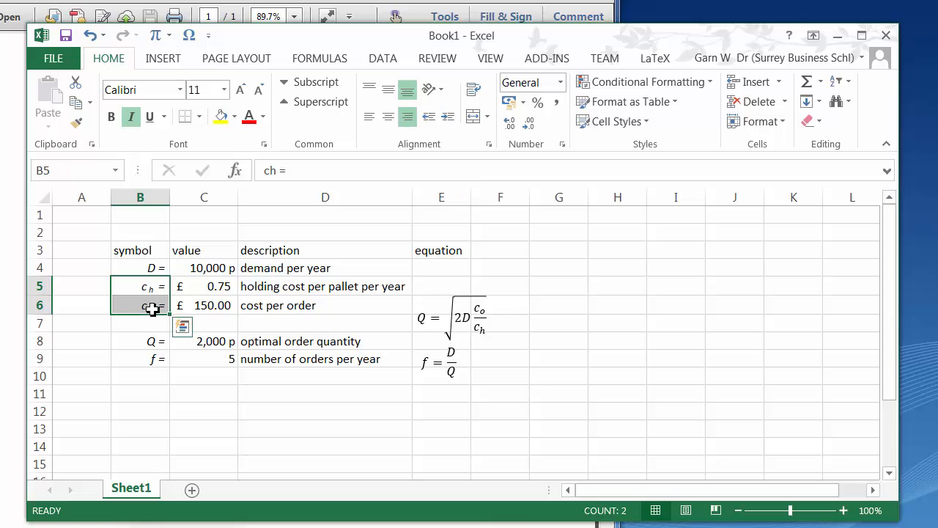
{"action": "left_click", "coordinate": [140, 394]}
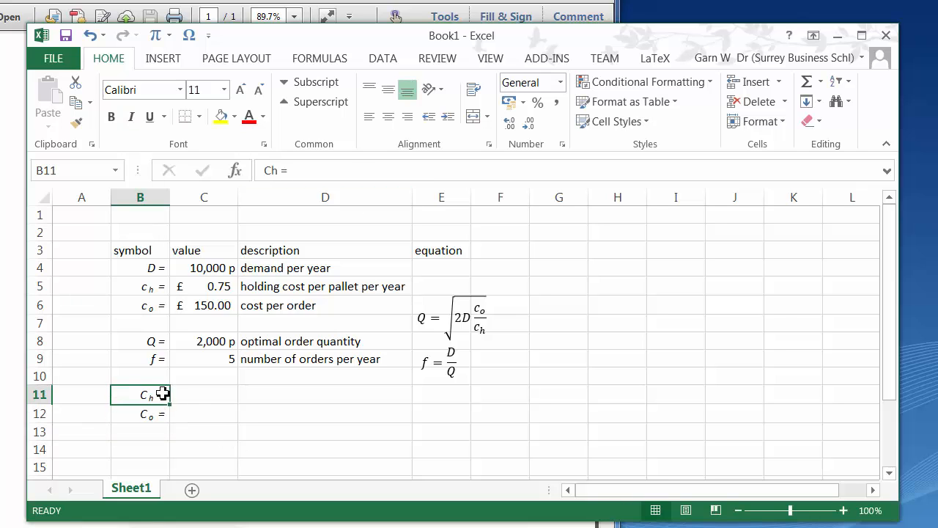
{"action": "left_click", "coordinate": [204, 394]}
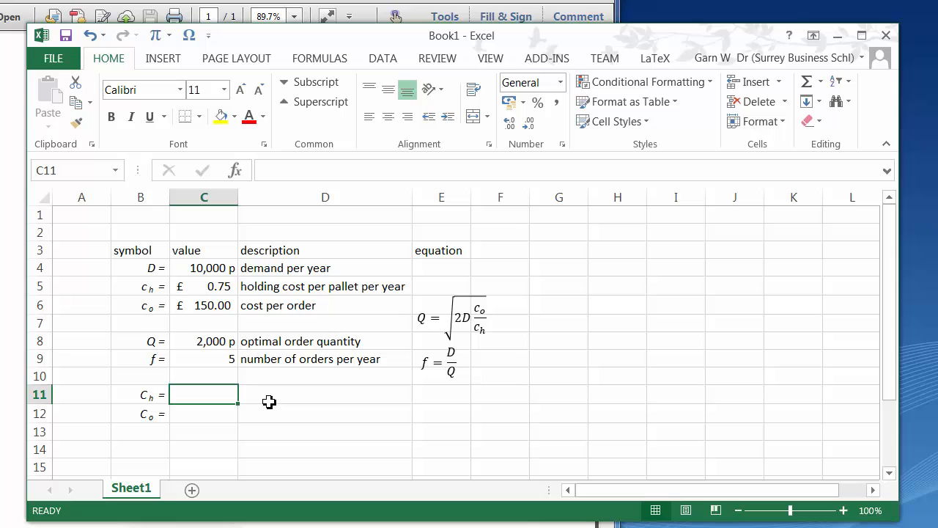
{"action": "type", "text": "="}
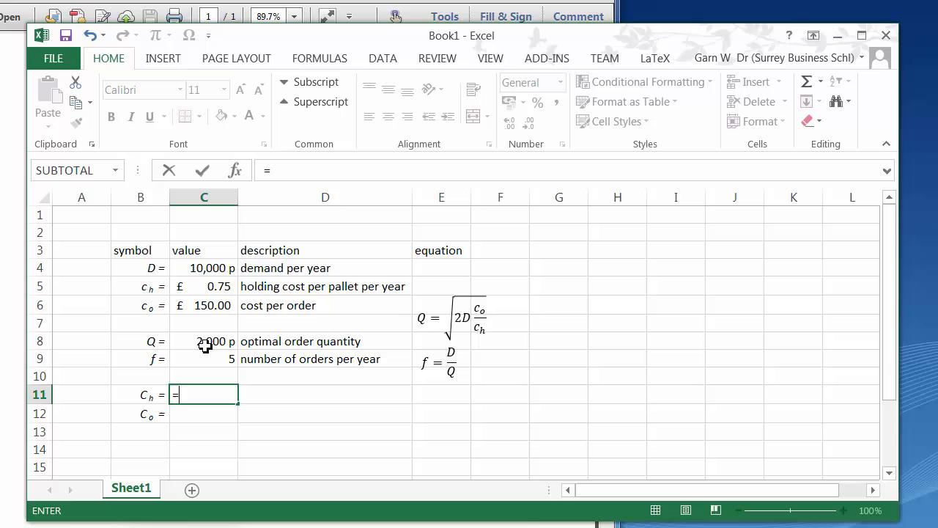
- Enter =C8/2*C5 in C11 so Ch shows £750.00, and check the formula
{"action": "type", "text": "C8/2"}
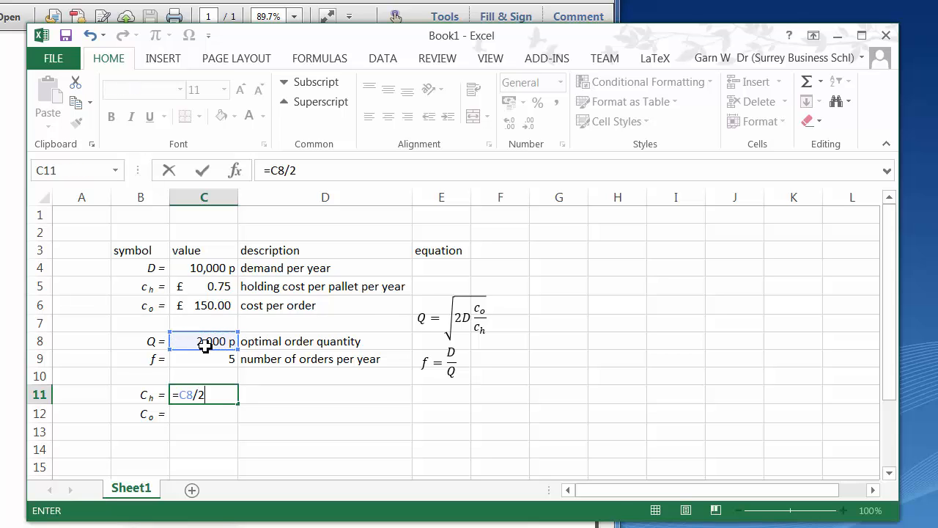
{"action": "type", "text": "*"}
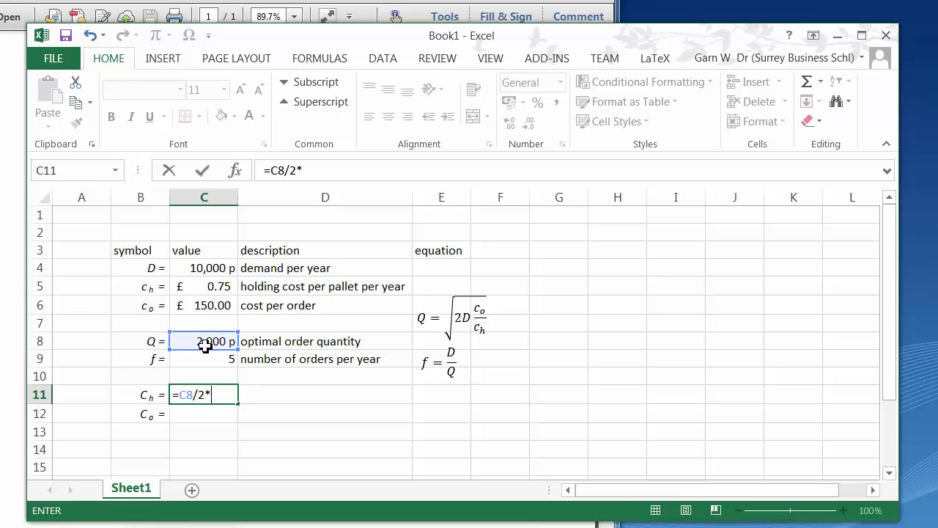
{"action": "mouse_move", "coordinate": [237, 368]}
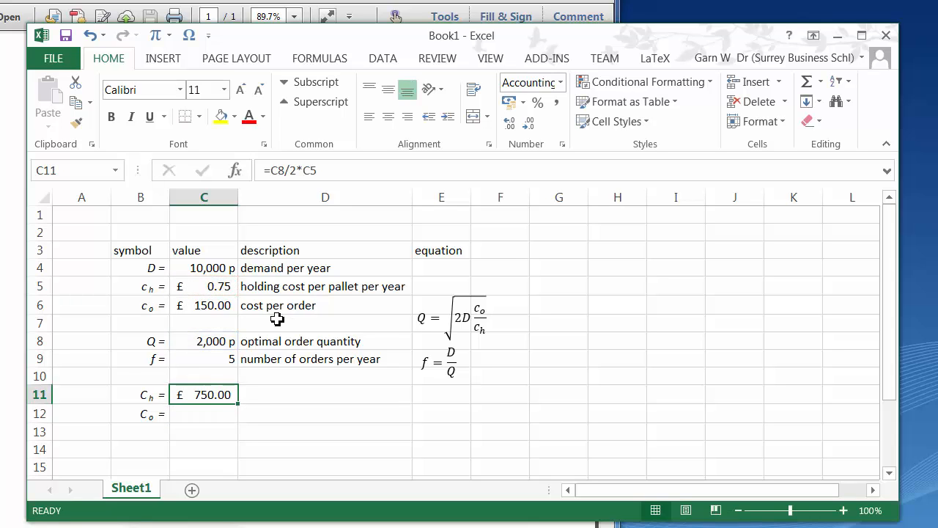
{"action": "left_click", "coordinate": [325, 394]}
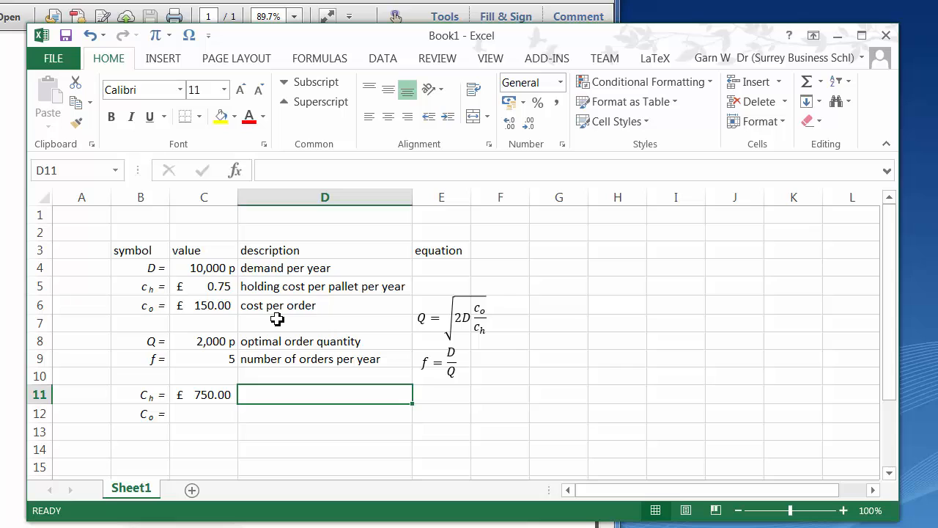
{"action": "mouse_move", "coordinate": [518, 338]}
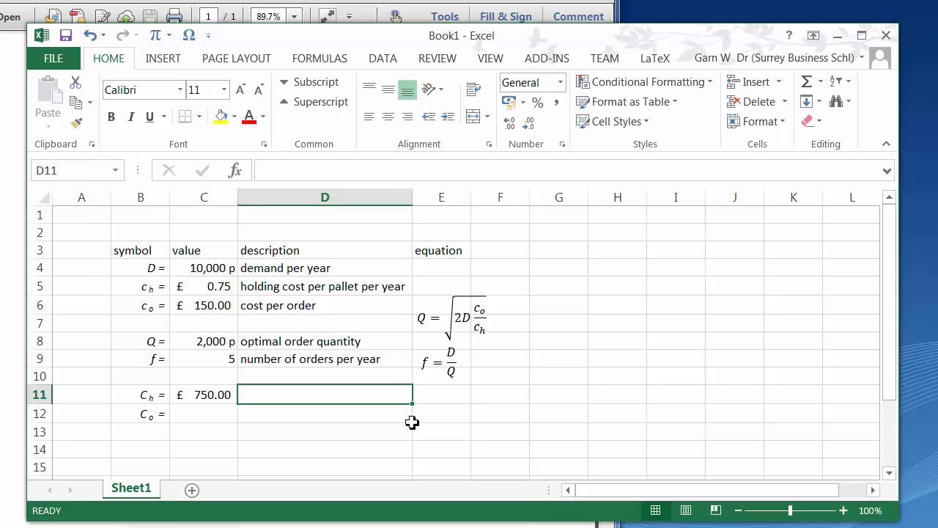
{"action": "left_click", "coordinate": [204, 395]}
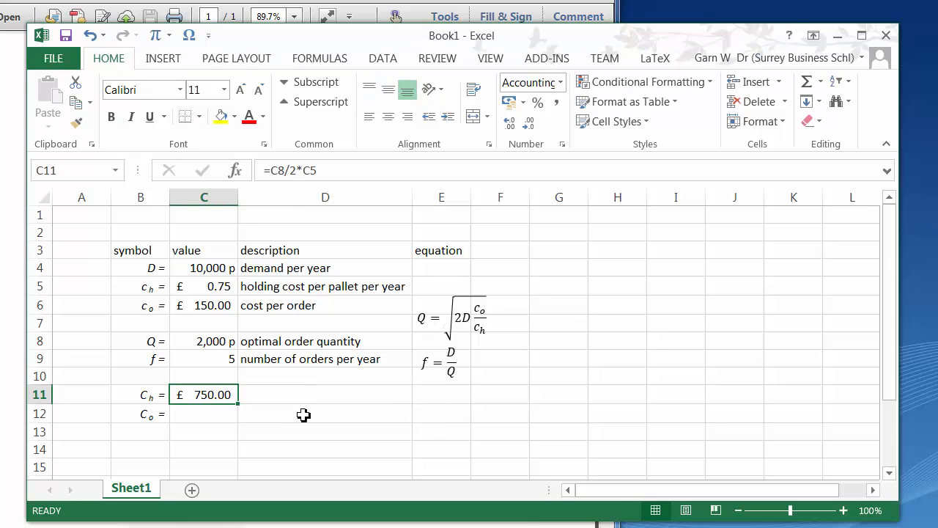
{"action": "left_click", "coordinate": [440, 363]}
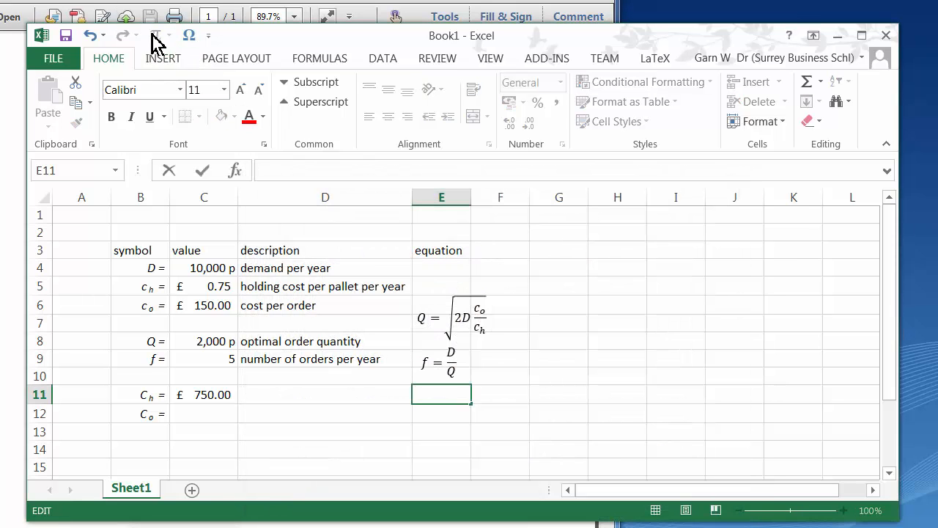
- Add Equation to the Quick Access Toolbar from Insert > Symbols and insert a blank equation
{"action": "left_click", "coordinate": [461, 317]}
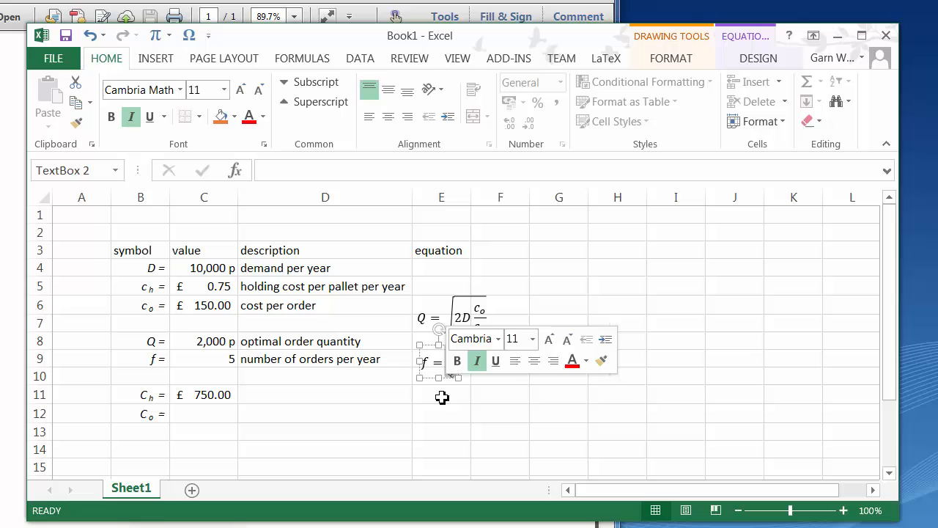
{"action": "left_click", "coordinate": [441, 394]}
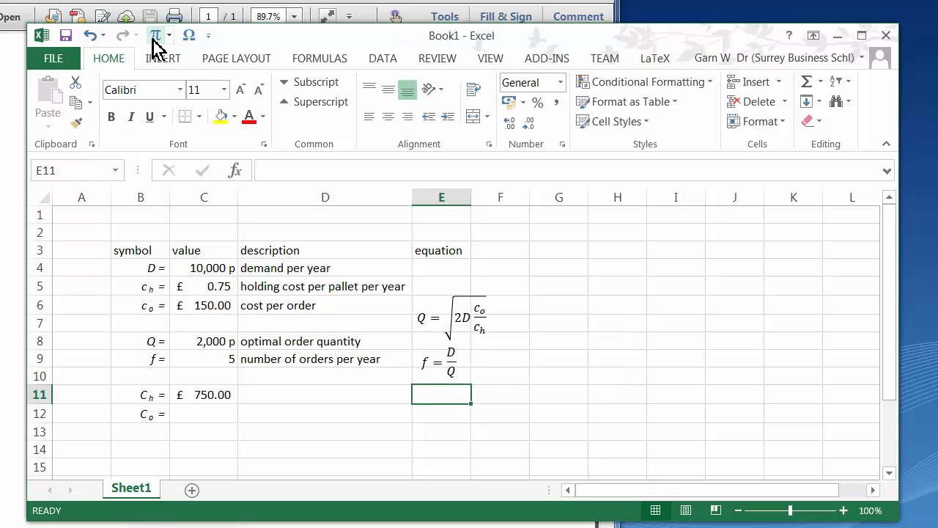
{"action": "left_click", "coordinate": [163, 58]}
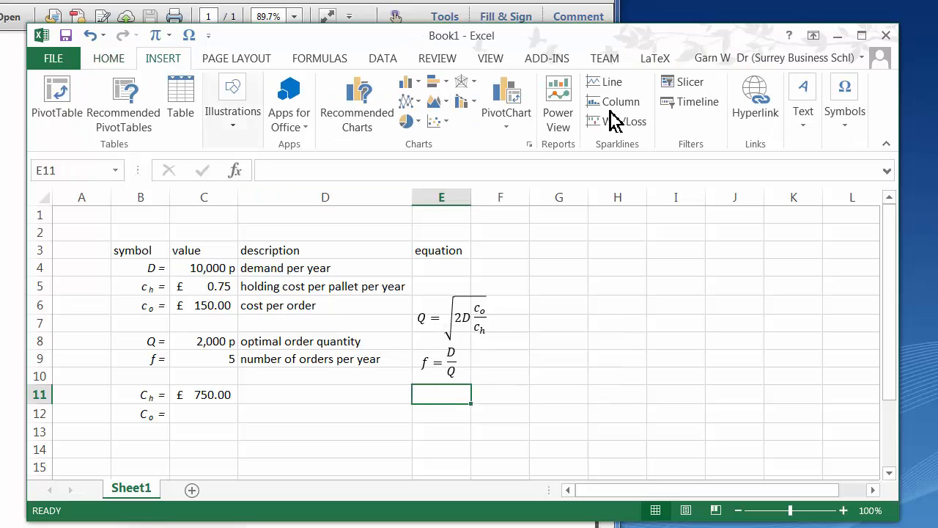
{"action": "left_click", "coordinate": [845, 99]}
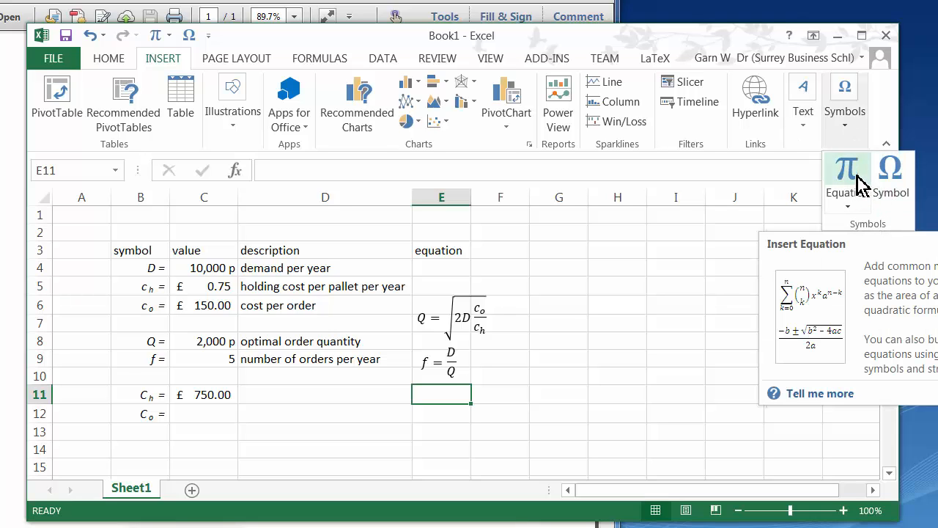
{"action": "right_click", "coordinate": [846, 176]}
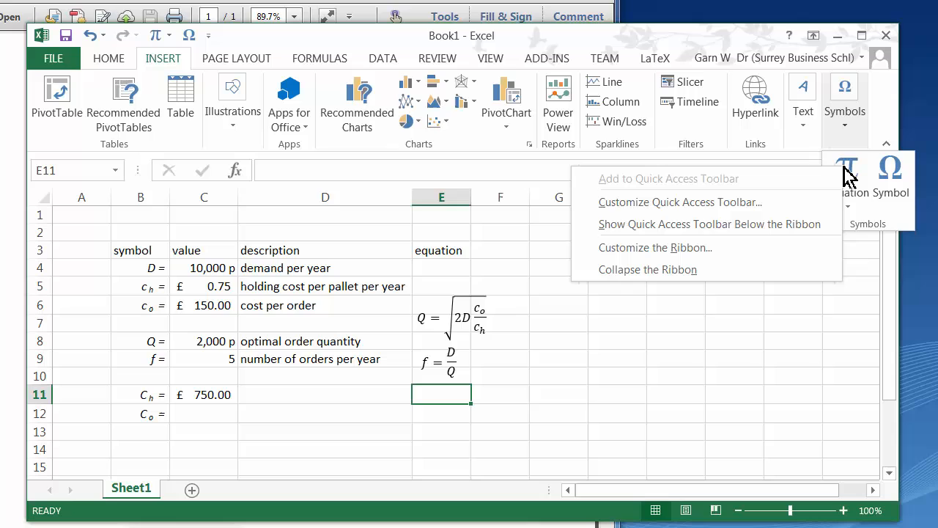
{"action": "mouse_move", "coordinate": [684, 358]}
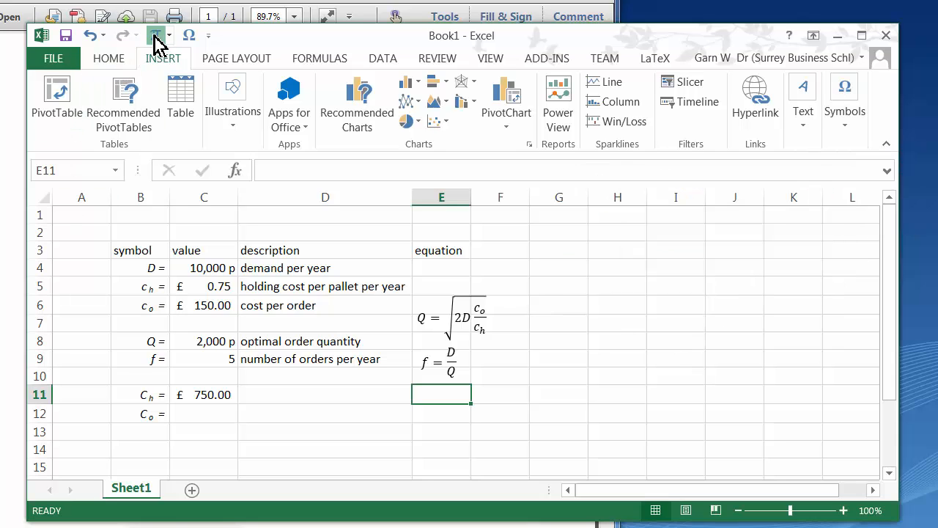
{"action": "left_click", "coordinate": [154, 36]}
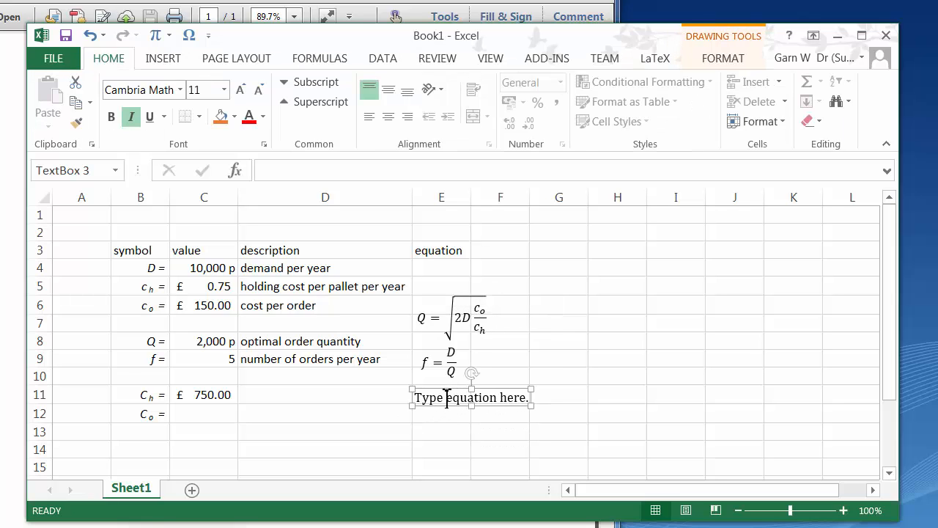
- Write the (Q/2)·ch equation and position it in column E beside row 11
{"action": "left_click", "coordinate": [470, 397]}
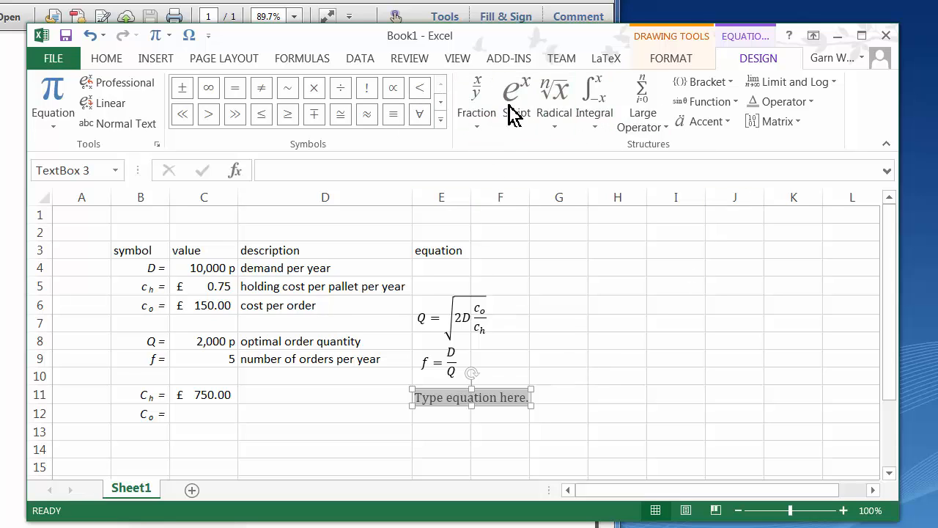
{"action": "left_click", "coordinate": [477, 99]}
{"action": "type", "text": "Q/2"}
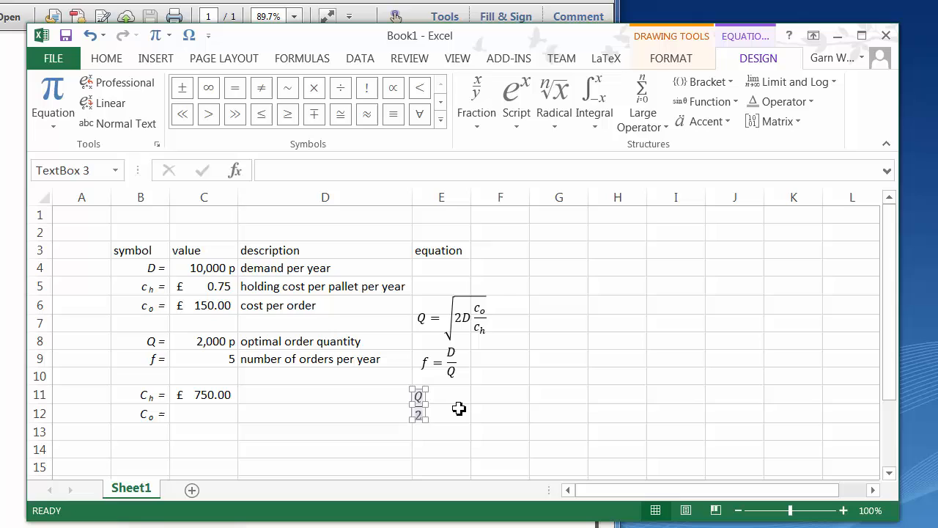
{"action": "mouse_move", "coordinate": [421, 159]}
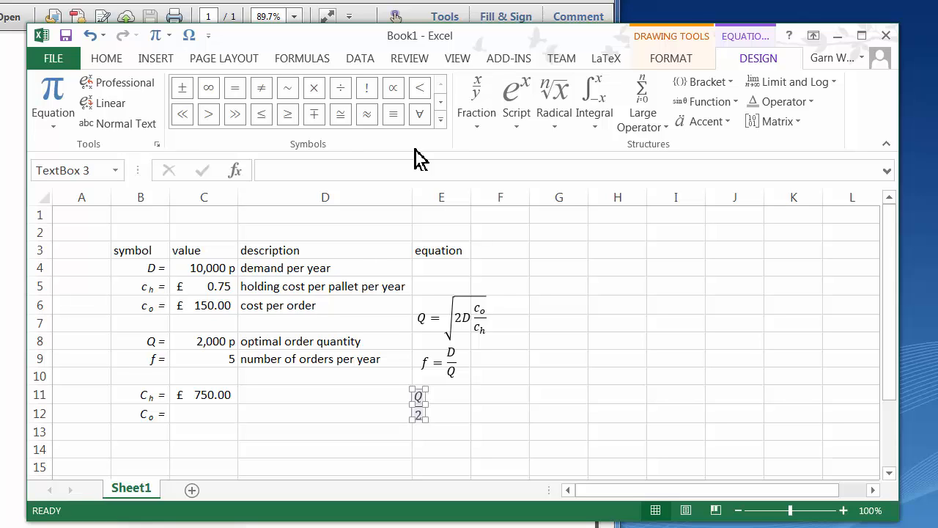
{"action": "mouse_move", "coordinate": [473, 399]}
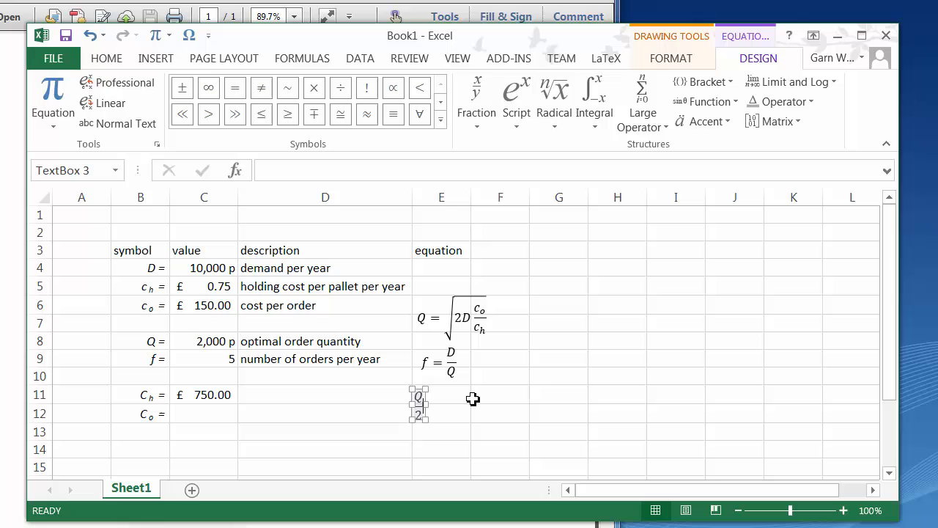
{"action": "mouse_move", "coordinate": [516, 101]}
{"action": "type", "text": " c"}
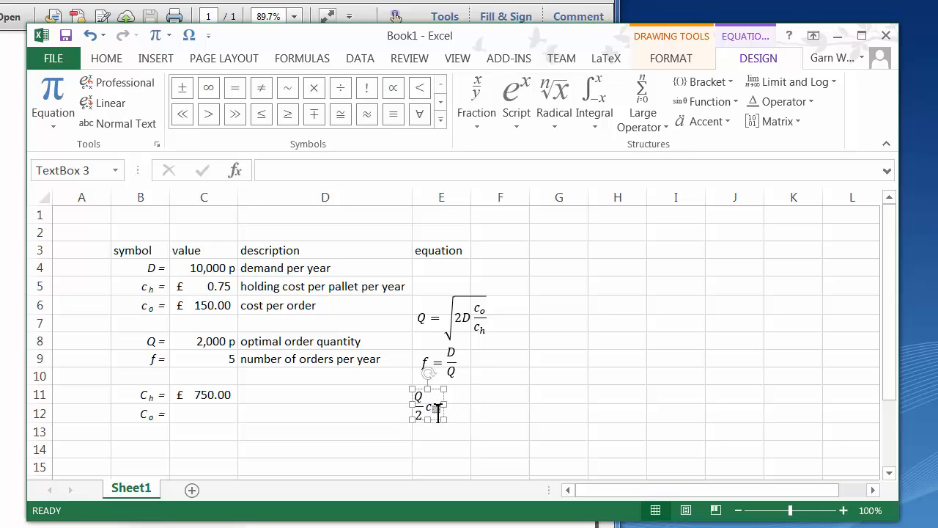
{"action": "left_click", "coordinate": [500, 412]}
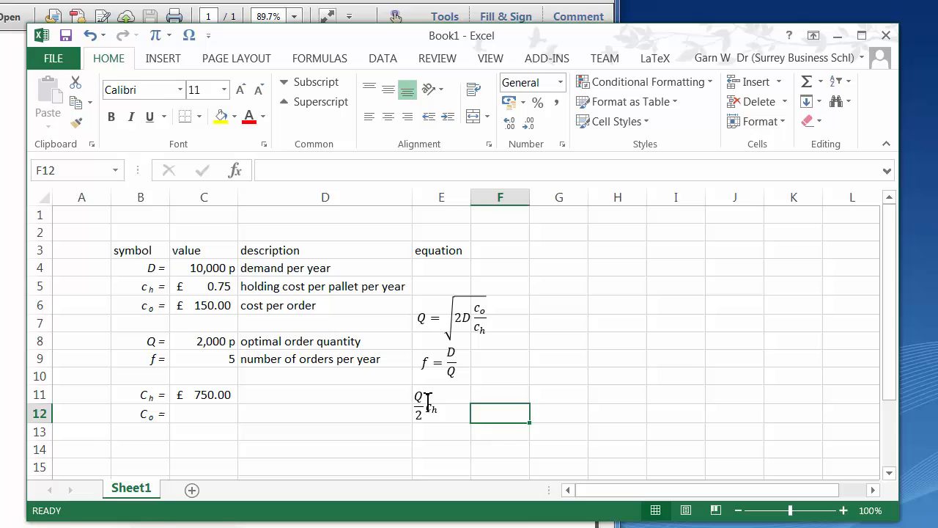
{"action": "left_click", "coordinate": [421, 403]}
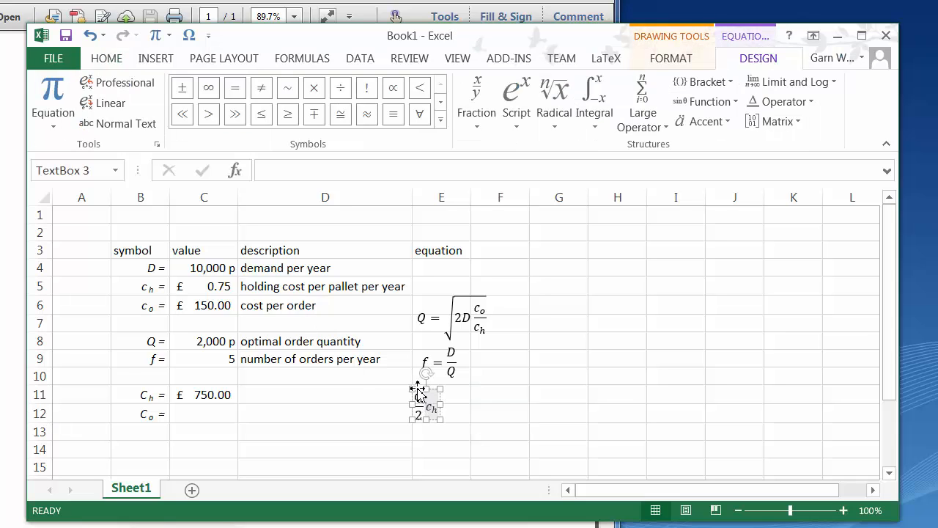
{"action": "left_click", "coordinate": [325, 395]}
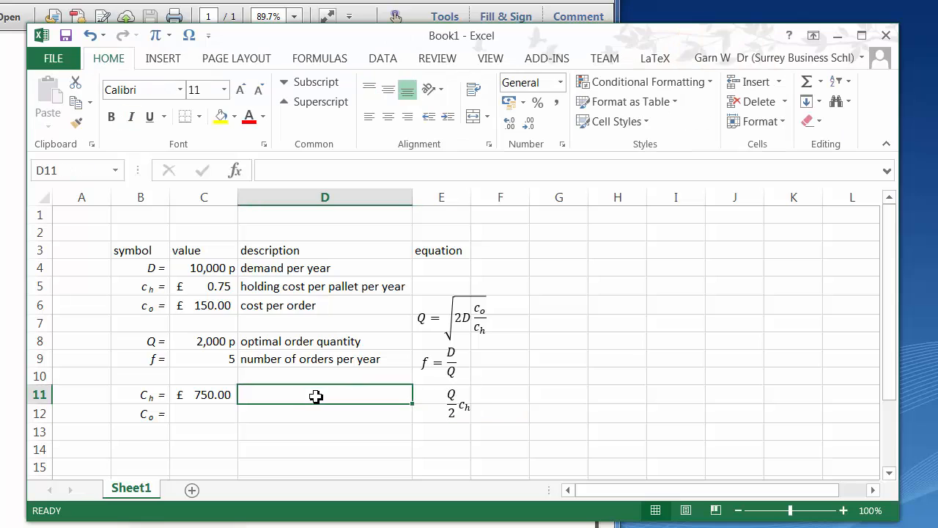
- Describe D11 as 'total holding cost' and D12 as 'total order cost', with C12 set to =C11
{"action": "type", "text": "total"}
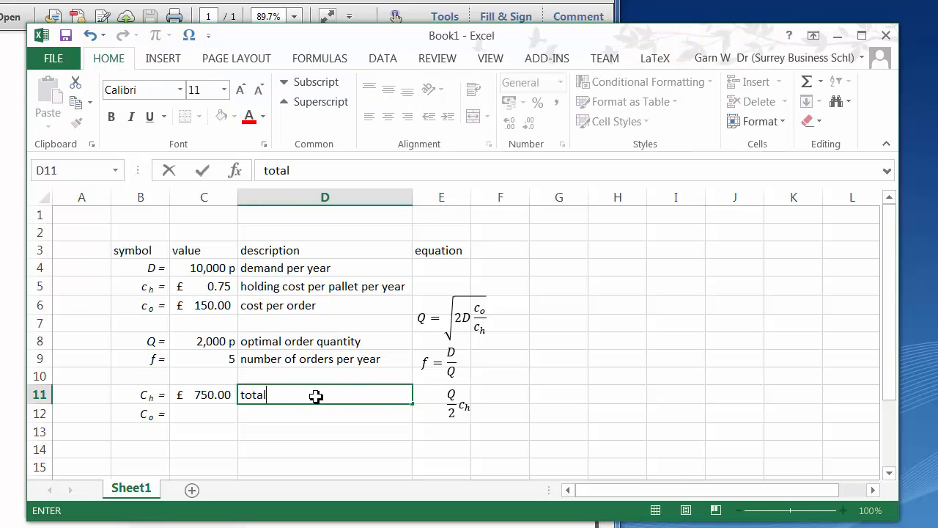
{"action": "type", "text": "holding cos"}
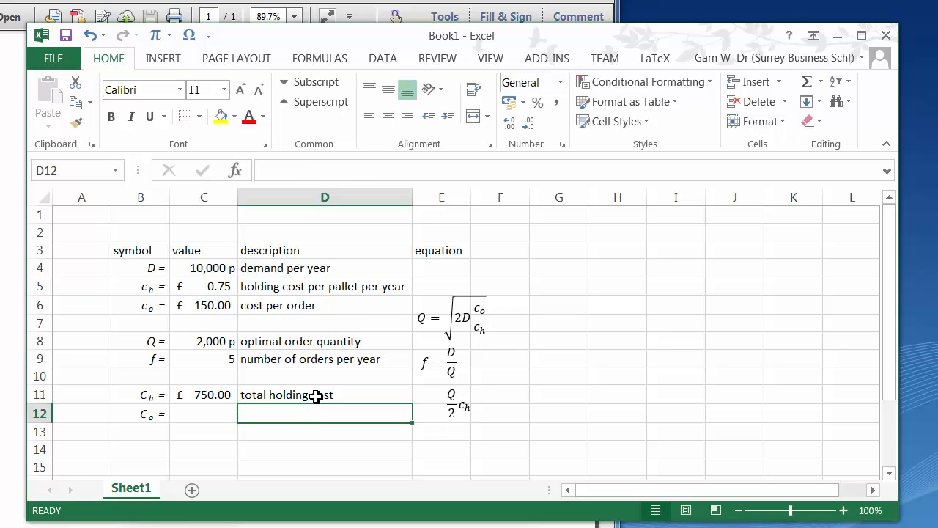
{"action": "type", "text": "total holding cost"}
{"action": "type", "text": "total o"}
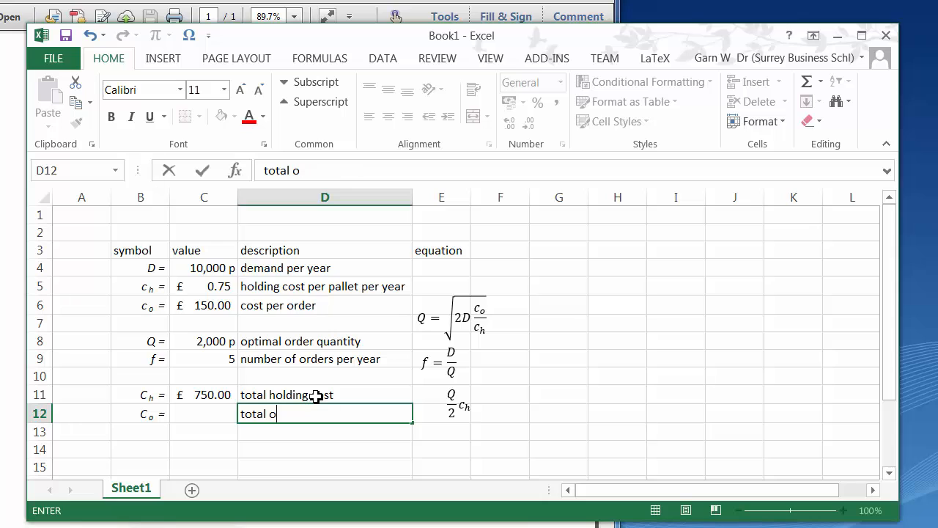
{"action": "type", "text": "rder cost"}
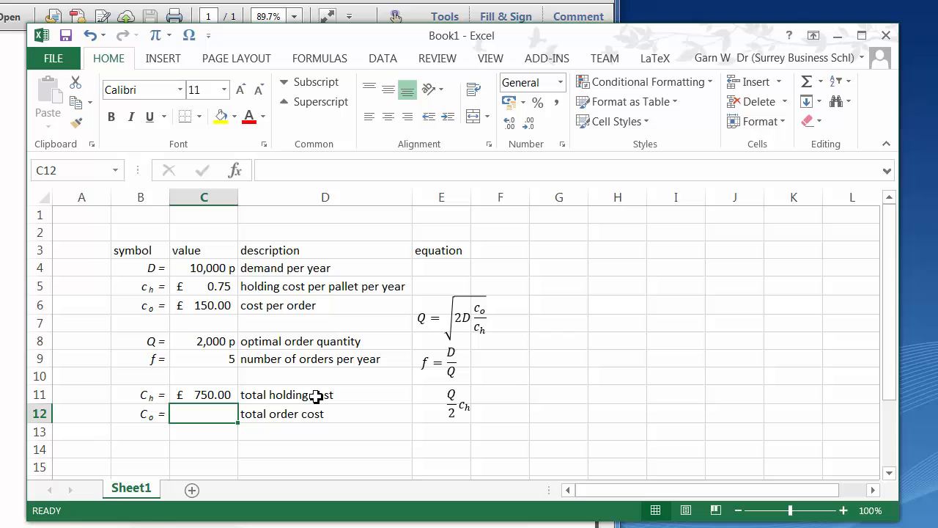
{"action": "type", "text": "=C11"}
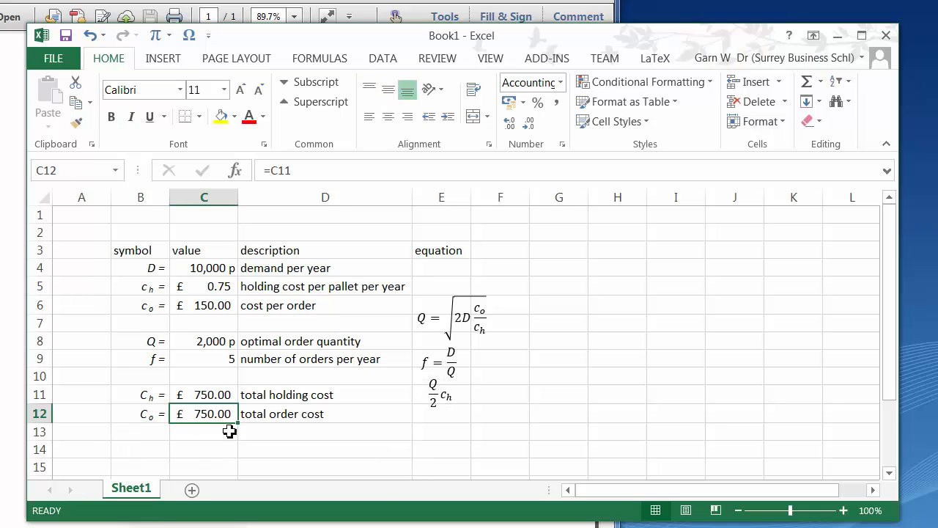
{"action": "left_click", "coordinate": [140, 358]}
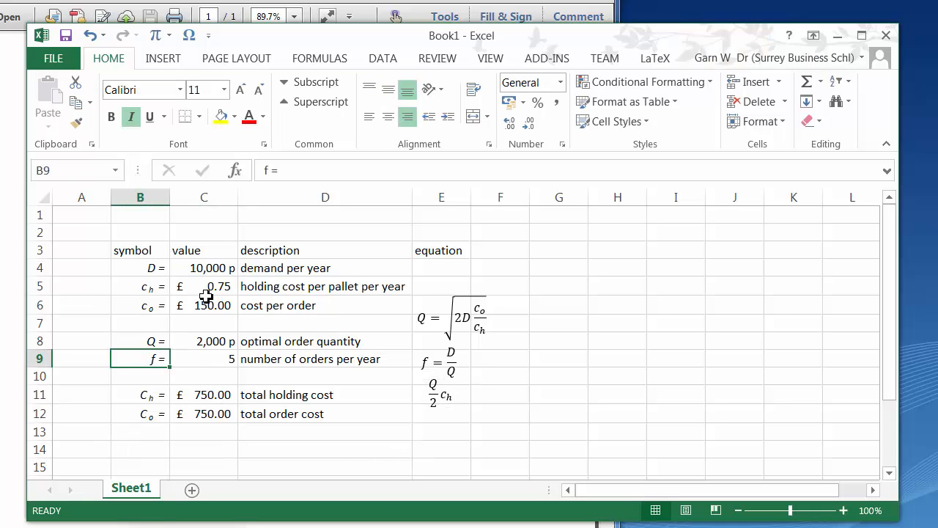
- Insert a Co = f·co equation beside row 12 and prefix the holding-cost equation with Ch
{"action": "left_click", "coordinate": [441, 412]}
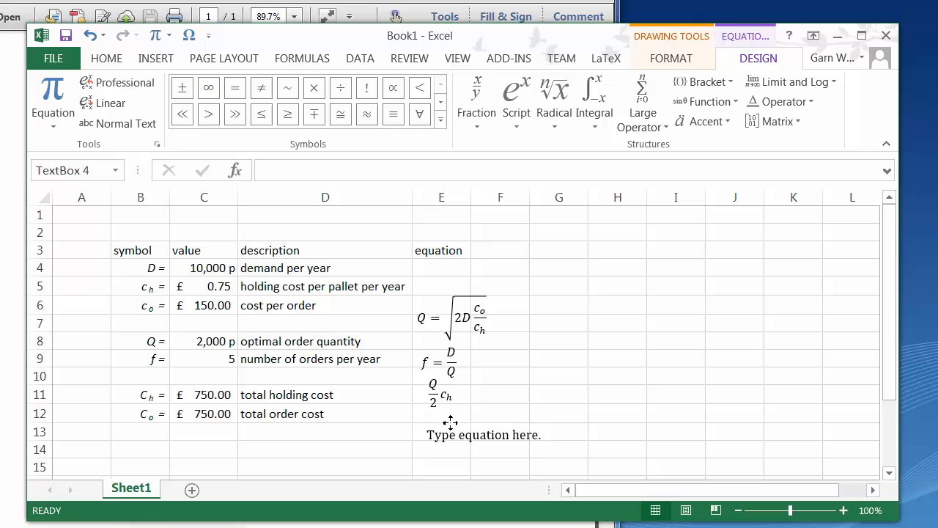
{"action": "left_click", "coordinate": [484, 434]}
{"action": "type", "text": "Co = f"}
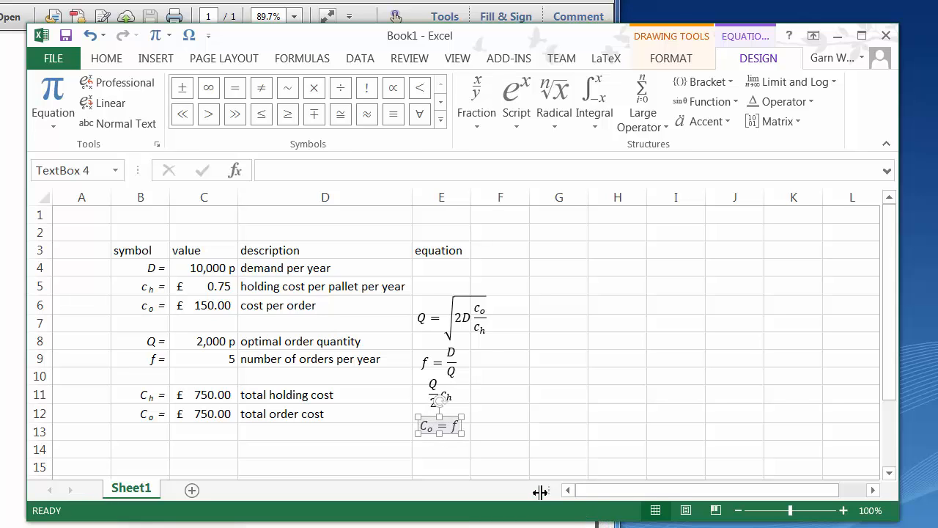
{"action": "mouse_move", "coordinate": [421, 136]}
{"action": "type", "text": " c_o"}
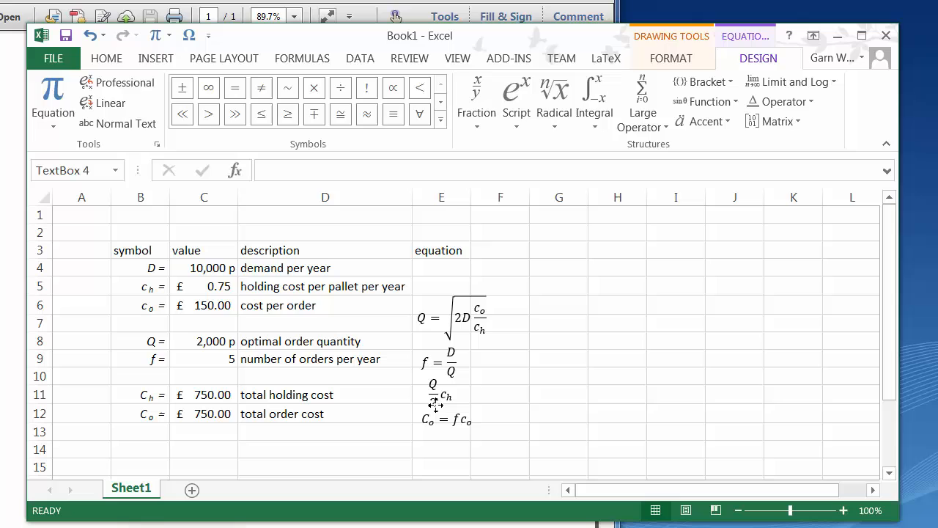
{"action": "left_click", "coordinate": [439, 381]}
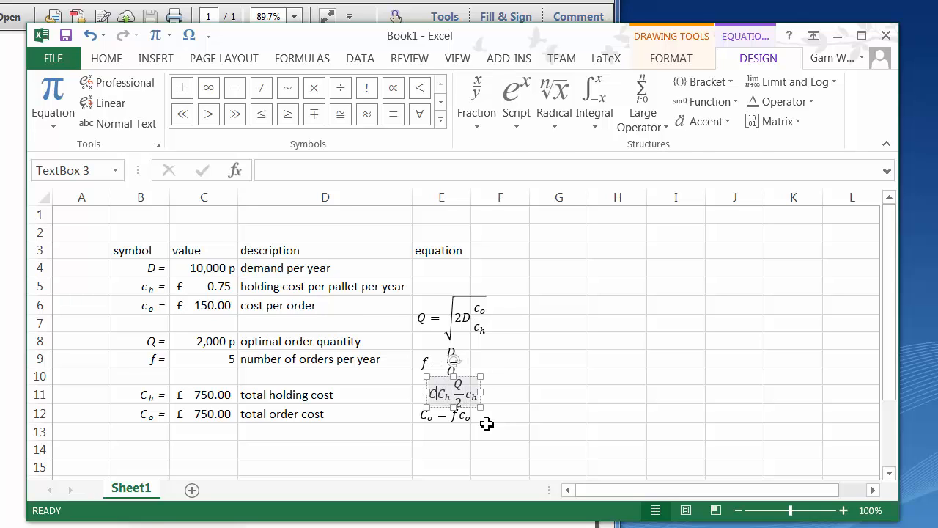
{"action": "left_click", "coordinate": [558, 394]}
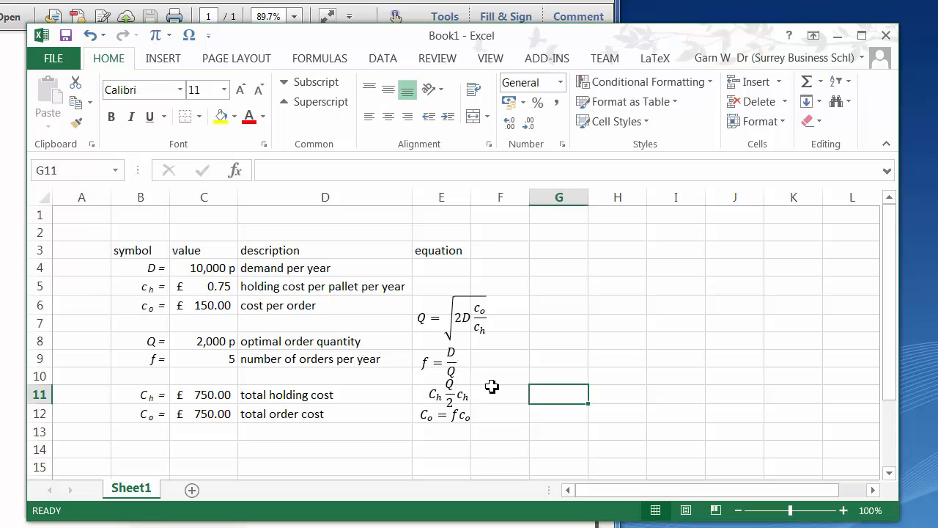
{"action": "left_click", "coordinate": [450, 374]}
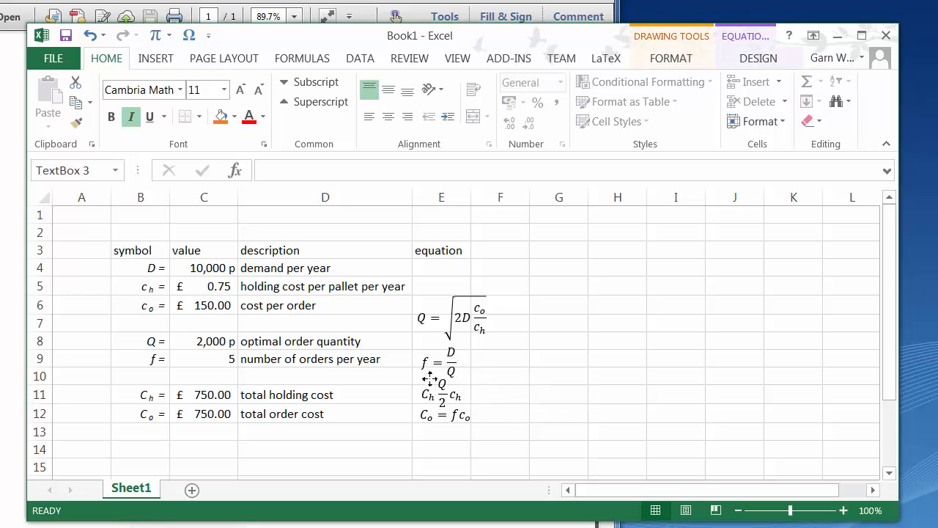
- Re-enter Co's formula in C12 and add a C = row with =C11+C12 totalling £1,500.00
{"action": "left_click", "coordinate": [204, 413]}
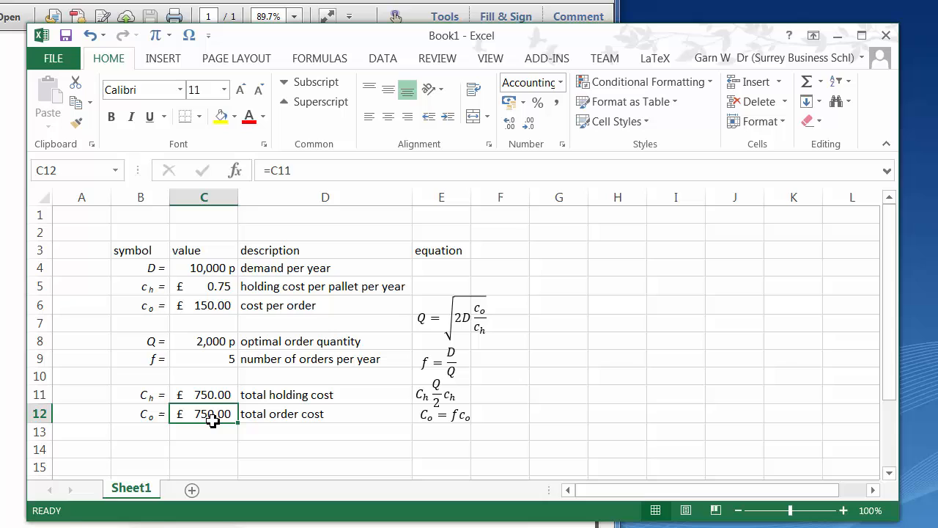
{"action": "mouse_move", "coordinate": [310, 187]}
{"action": "type", "text": "="}
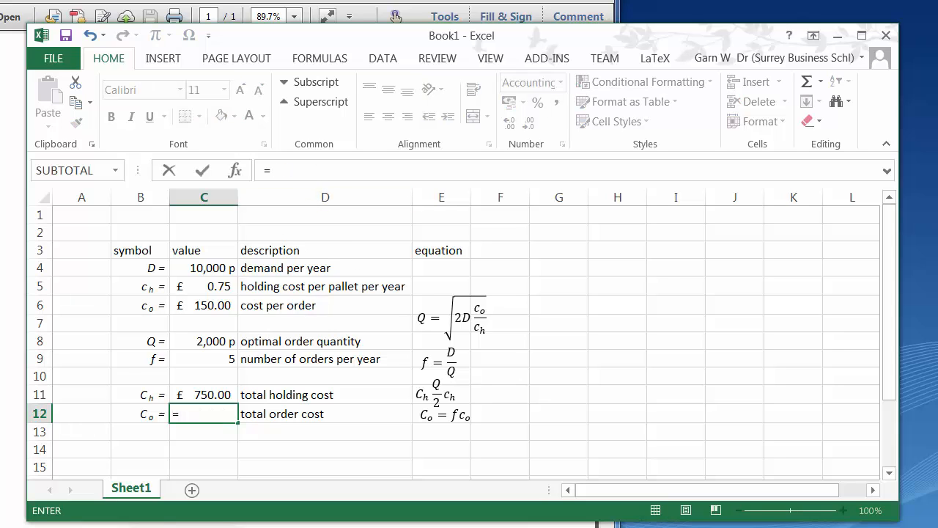
{"action": "left_click", "coordinate": [204, 358]}
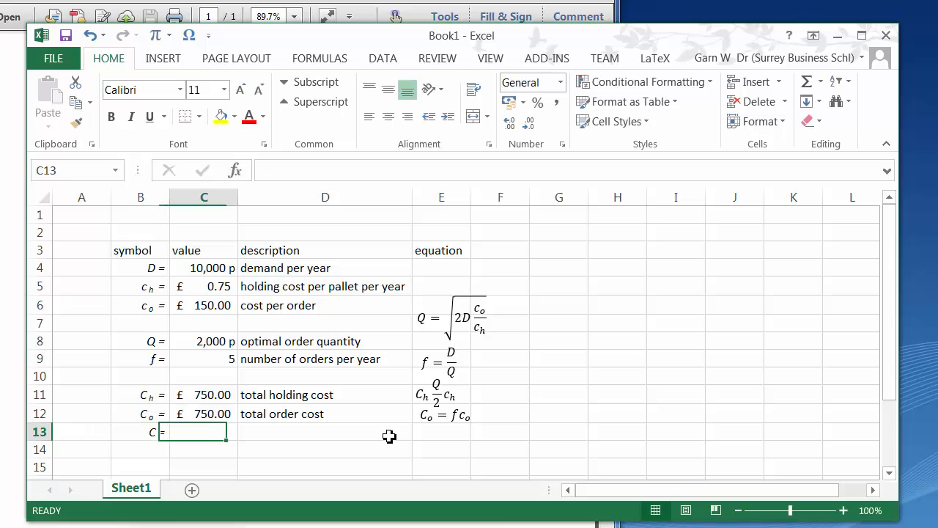
{"action": "type", "text": "="}
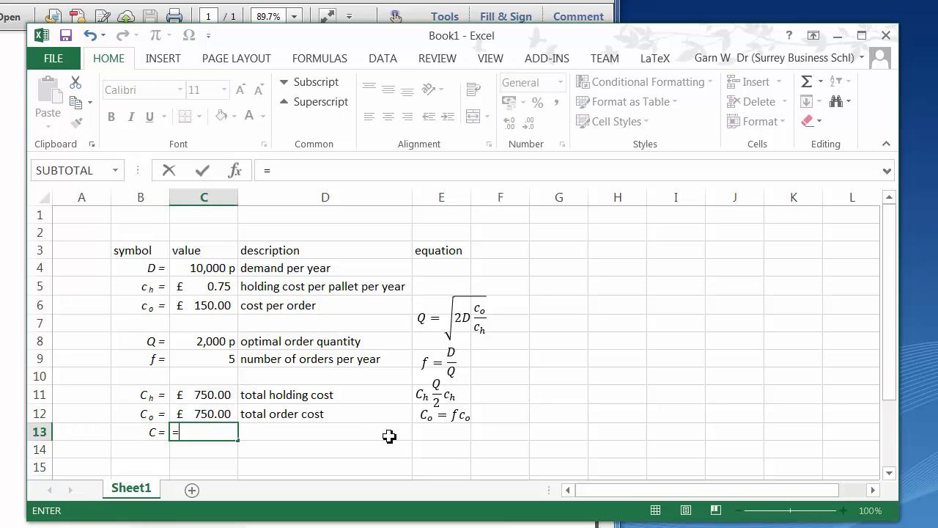
{"action": "left_click", "coordinate": [204, 394]}
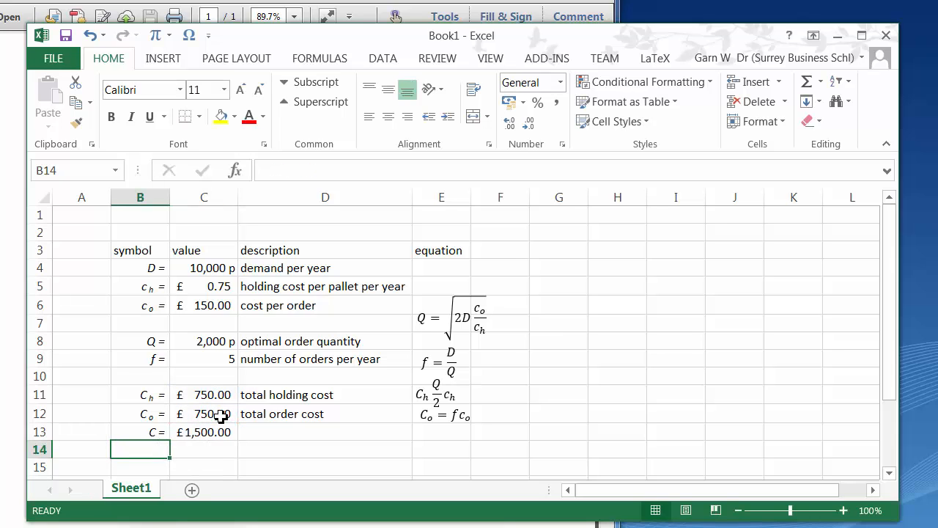
- Enter 'total cost' as the D13 description beside the £1,500.00 total
{"action": "left_click", "coordinate": [443, 415]}
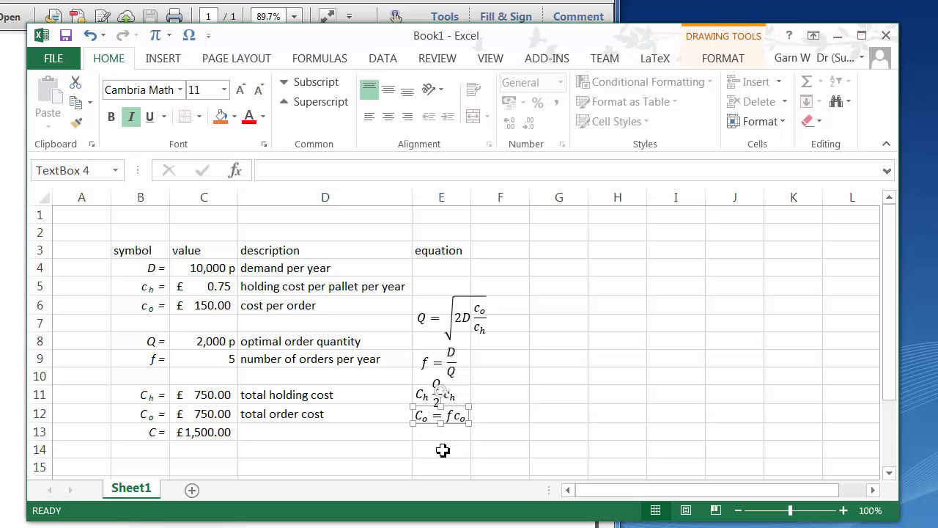
{"action": "type", "text": "to"}
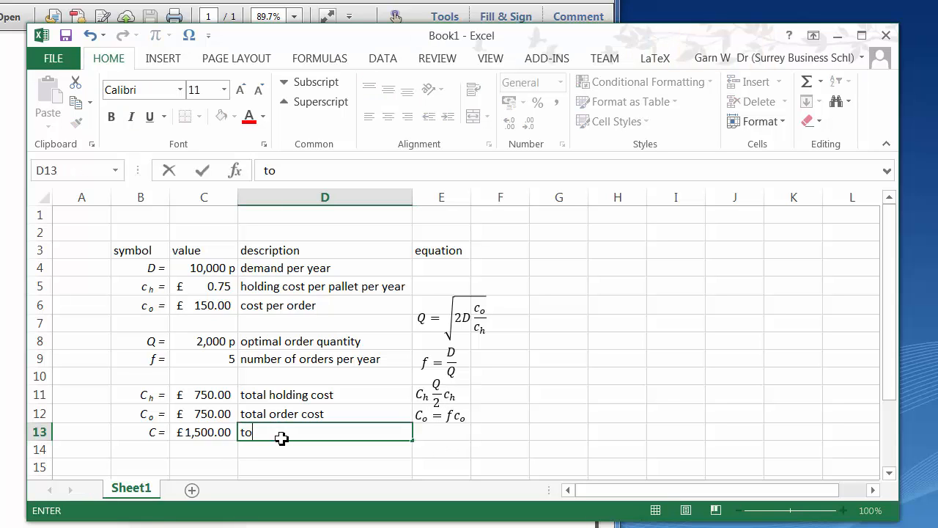
{"action": "type", "text": "tal"}
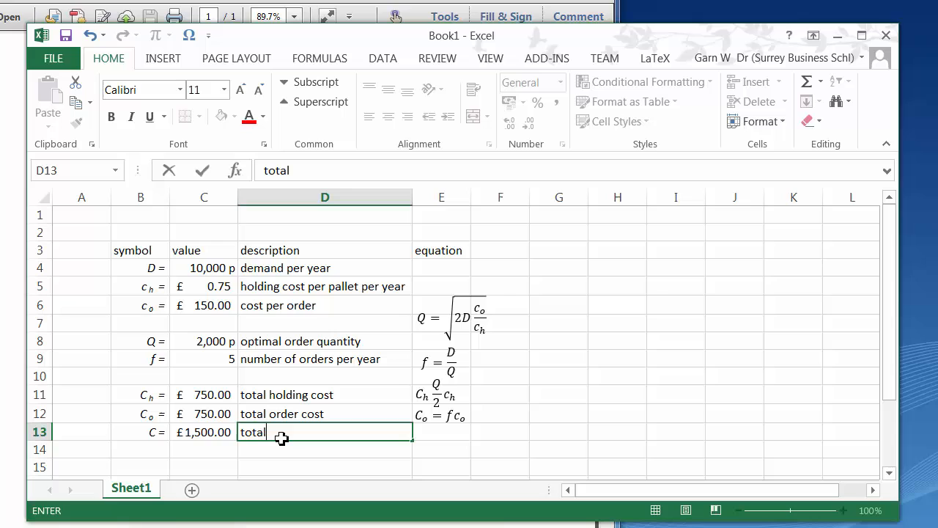
{"action": "type", "text": "cost"}
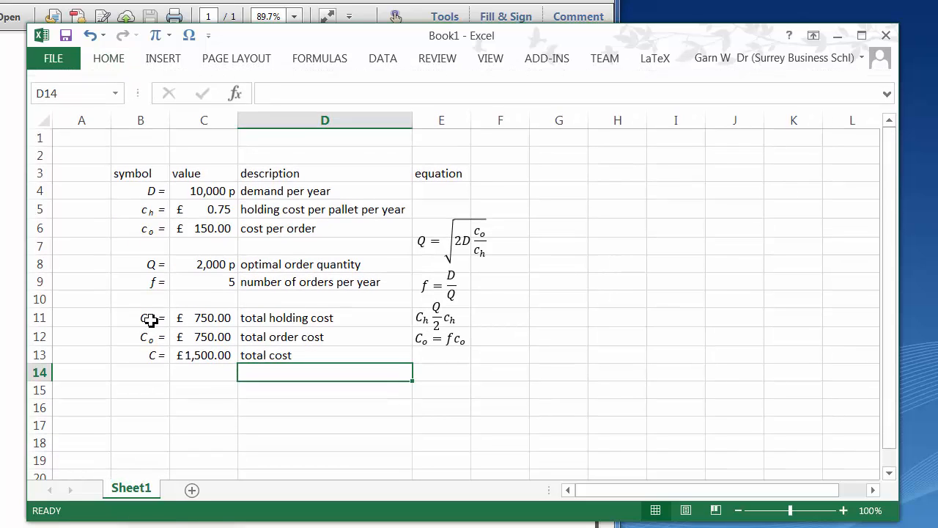
- Move the cost rows and equations down to row 14 and describe row 10 as 'number of days in a year'
{"action": "left_click_drag", "start_coordinate": [140, 317], "coordinate": [441, 372]}
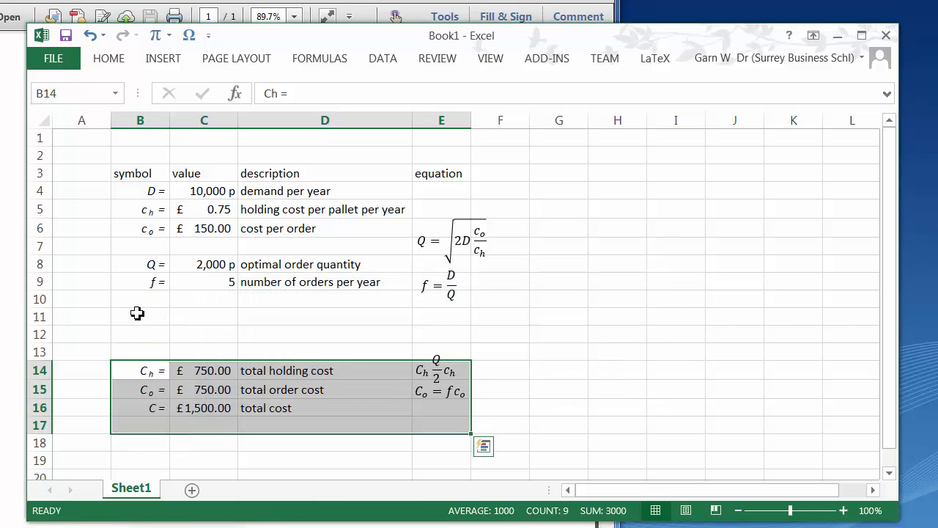
{"action": "left_click", "coordinate": [140, 299]}
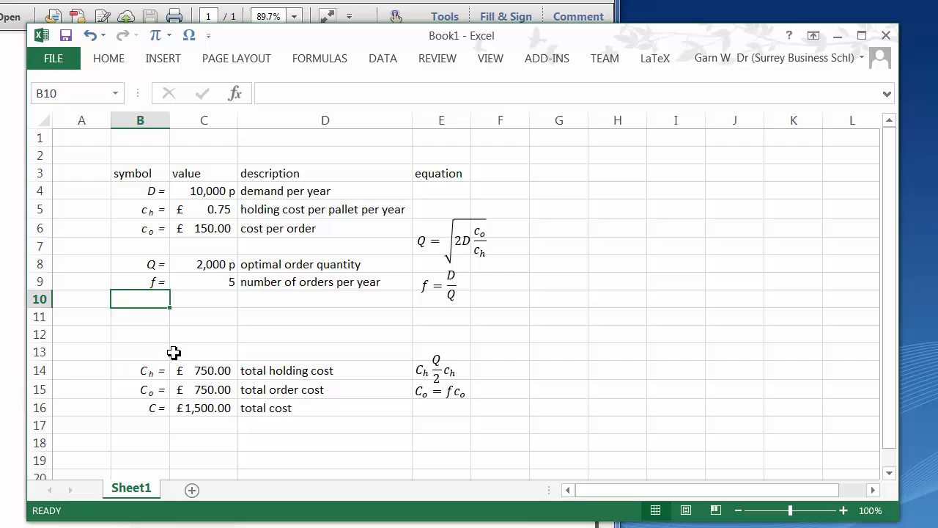
{"action": "mouse_move", "coordinate": [203, 324]}
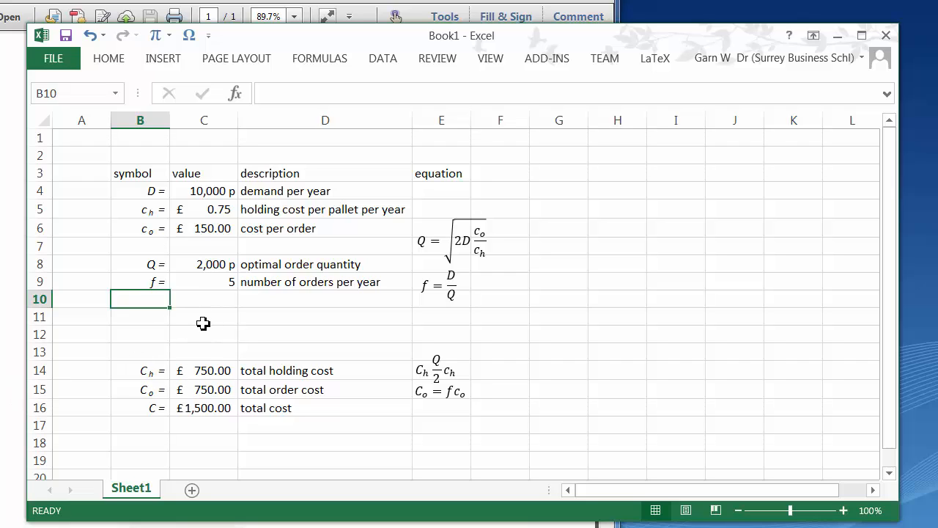
{"action": "mouse_move", "coordinate": [210, 352]}
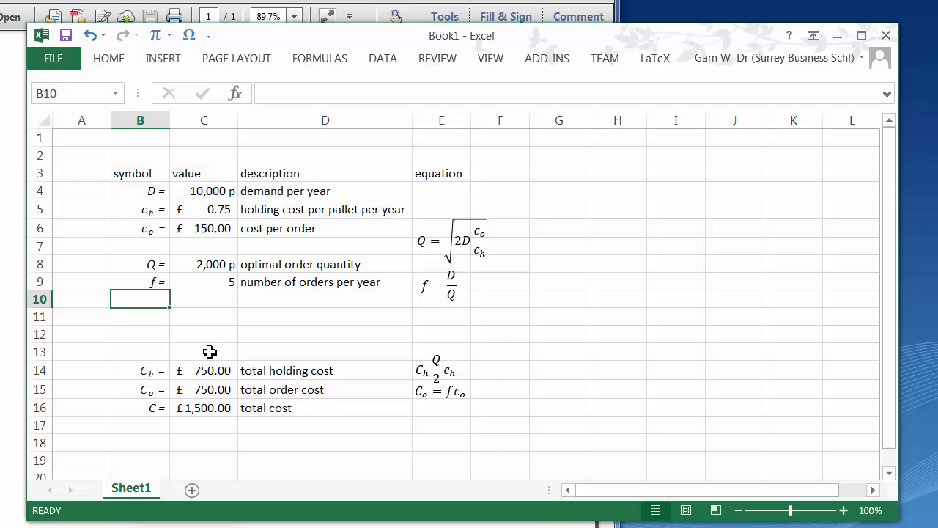
{"action": "mouse_move", "coordinate": [19, 395]}
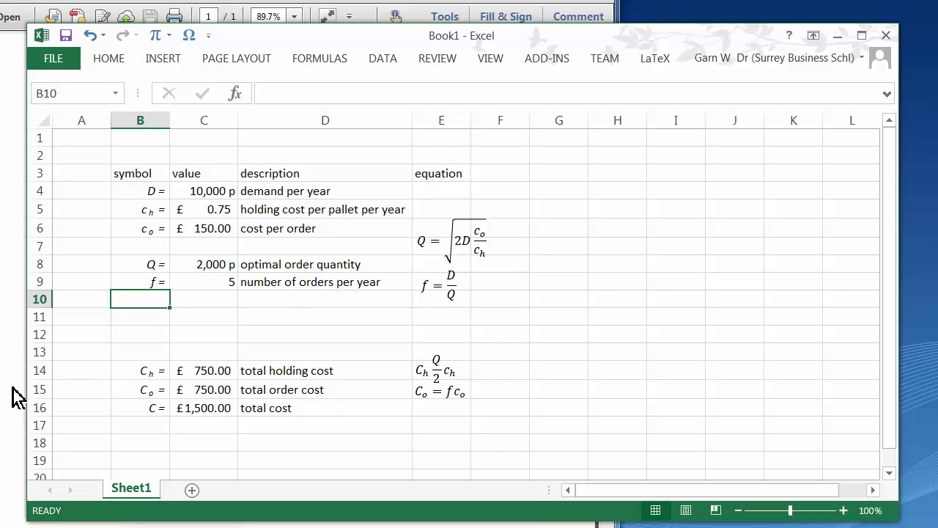
{"action": "type", "text": "number of orders per year"}
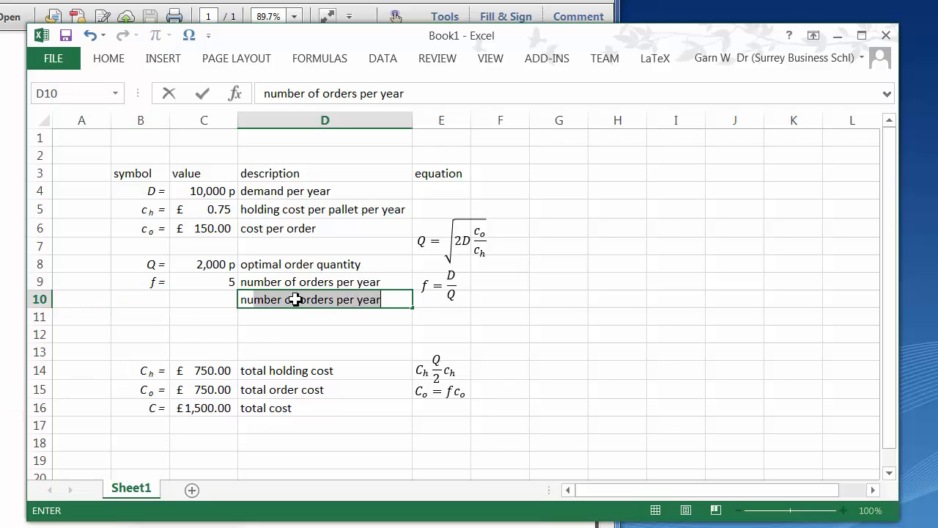
{"action": "type", "text": "number of day"}
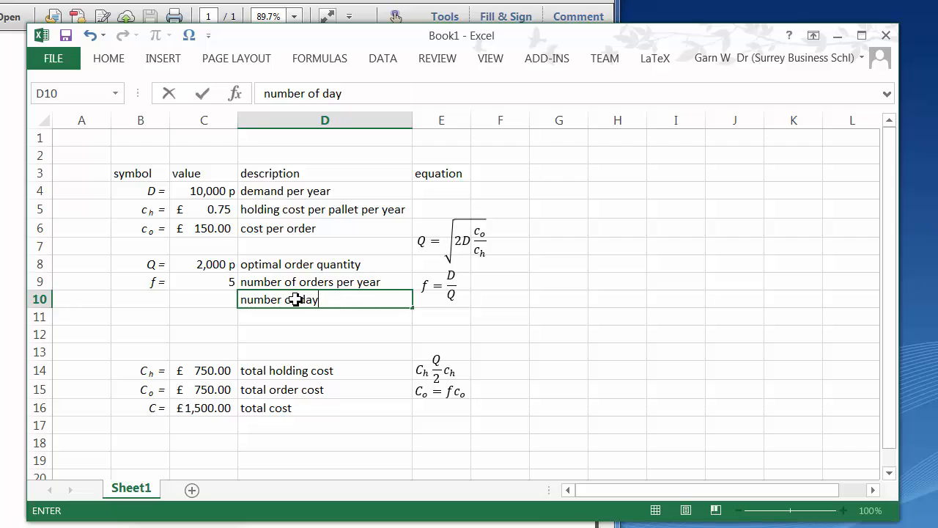
{"action": "type", "text": "s in"}
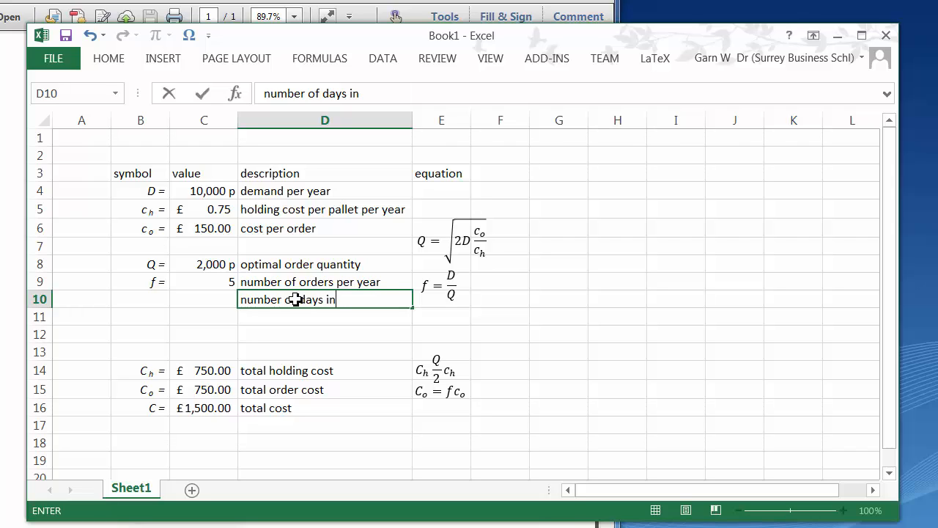
{"action": "type", "text": "a year"}
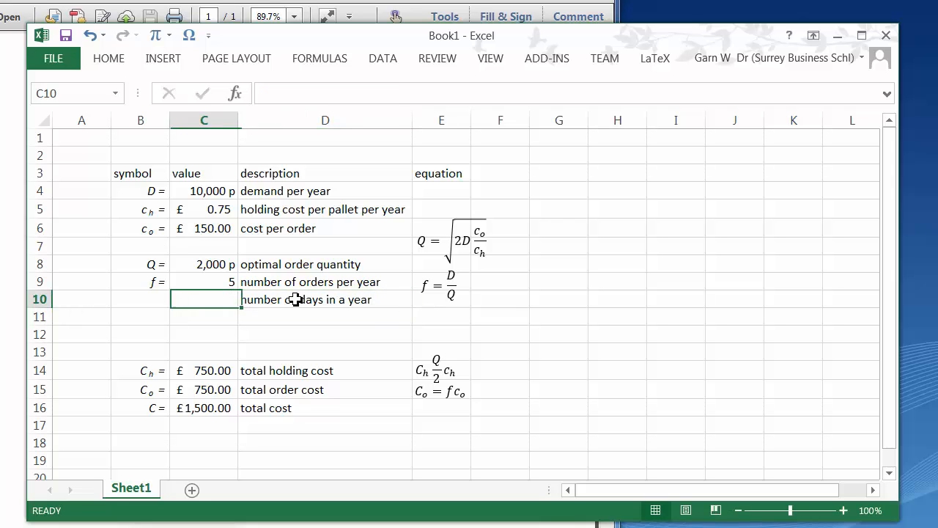
{"action": "mouse_move", "coordinate": [25, 440]}
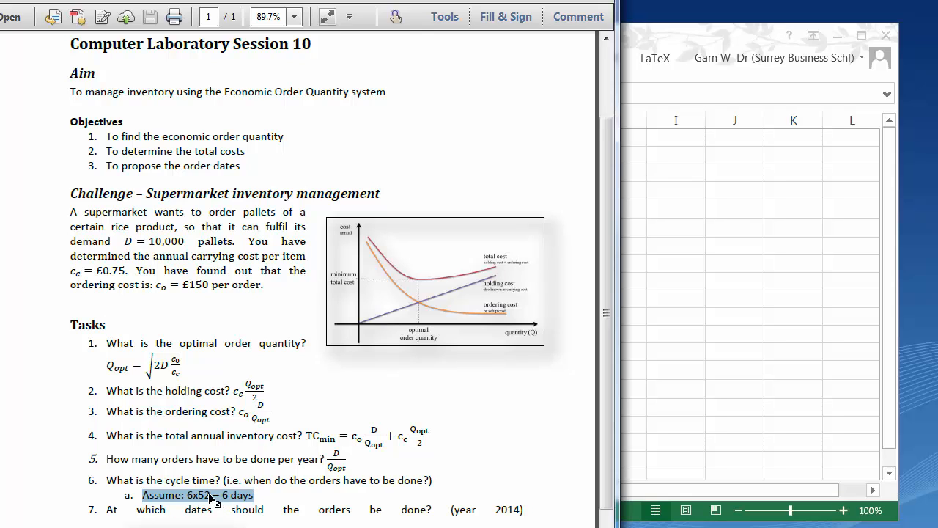
{"action": "left_click", "coordinate": [258, 495]}
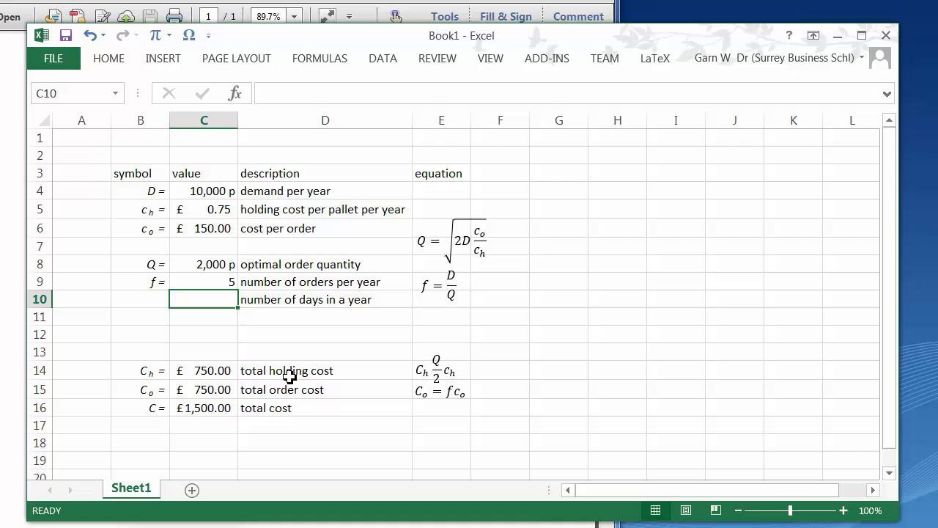
- Enter the days-per-year formula giving 306 in C10 and label it 'd ='
{"action": "type", "text": "="}
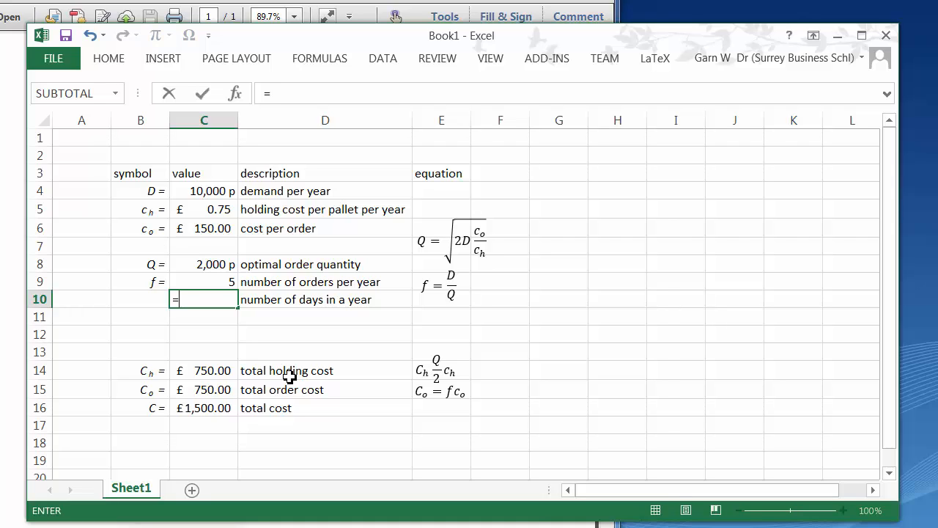
{"action": "type", "text": "6*51"}
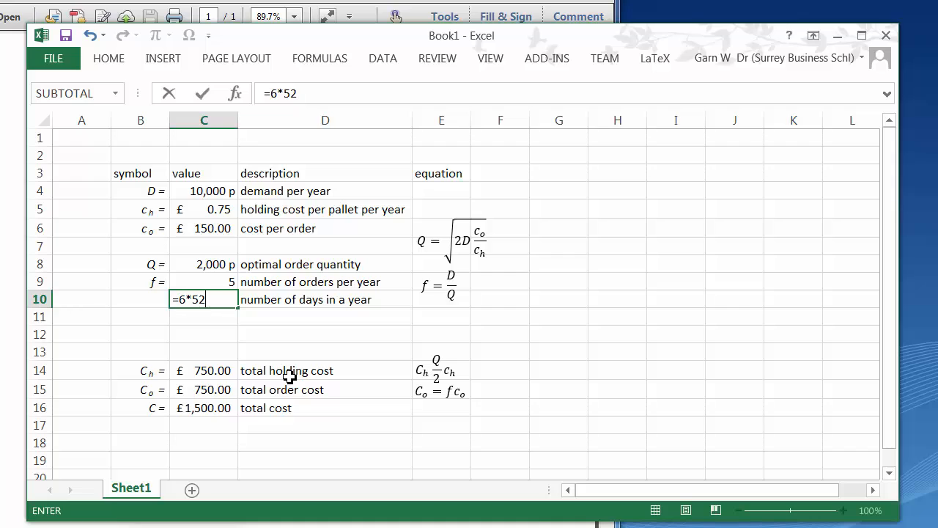
{"action": "type", "text": "-6"}
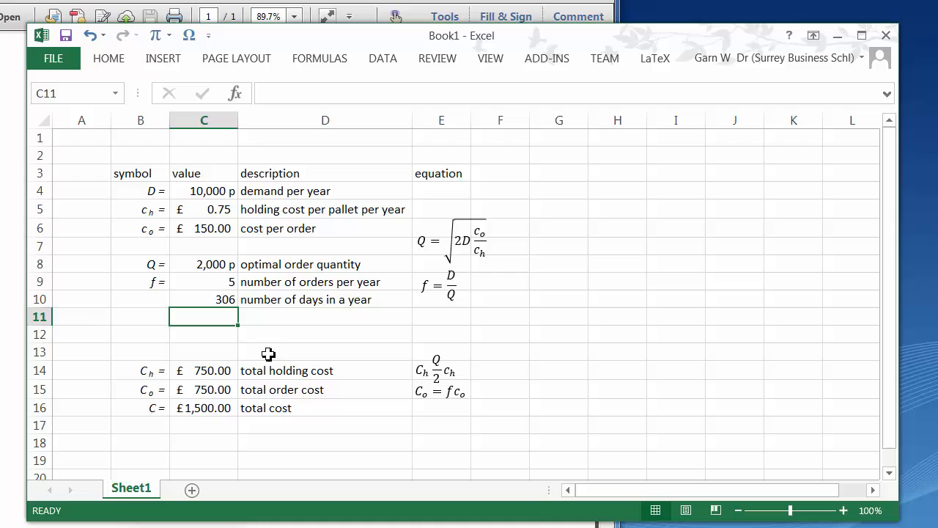
{"action": "left_click", "coordinate": [140, 299]}
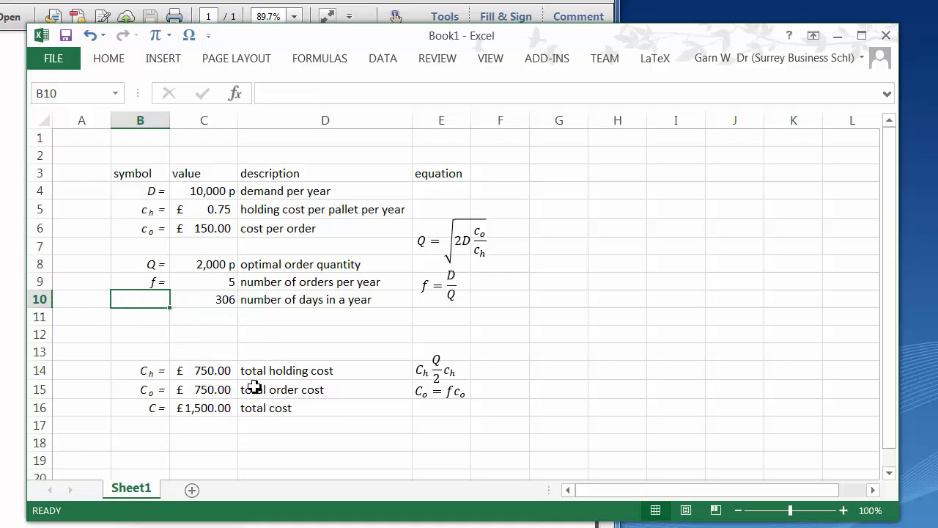
{"action": "type", "text": "d ="}
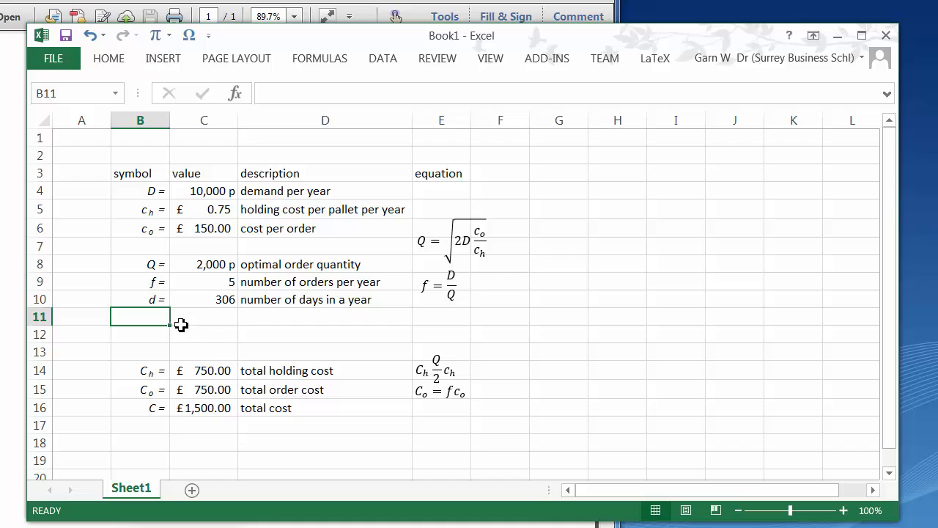
{"action": "mouse_move", "coordinate": [225, 369]}
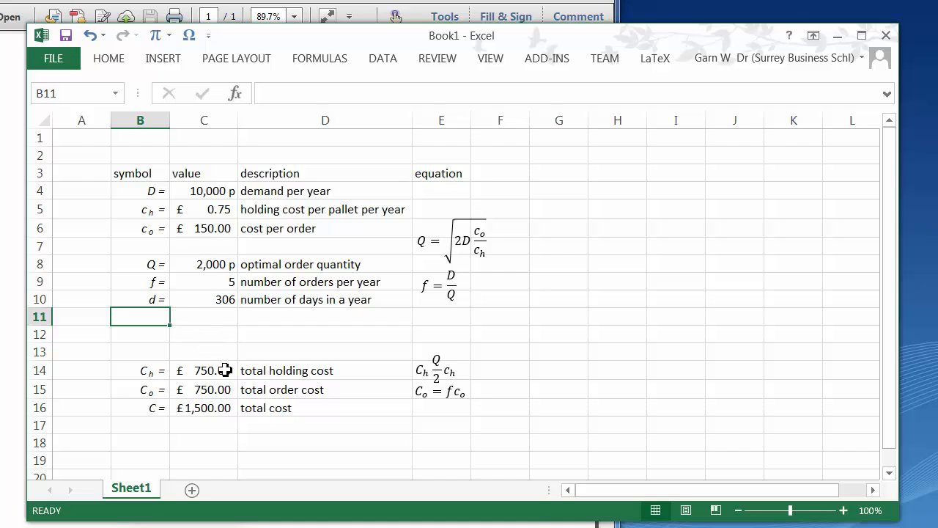
- Compute cycle time =C10/C9 in C11, giving 61.2 days
{"action": "left_click", "coordinate": [204, 316]}
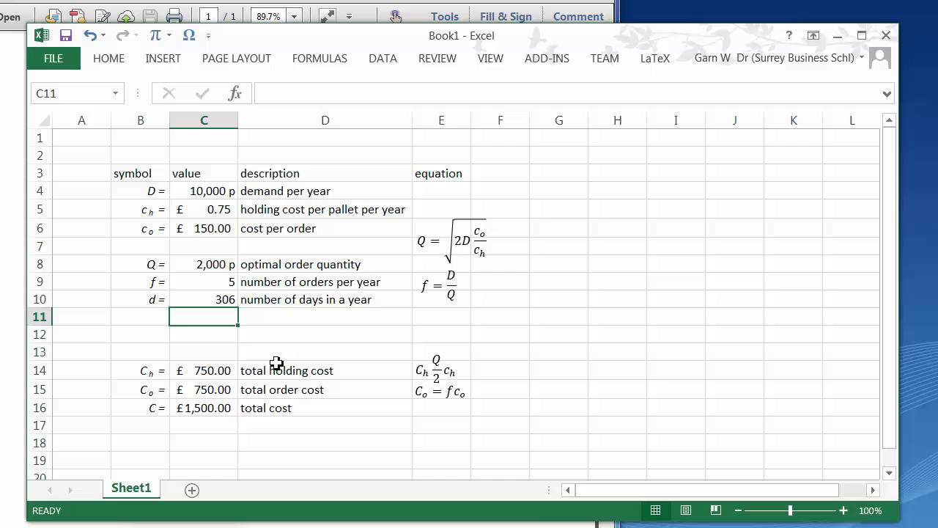
{"action": "type", "text": "="}
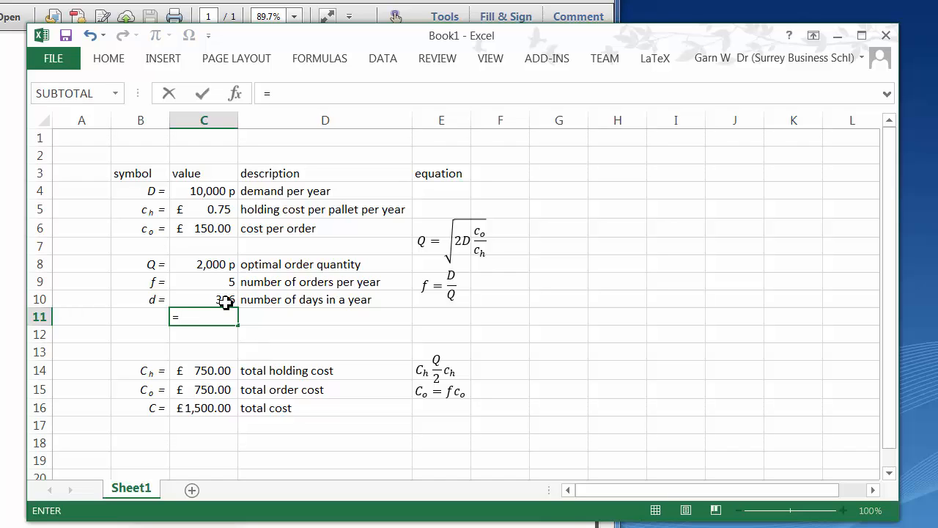
{"action": "mouse_move", "coordinate": [224, 311]}
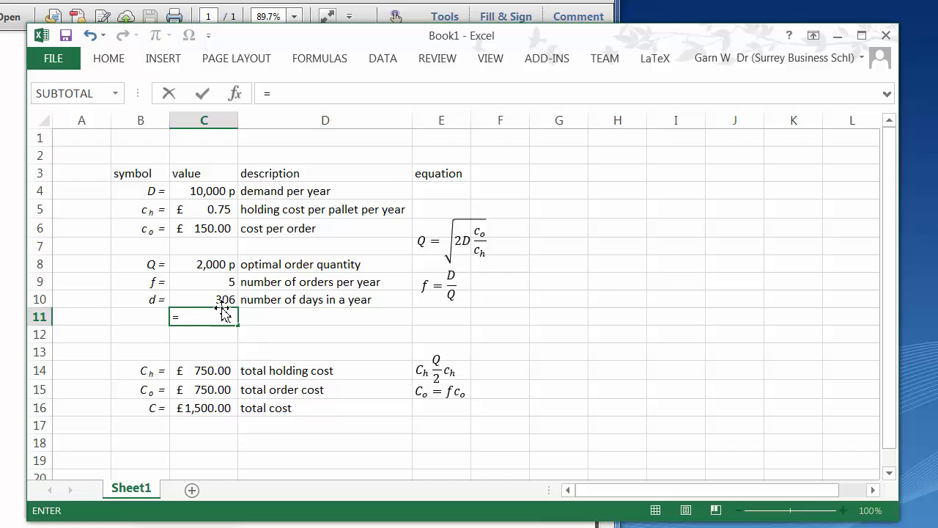
{"action": "left_click", "coordinate": [204, 299]}
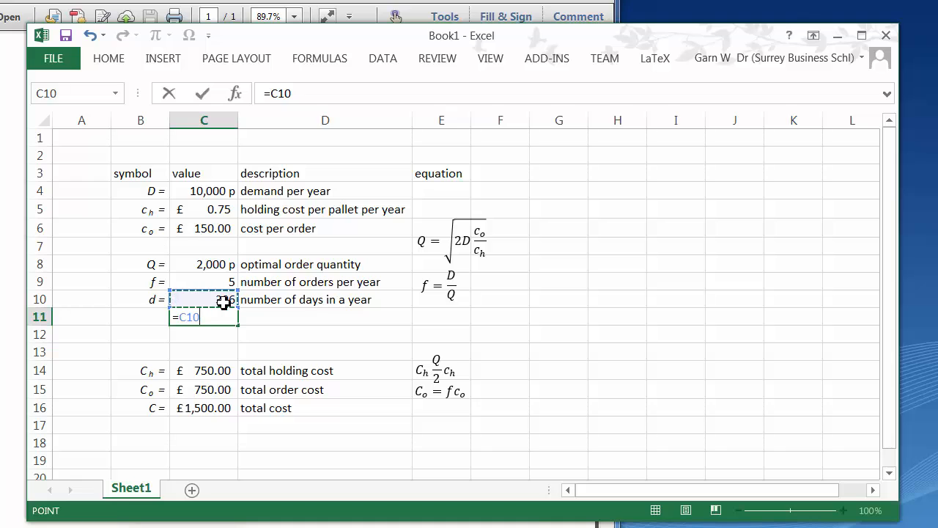
{"action": "type", "text": "/"}
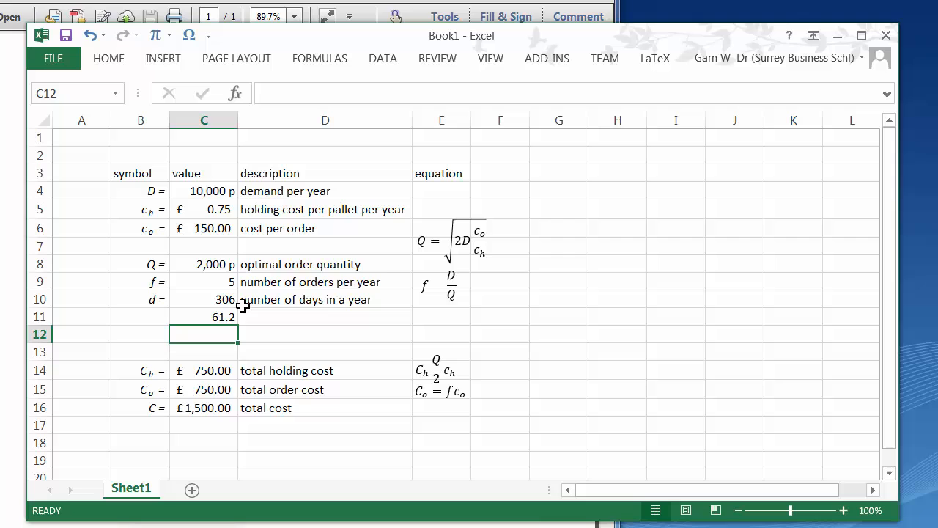
{"action": "left_click", "coordinate": [204, 317]}
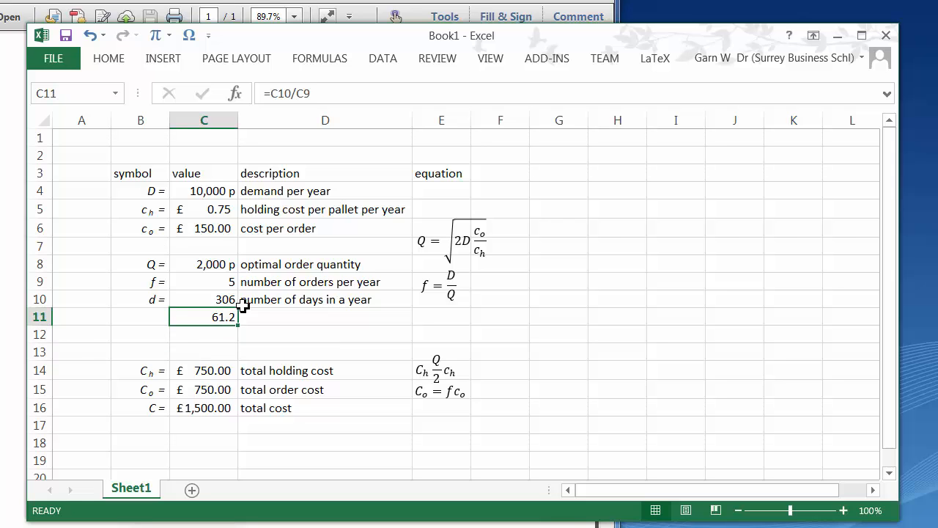
{"action": "left_click", "coordinate": [140, 316]}
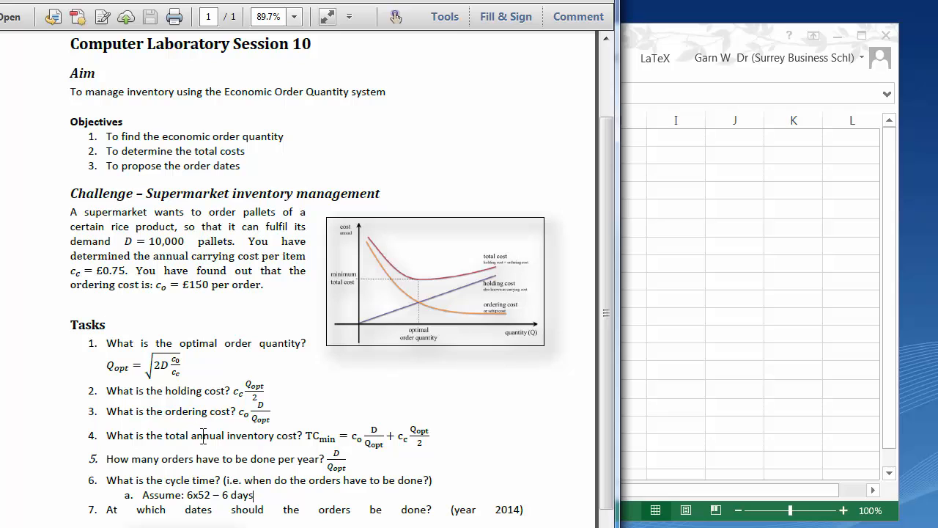
{"action": "mouse_move", "coordinate": [768, 383]}
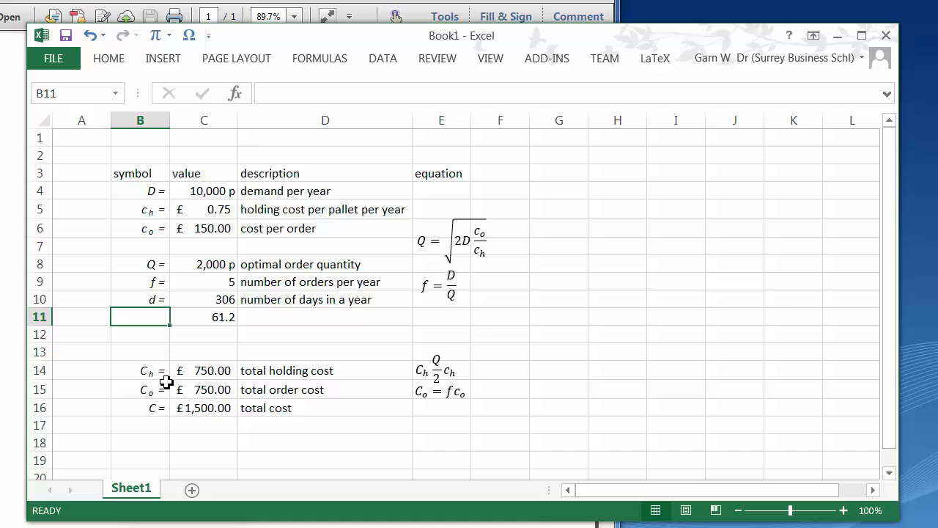
- Label the 61.2 row with description 'cycle time' in D11 and symbol 't =' in B11
{"action": "left_click", "coordinate": [325, 317]}
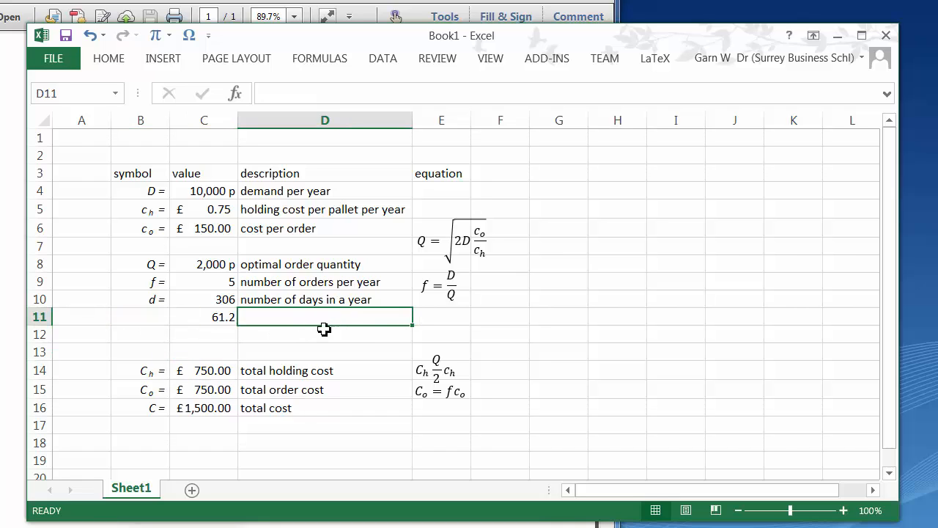
{"action": "type", "text": "cycle time"}
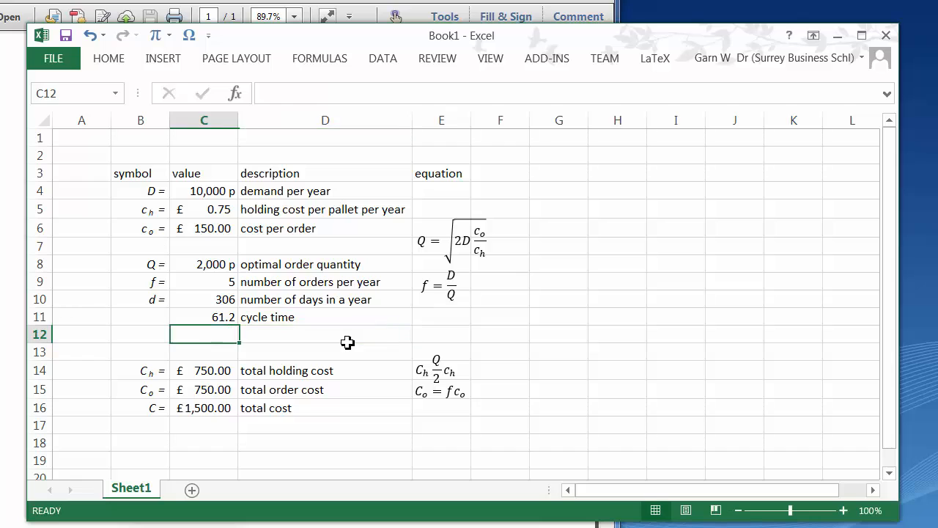
{"action": "left_click", "coordinate": [140, 316]}
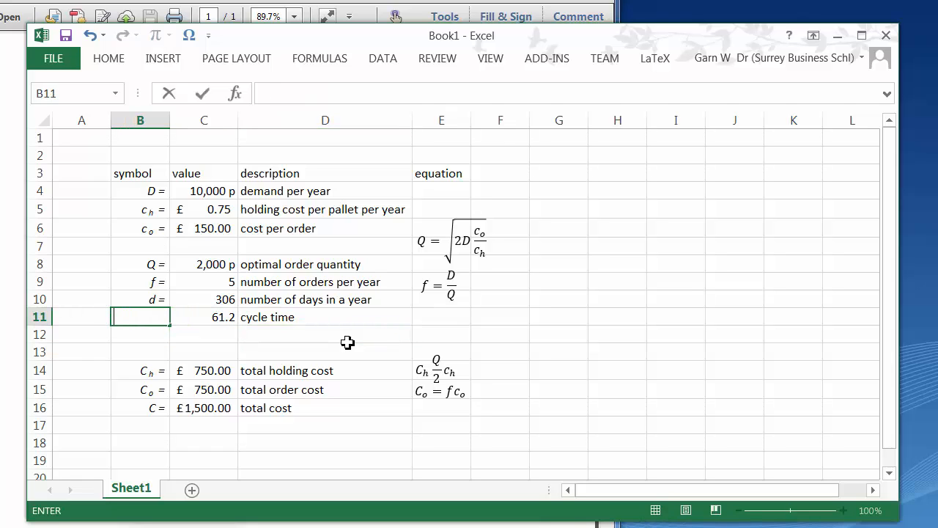
{"action": "type", "text": "t ="}
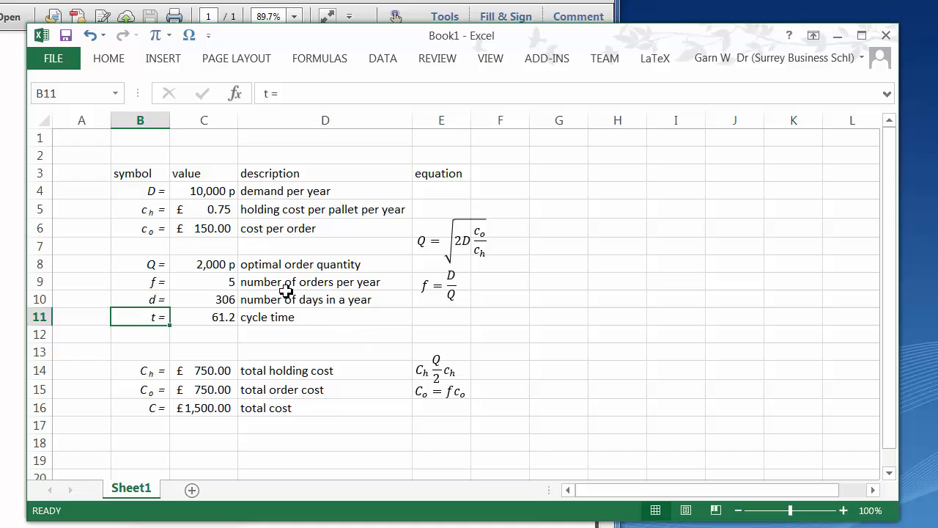
{"action": "left_click", "coordinate": [325, 335]}
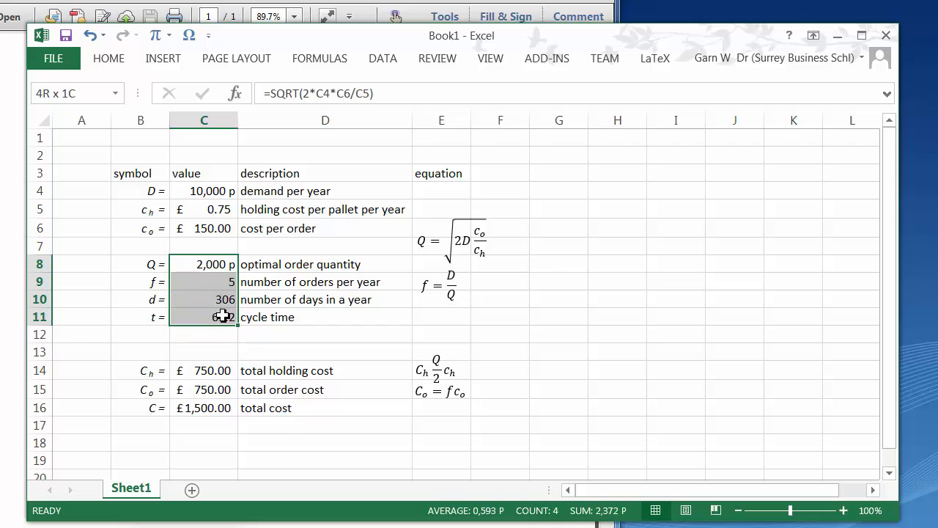
{"action": "left_click", "coordinate": [324, 334]}
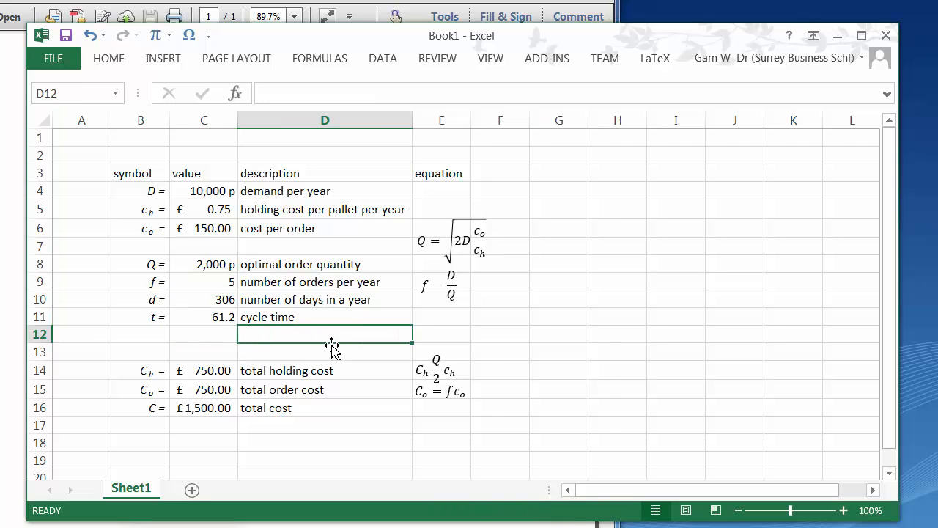
{"action": "mouse_move", "coordinate": [286, 487]}
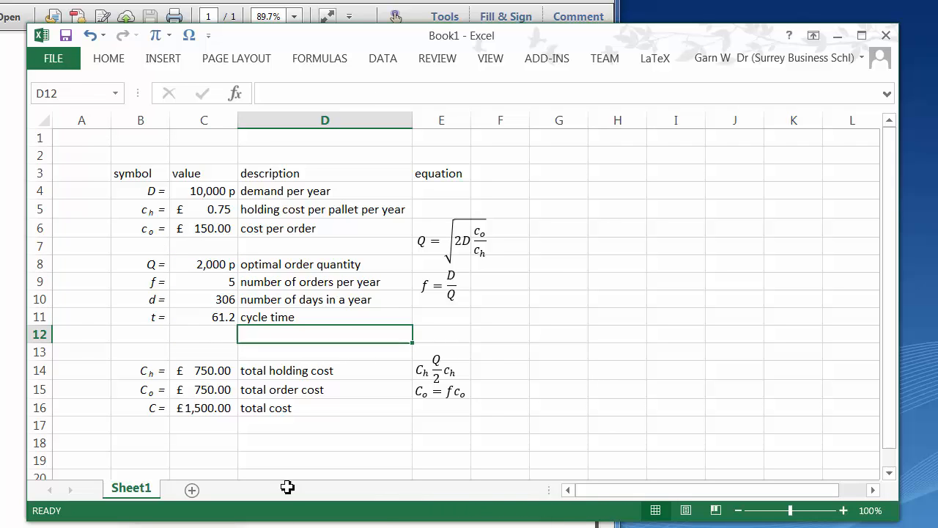